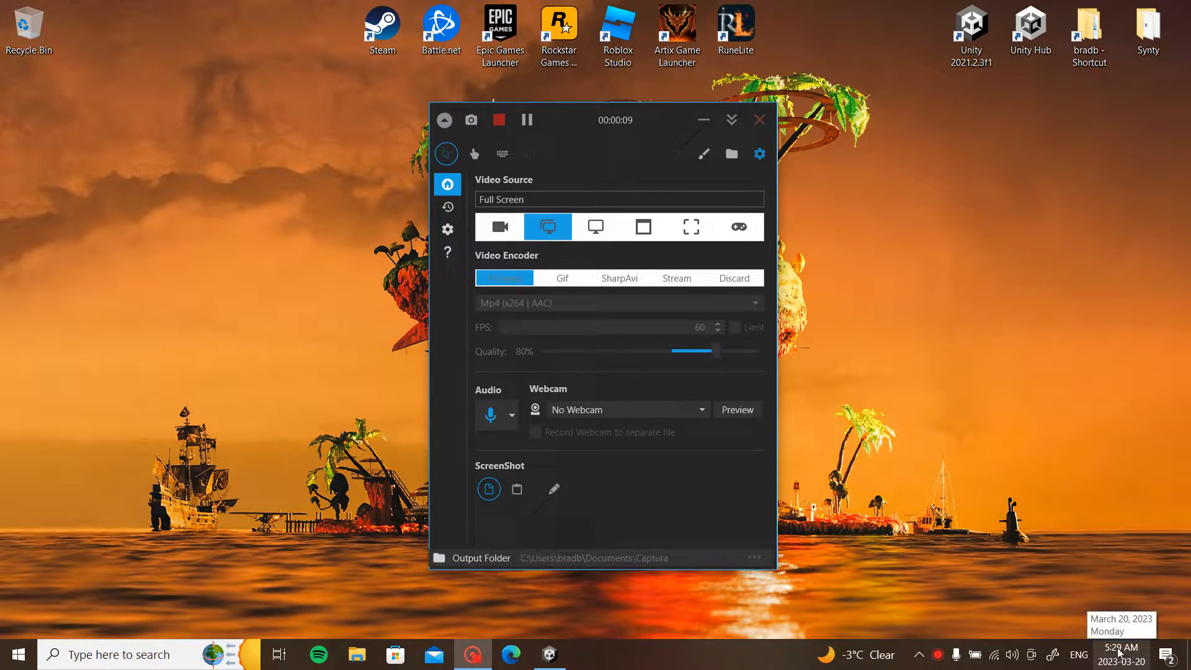
{"action": "mouse_move", "coordinate": [945, 278]}
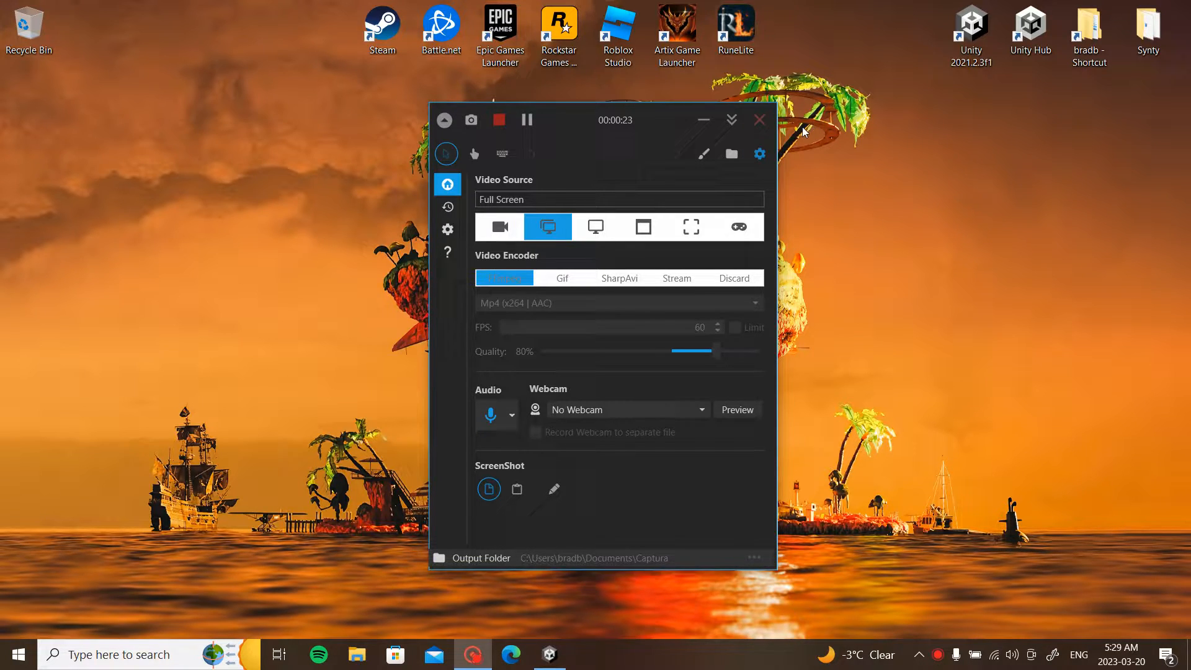
{"action": "mouse_move", "coordinate": [978, 182]}
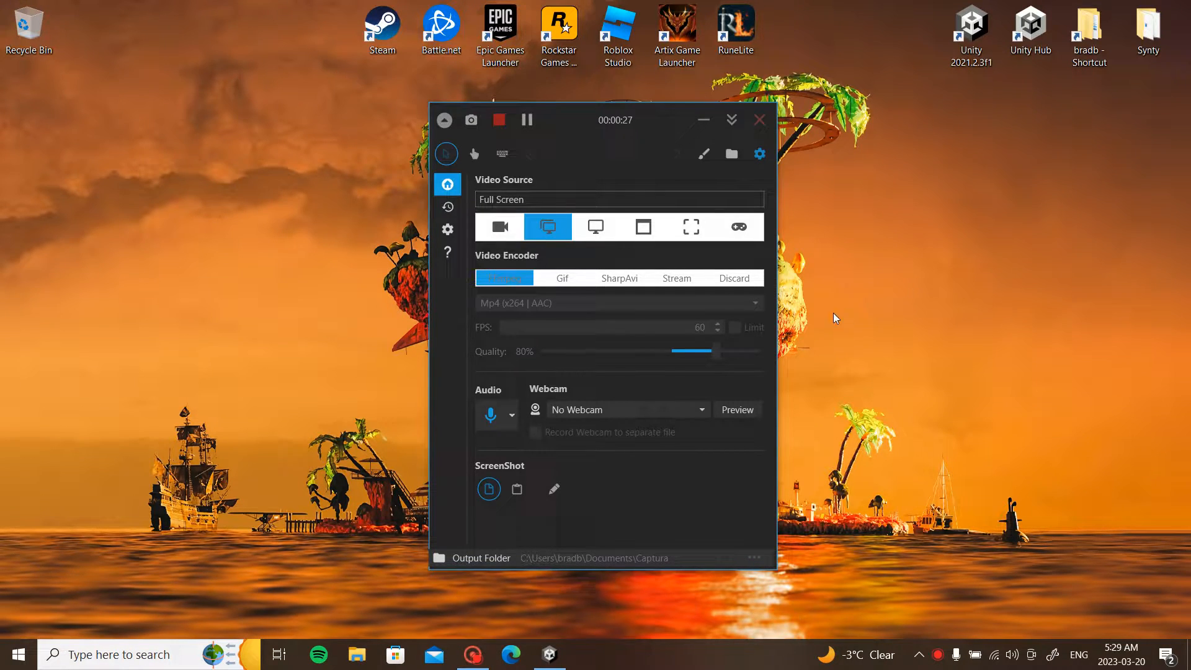
{"action": "mouse_move", "coordinate": [702, 120]}
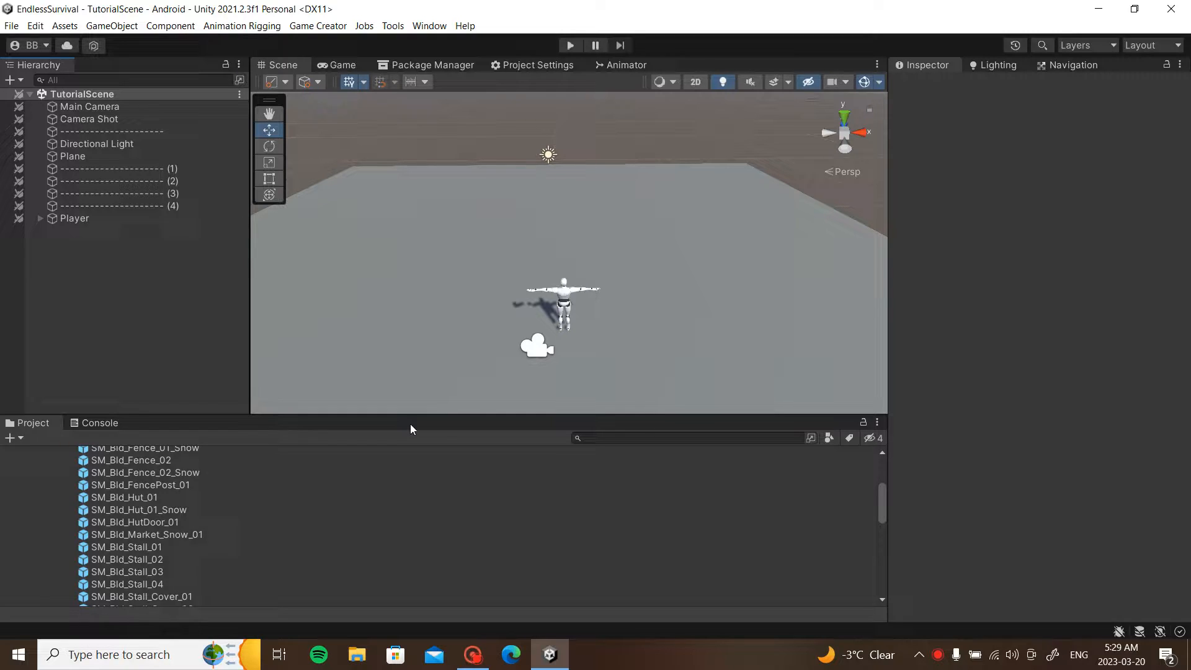
{"action": "mouse_move", "coordinate": [126, 279]}
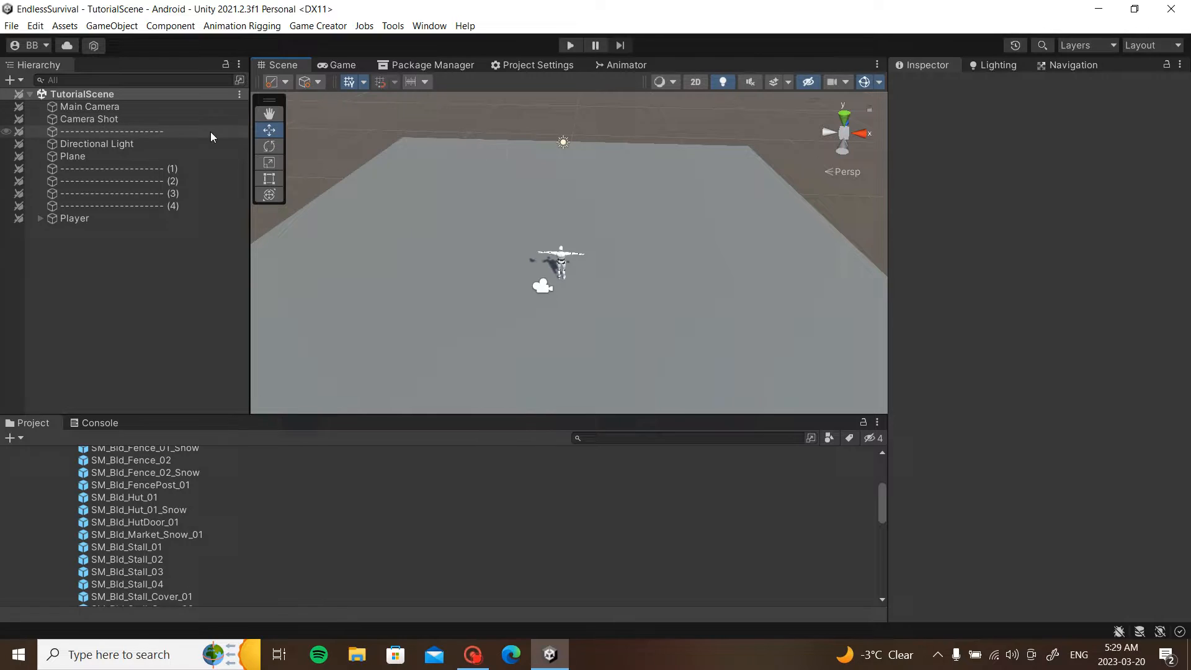
- Run the scene briefly to test the Player, then stop play mode
{"action": "left_click", "coordinate": [569, 44]}
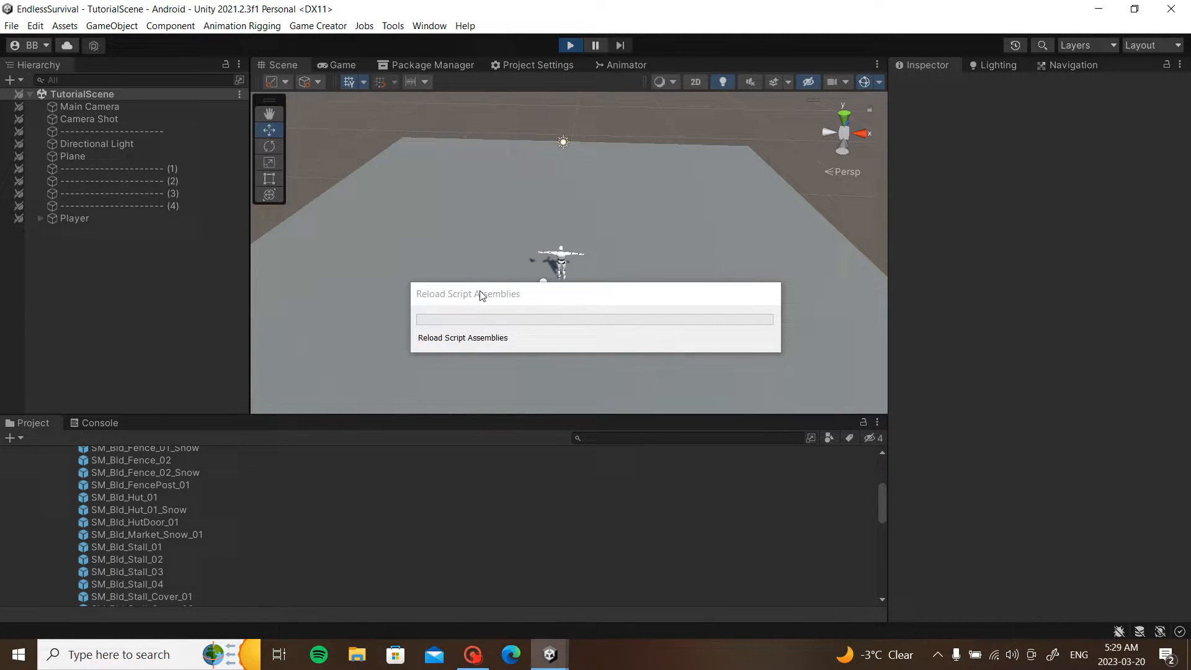
{"action": "left_click", "coordinate": [342, 64]}
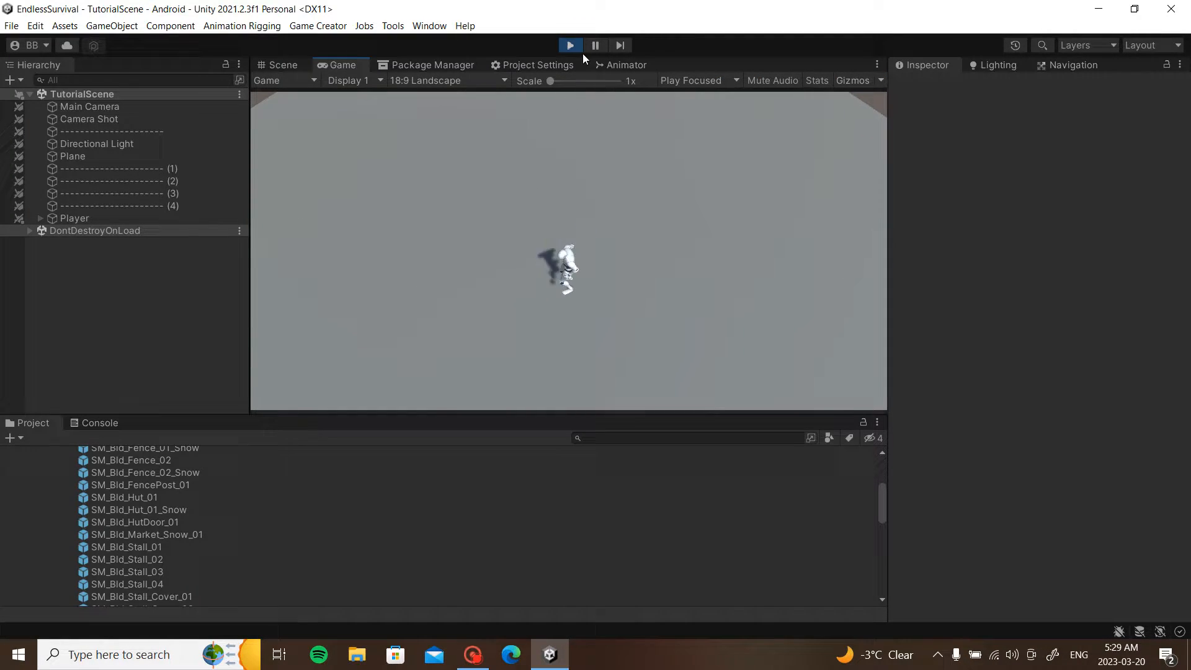
{"action": "left_click", "coordinate": [569, 45]}
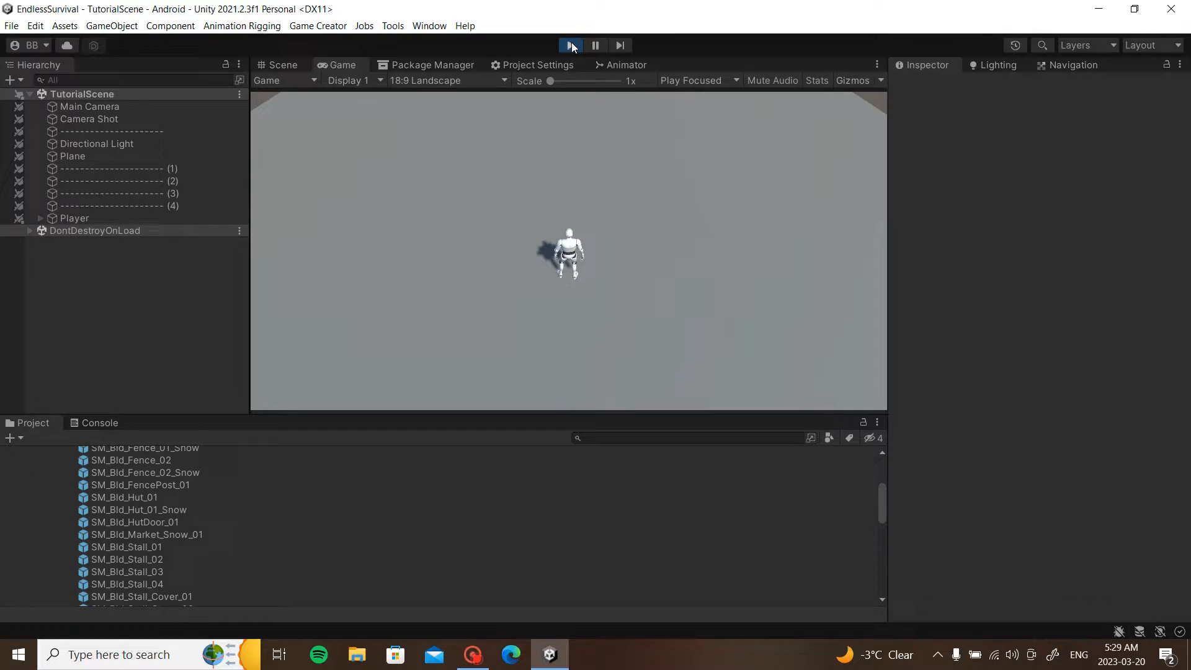
{"action": "left_click", "coordinate": [281, 64]}
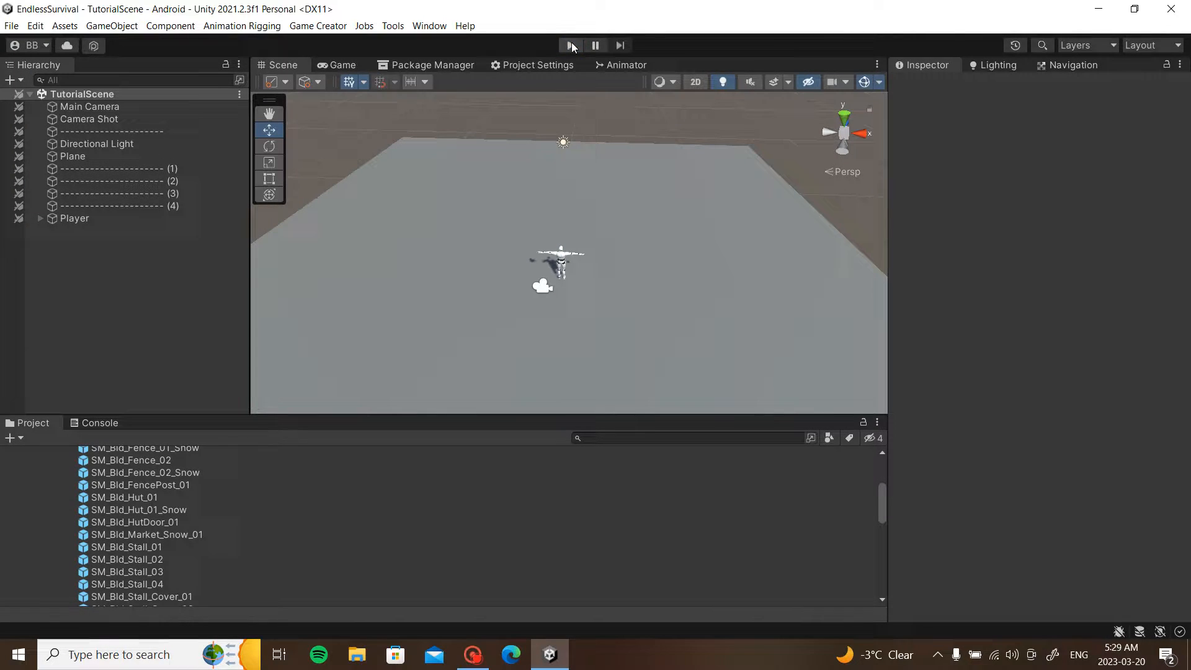
{"action": "left_click", "coordinate": [568, 45]}
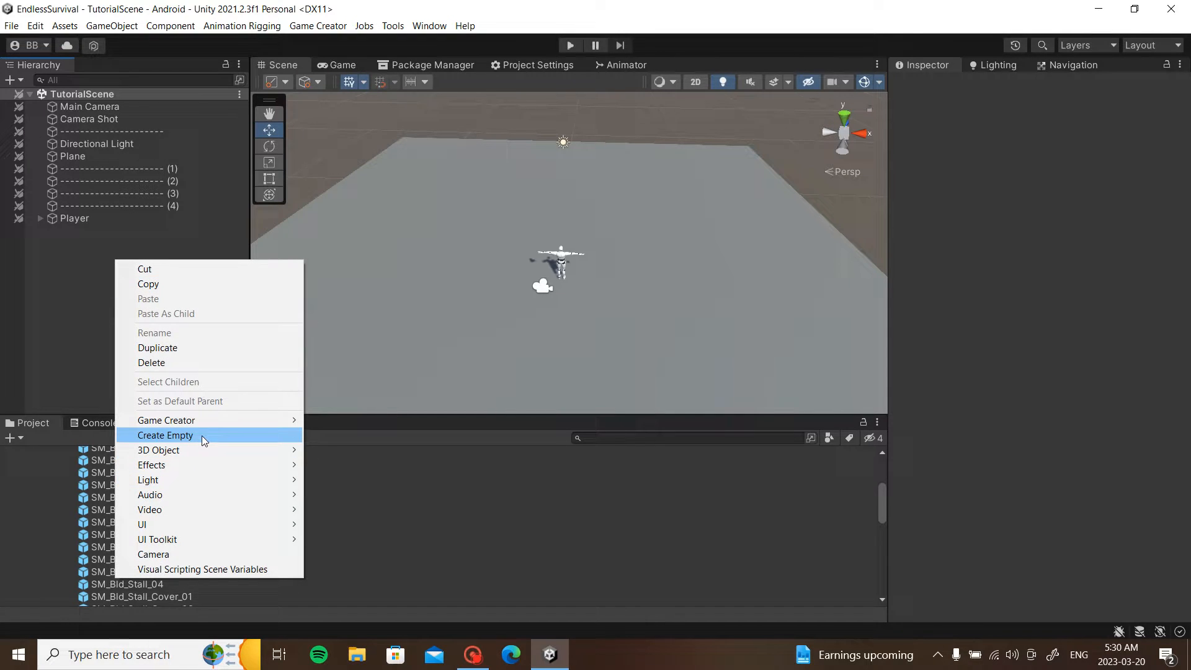
{"action": "mouse_move", "coordinate": [165, 420]}
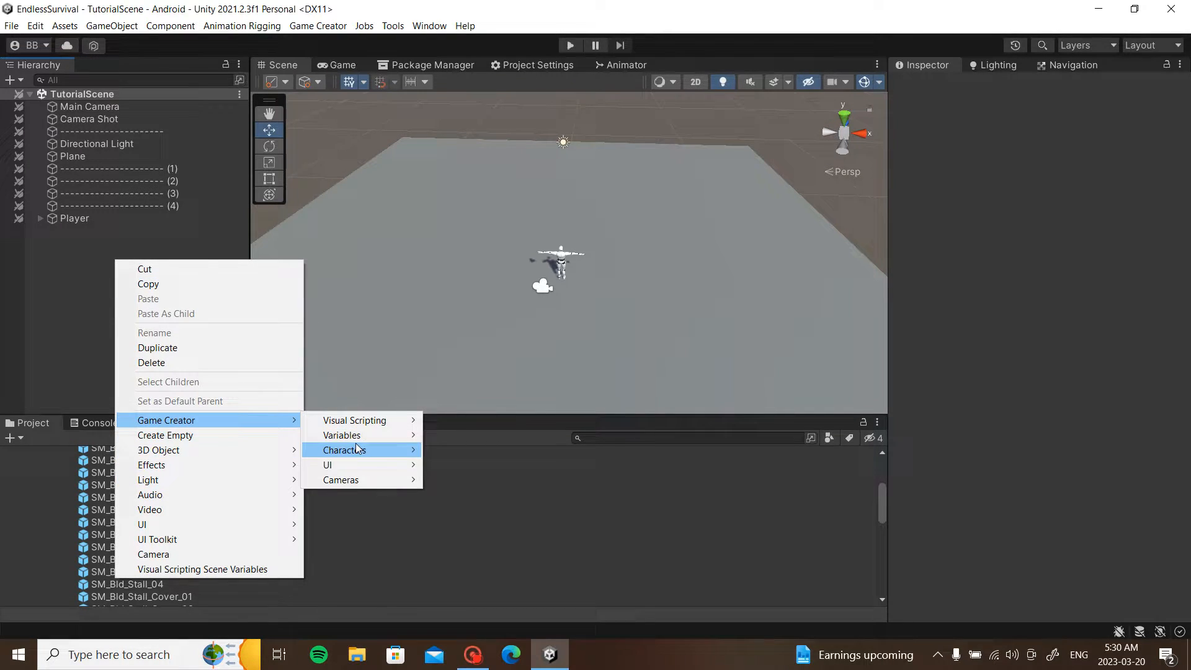
- Add a Game Creator Character object to the scene beside the Player
{"action": "left_click", "coordinate": [343, 449]}
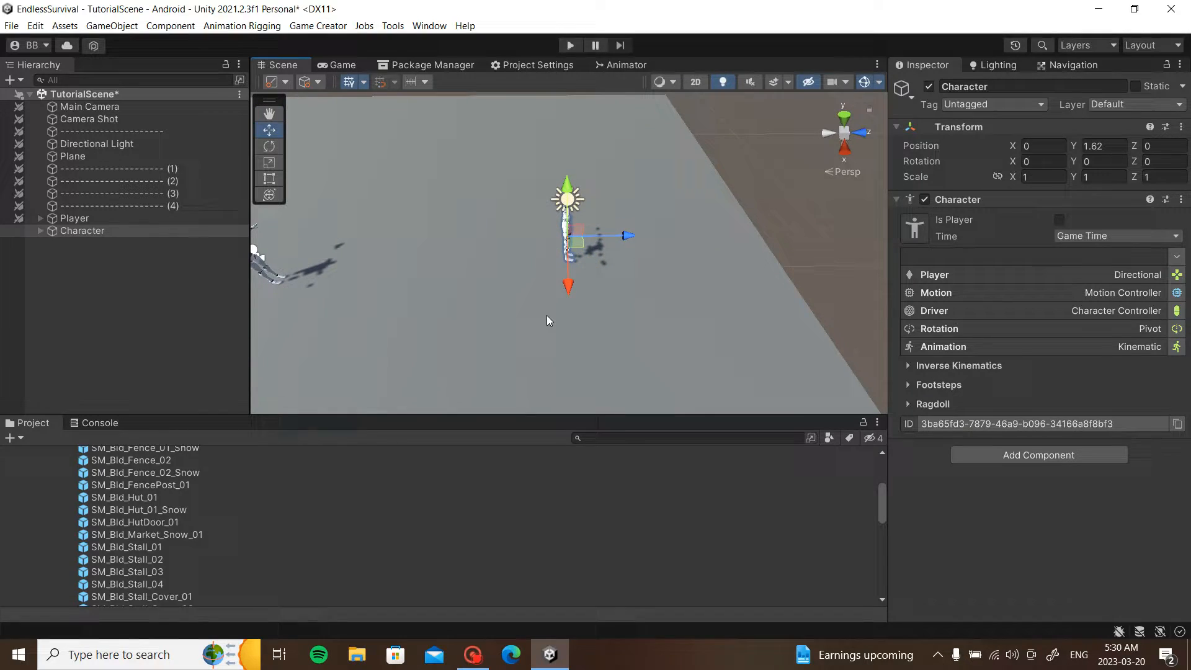
{"action": "left_click", "coordinate": [269, 146]}
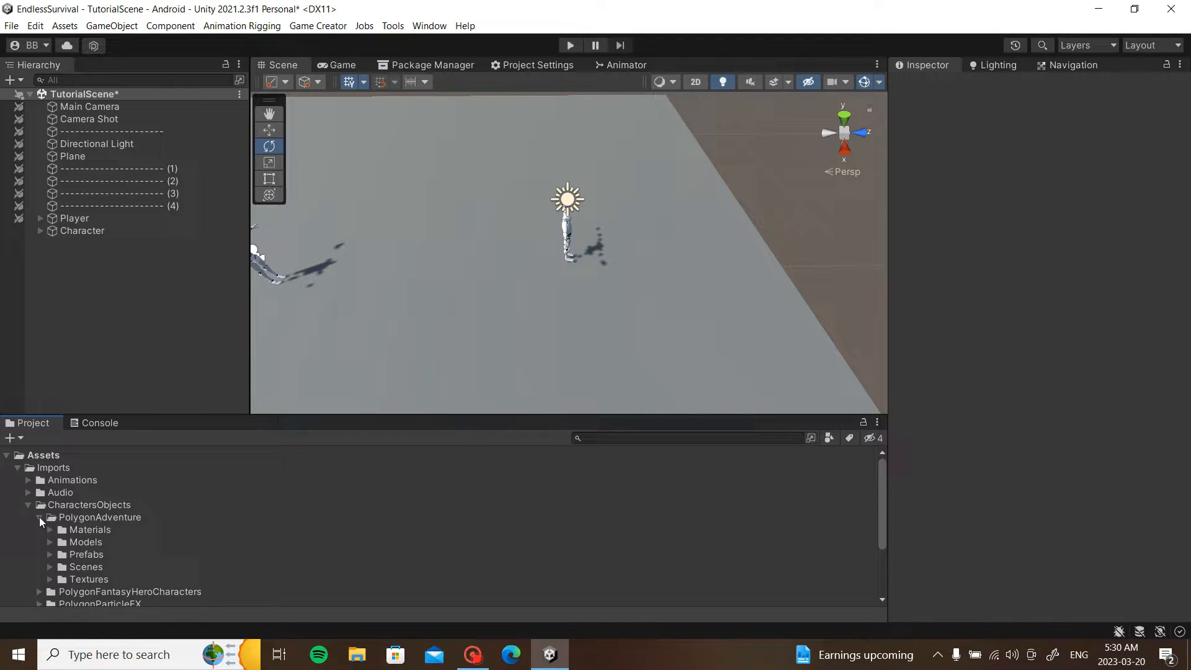
- Browse to Imports > CharactersObjects > PolygonAdventure prefabs in the Project panel
{"action": "left_click", "coordinate": [40, 518]}
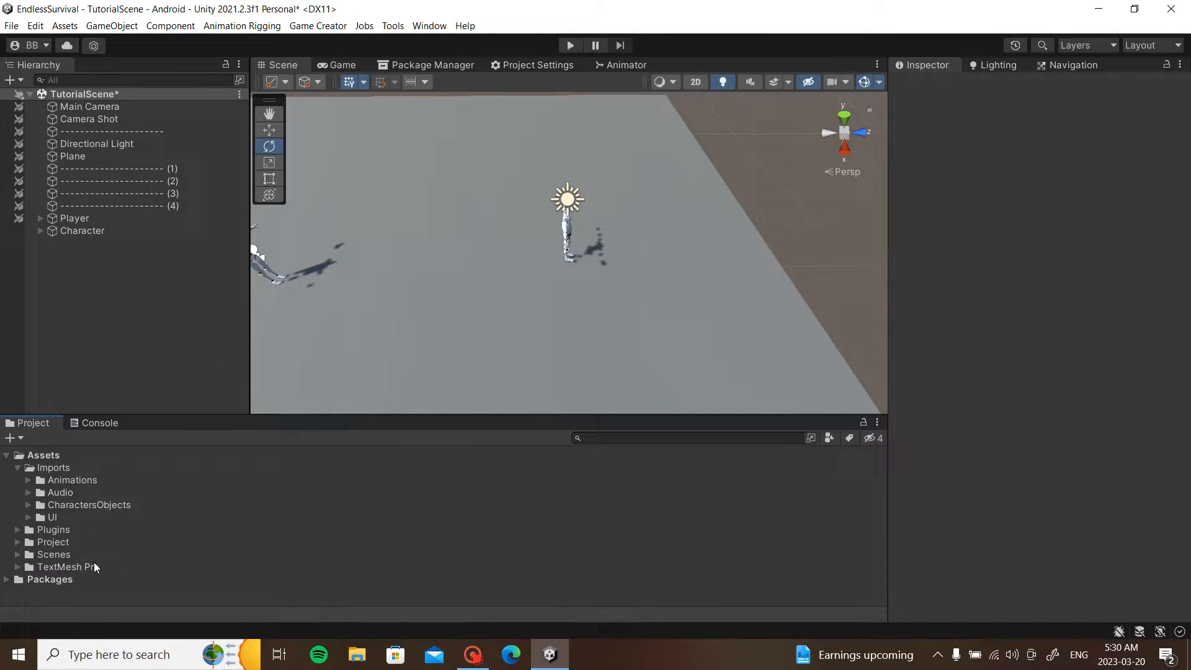
{"action": "left_click", "coordinate": [27, 505]}
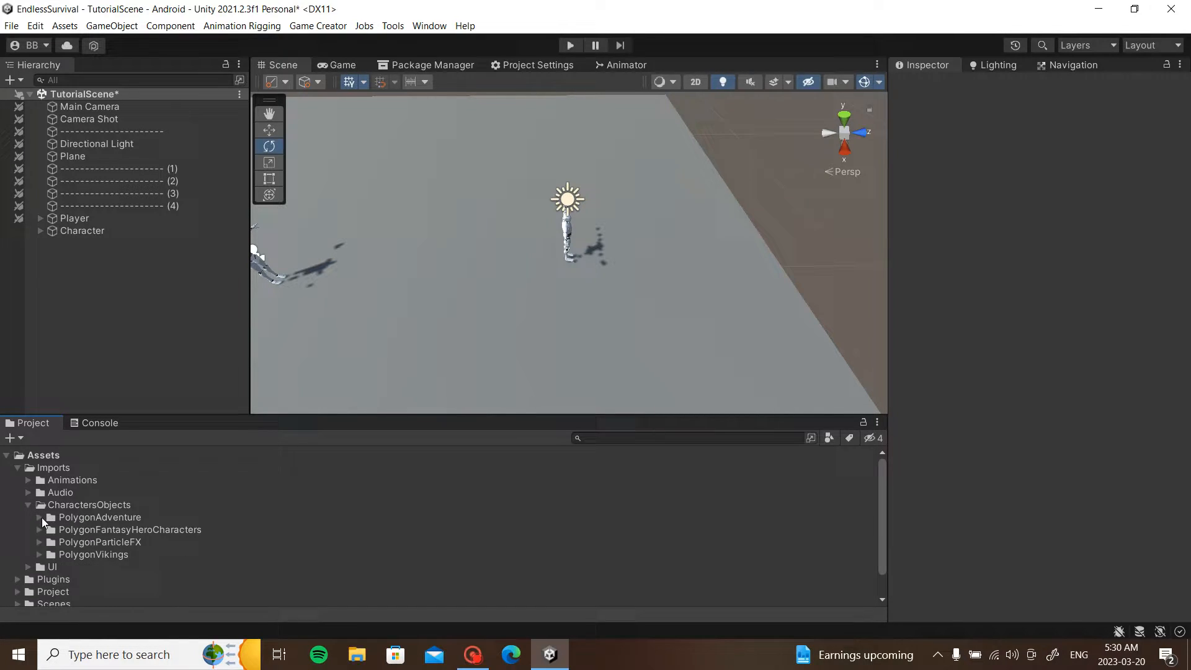
{"action": "left_click", "coordinate": [41, 517]}
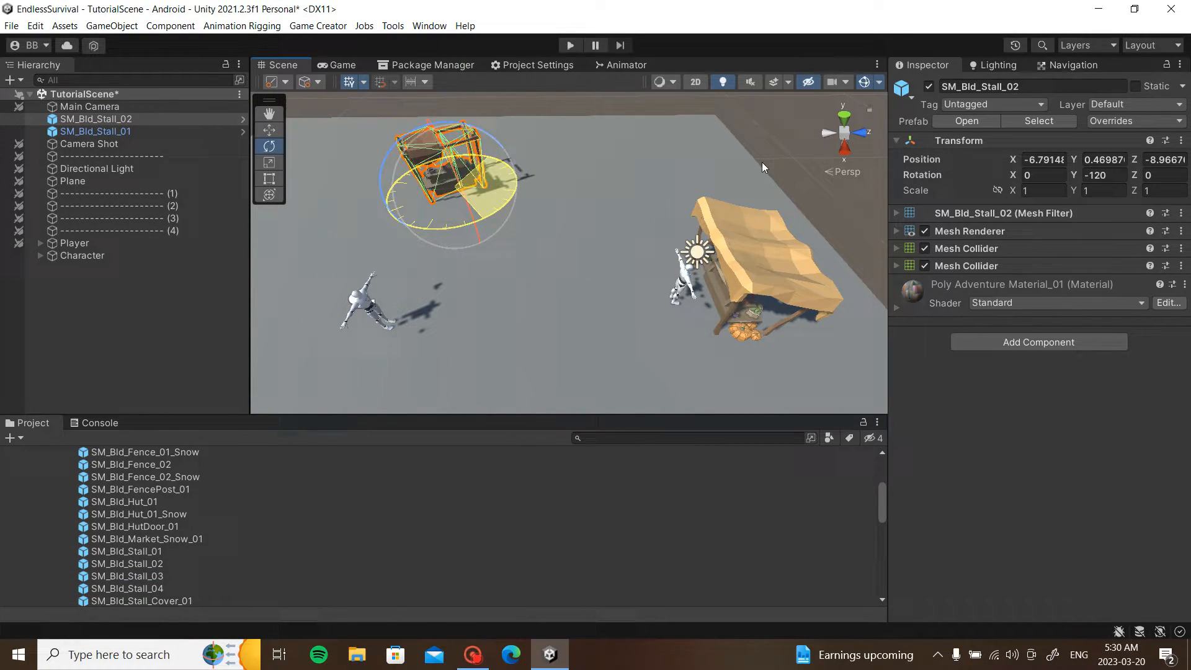
- Place the market stall prefabs around the characters and rotate them to face the centre
{"action": "left_click_drag", "start_coordinate": [763, 168], "coordinate": [649, 197]}
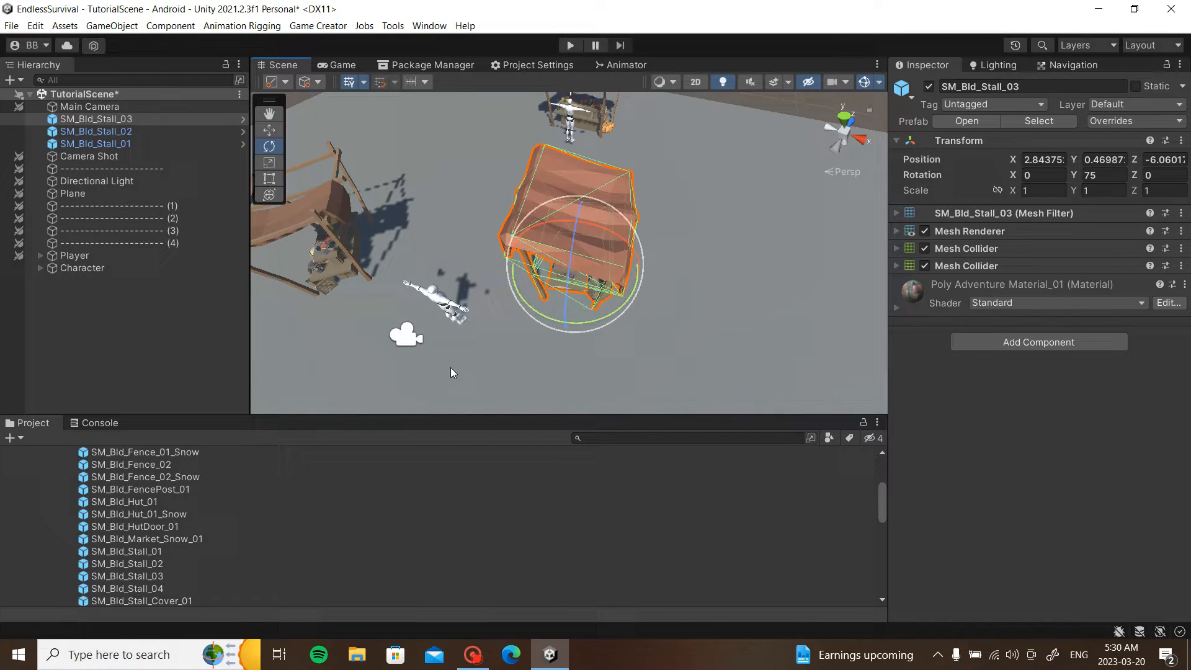
{"action": "left_click_drag", "start_coordinate": [569, 236], "coordinate": [752, 190]}
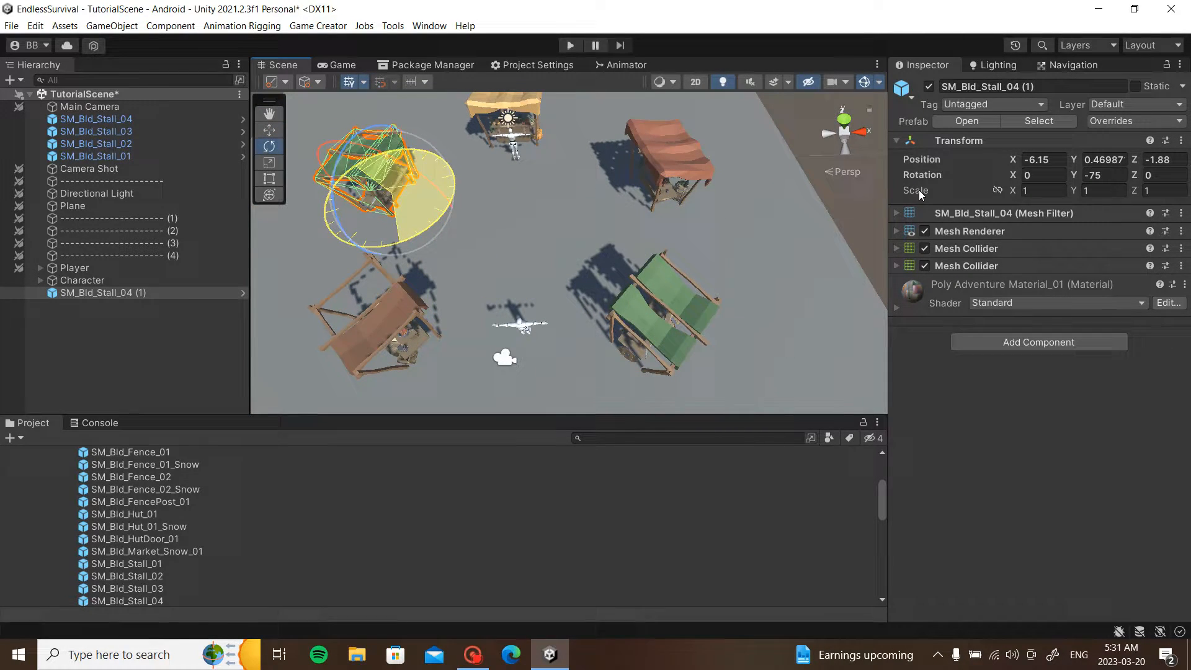
{"action": "left_click", "coordinate": [896, 230]}
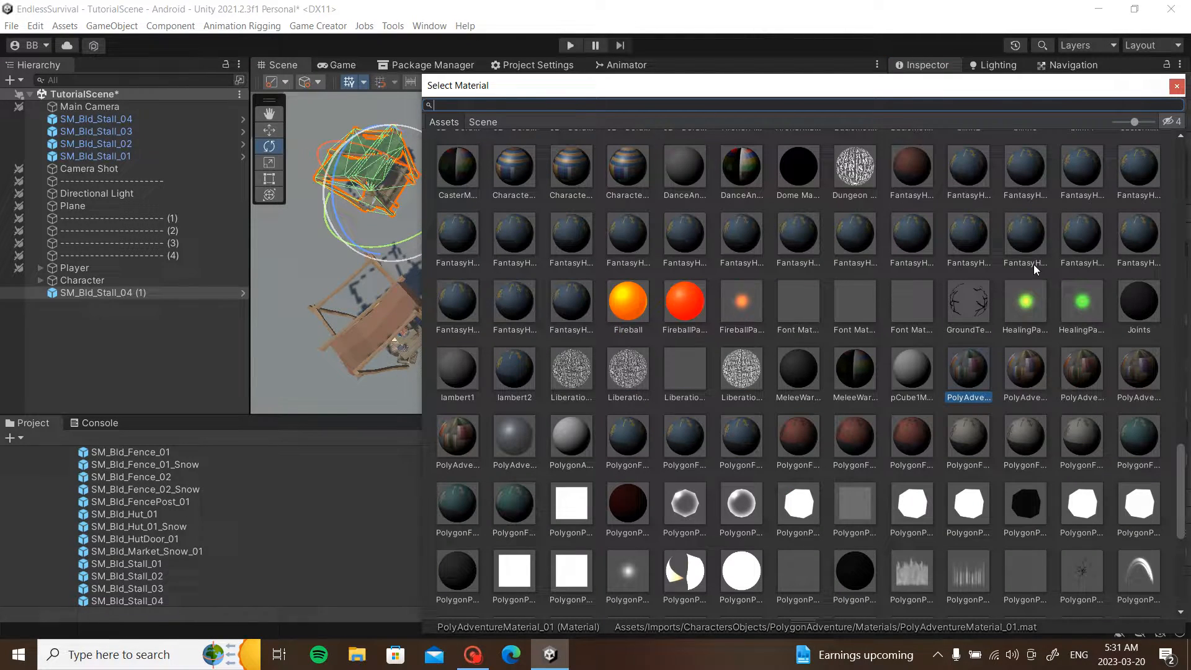
{"action": "left_click", "coordinate": [1137, 372]}
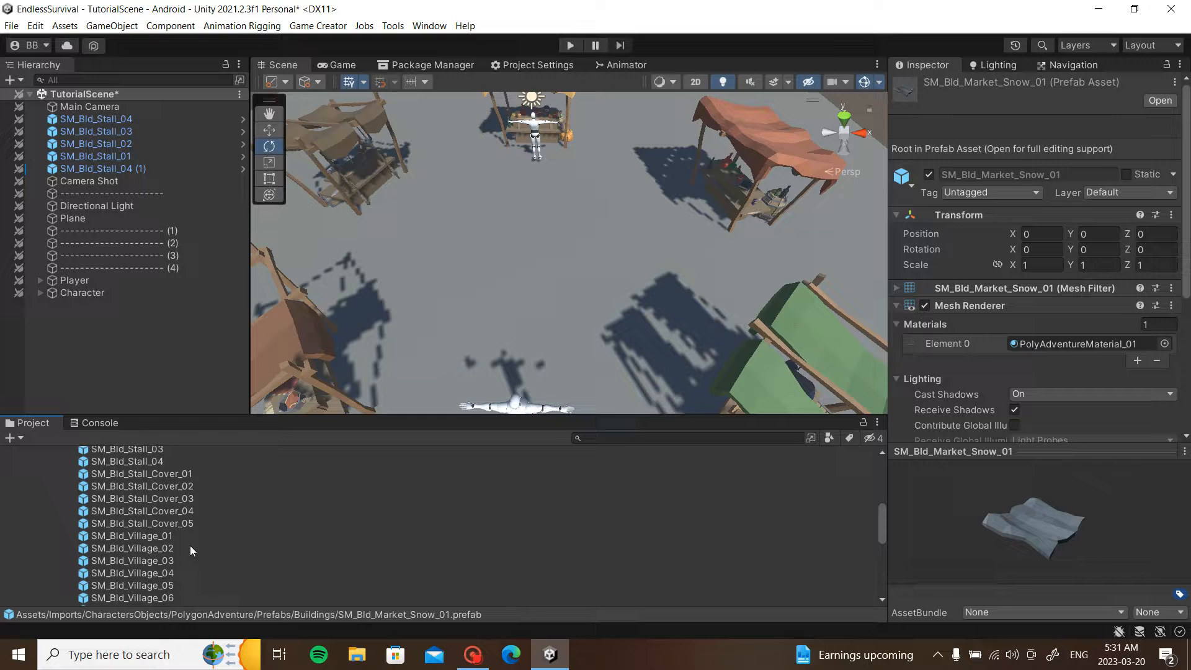
{"action": "left_click", "coordinate": [127, 557]}
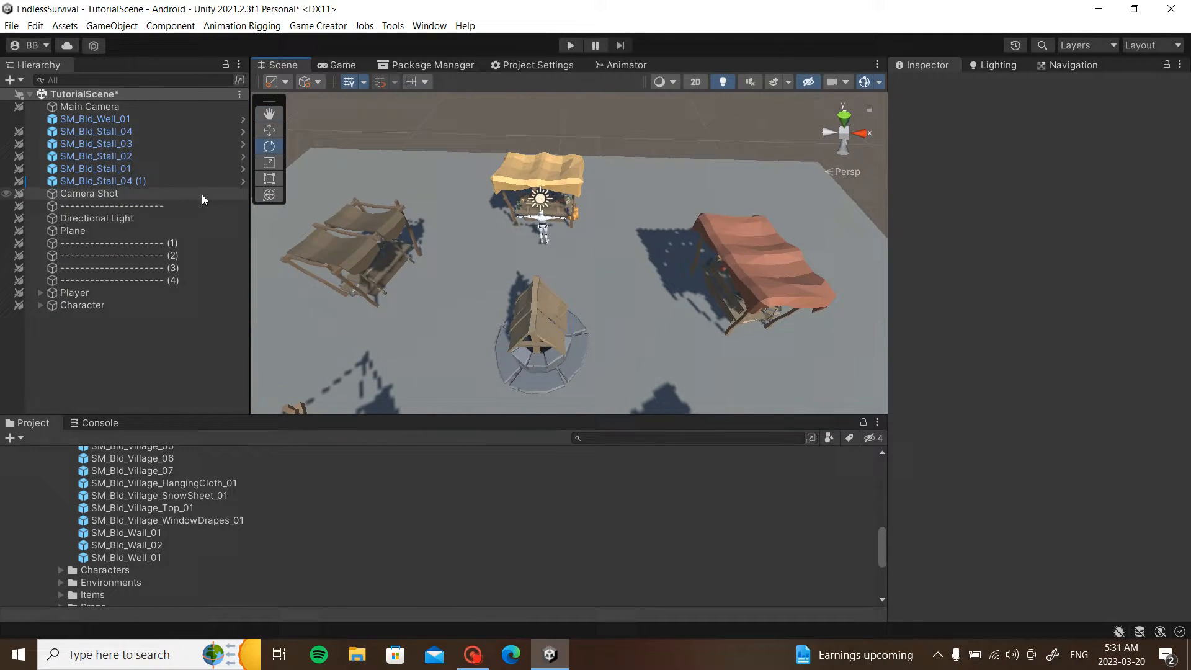
- Create an empty object named CharacterAI and make the Character its child
{"action": "left_click", "coordinate": [82, 304]}
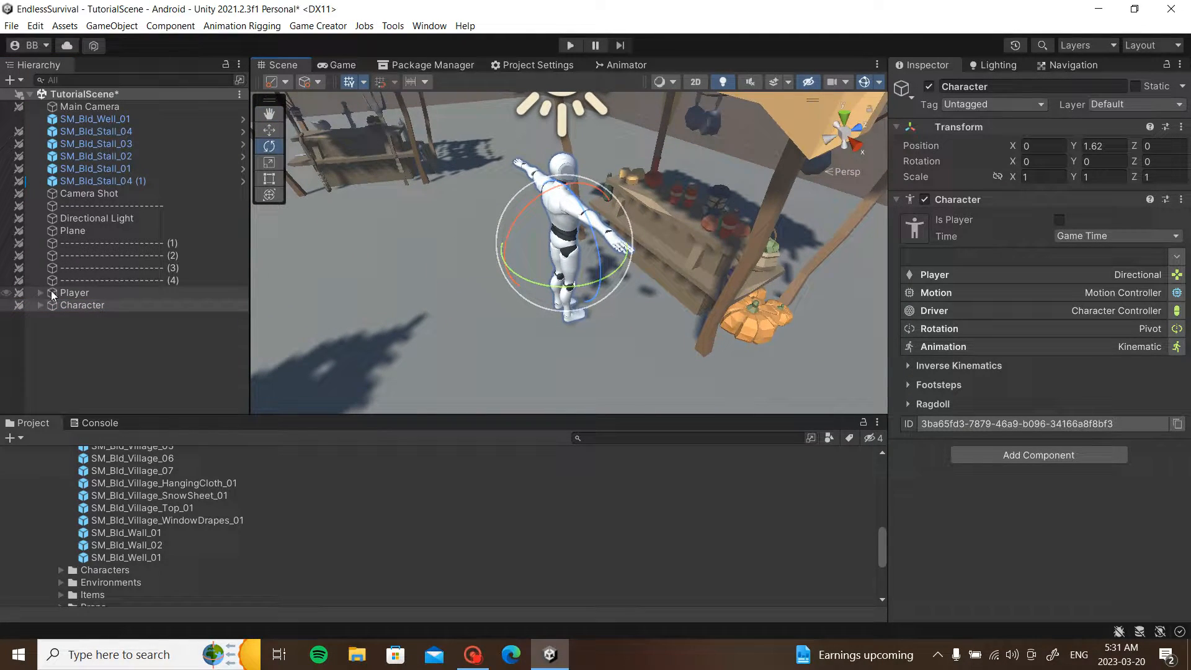
{"action": "left_click", "coordinate": [40, 305]}
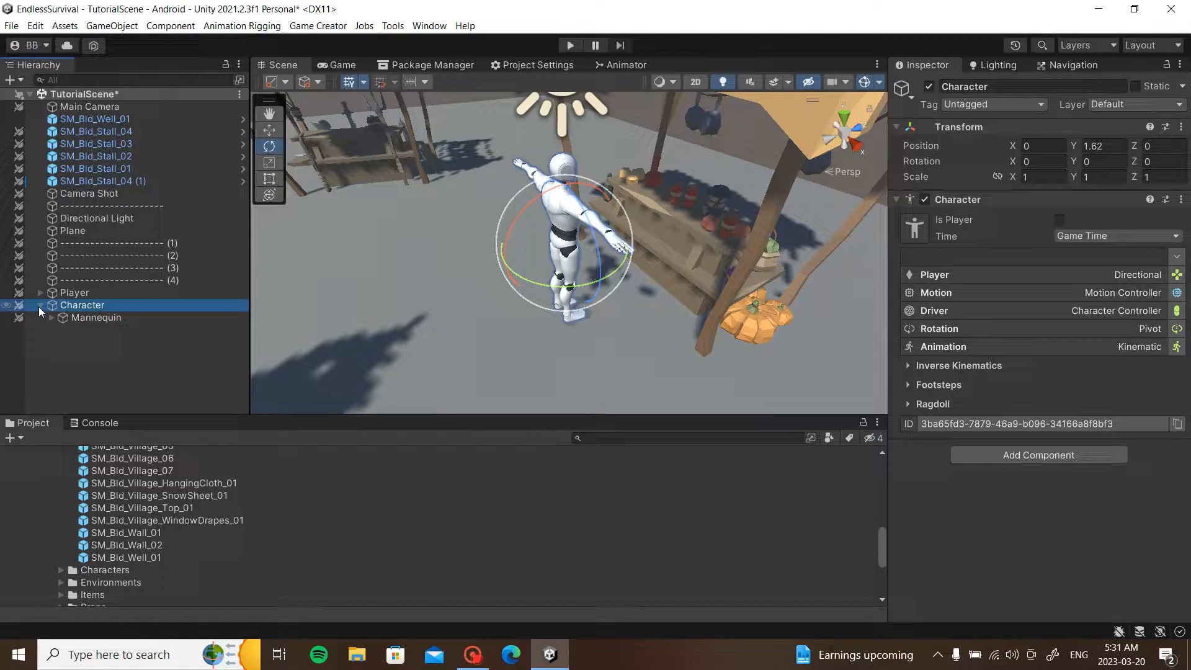
{"action": "right_click", "coordinate": [82, 305]}
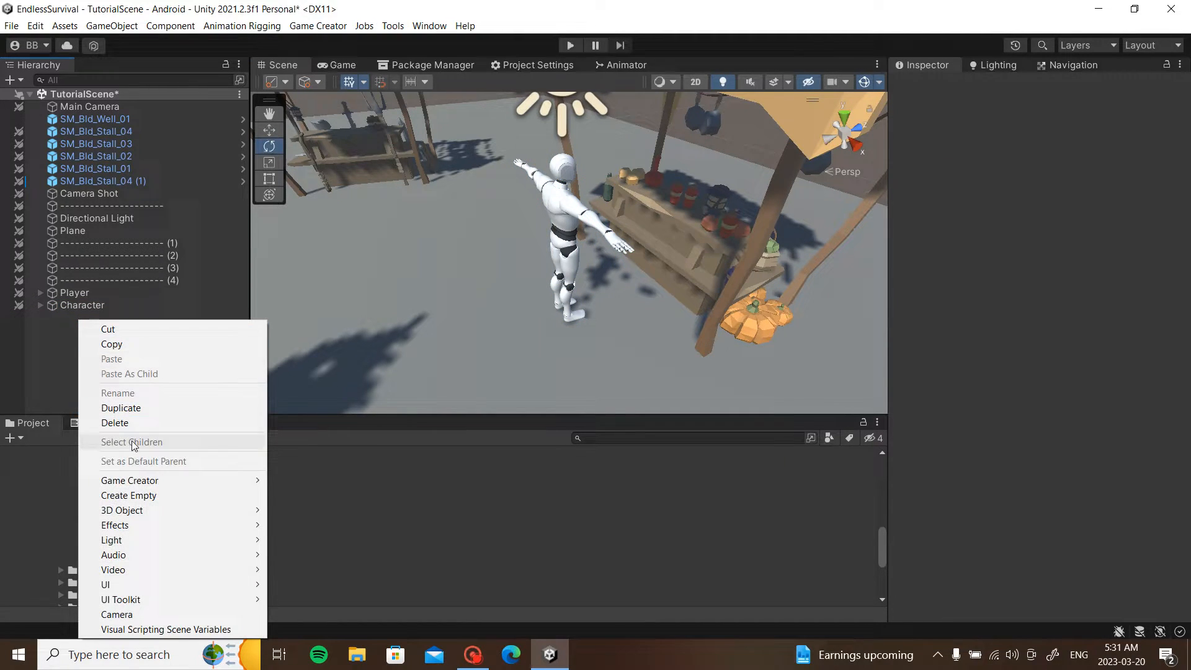
{"action": "left_click", "coordinate": [128, 495]}
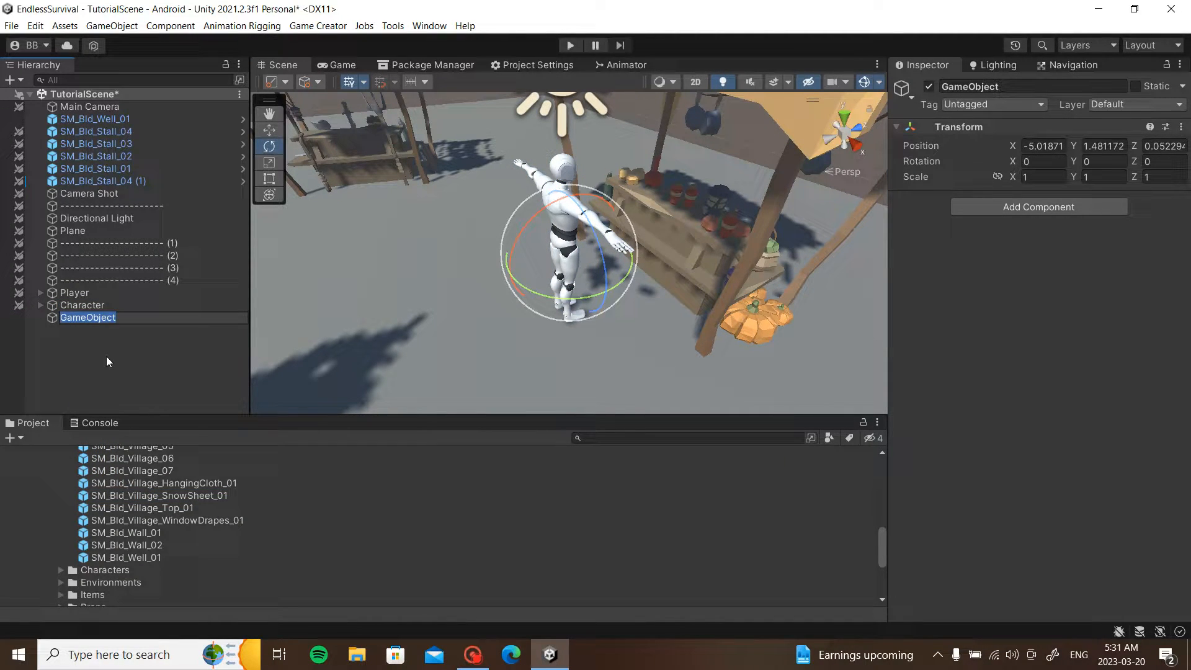
{"action": "type", "text": "CharacterAI"}
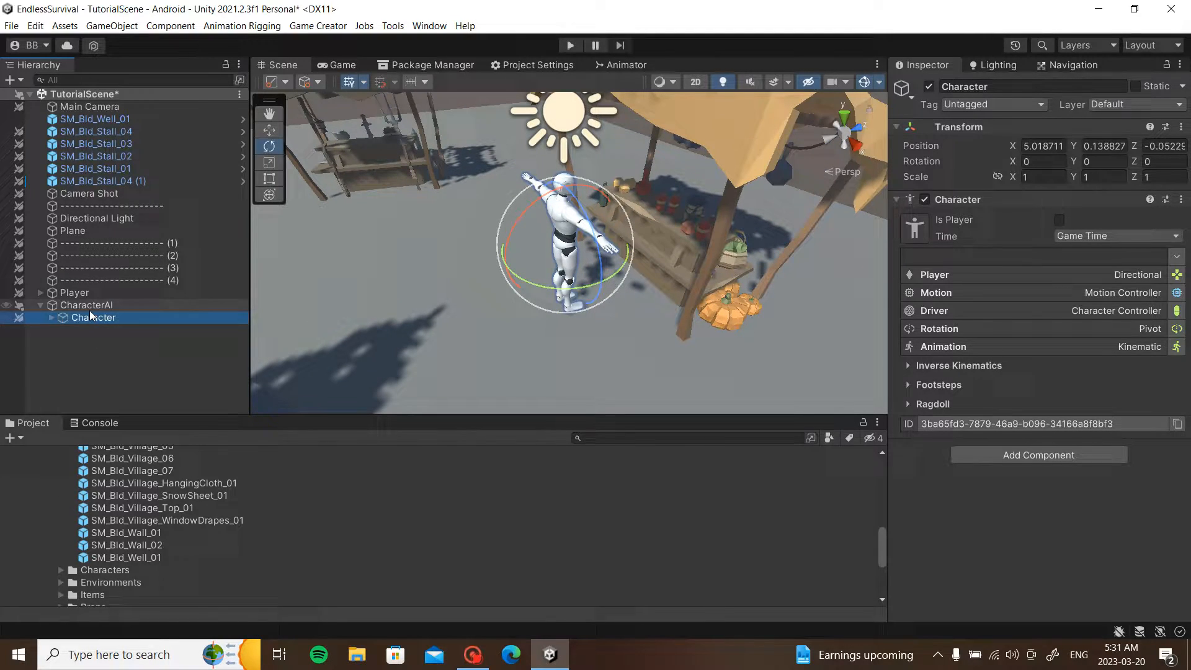
{"action": "left_click", "coordinate": [87, 305]}
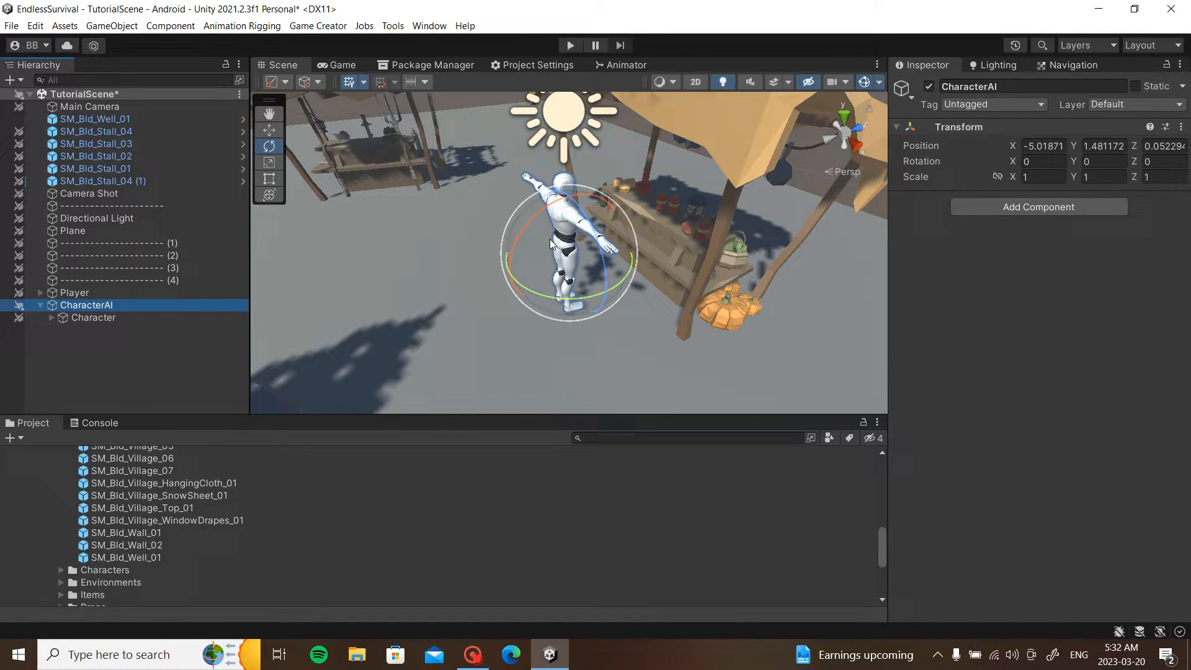
{"action": "mouse_move", "coordinate": [585, 258]}
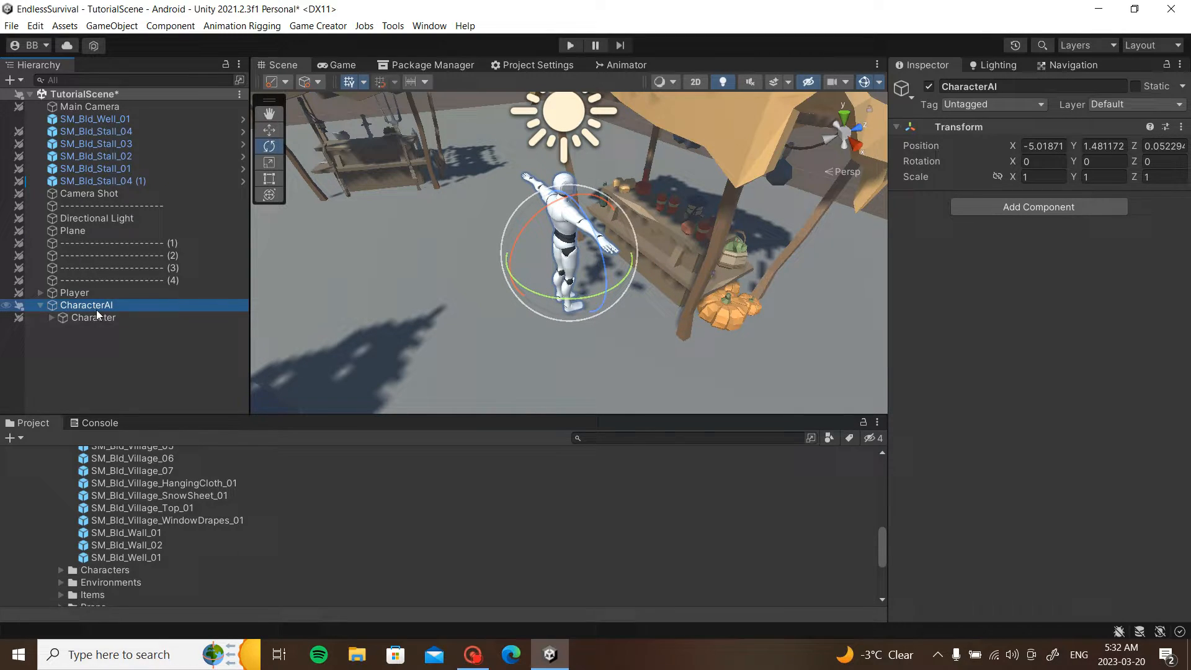
- Create an empty child under CharacterAI named PatrolScript
{"action": "right_click", "coordinate": [87, 305]}
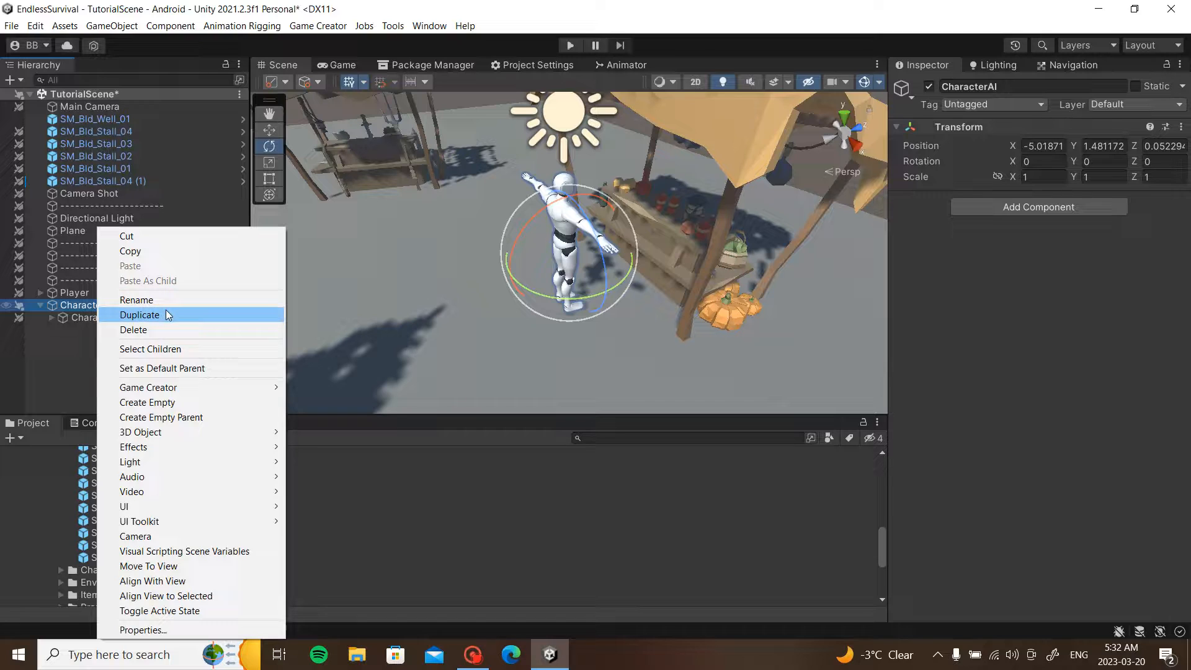
{"action": "left_click", "coordinate": [148, 402]}
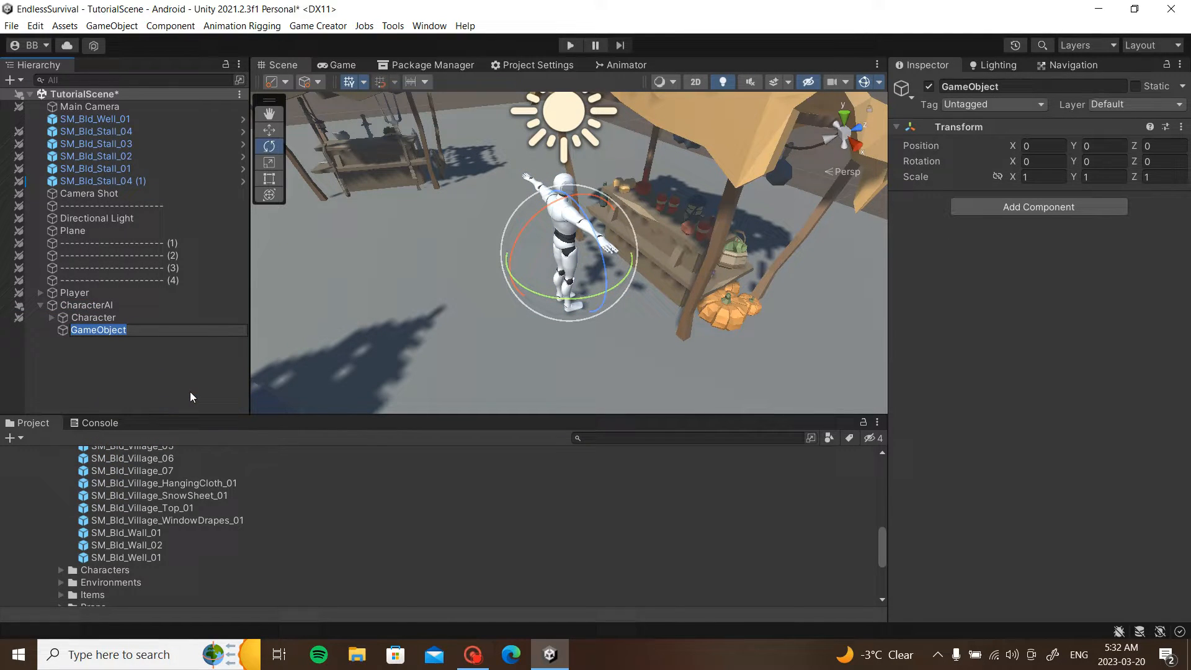
{"action": "type", "text": "PatrolScript"}
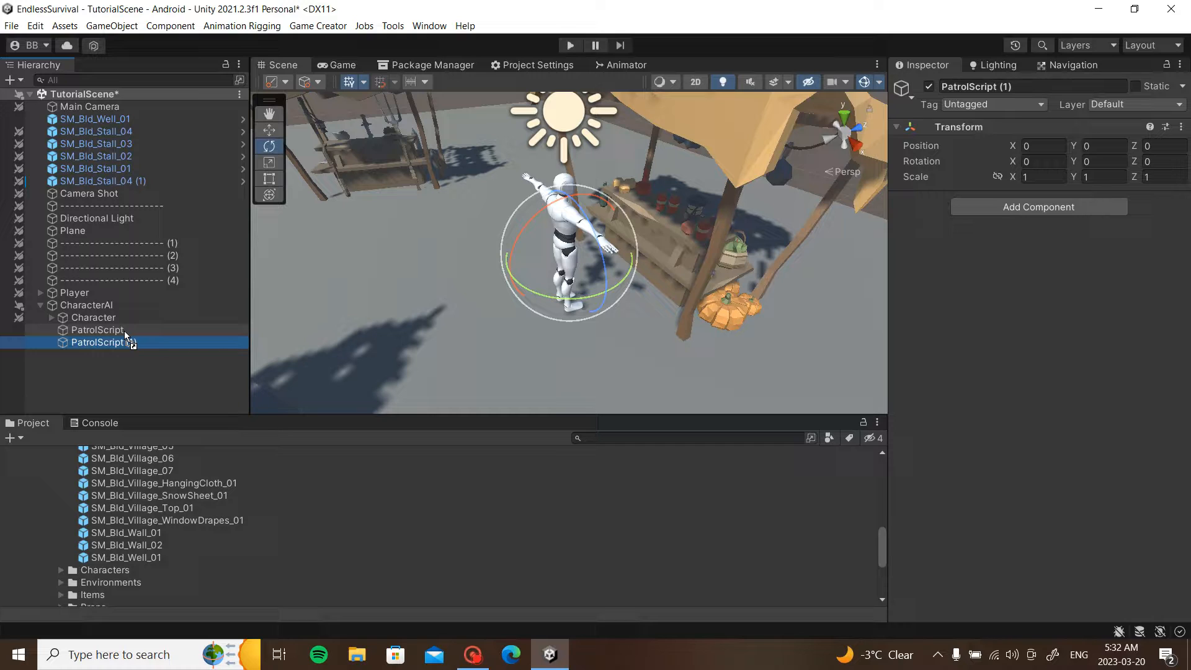
- Add a Path object under PatrolScript with a child renamed Marker (1)
{"action": "right_click", "coordinate": [98, 342]}
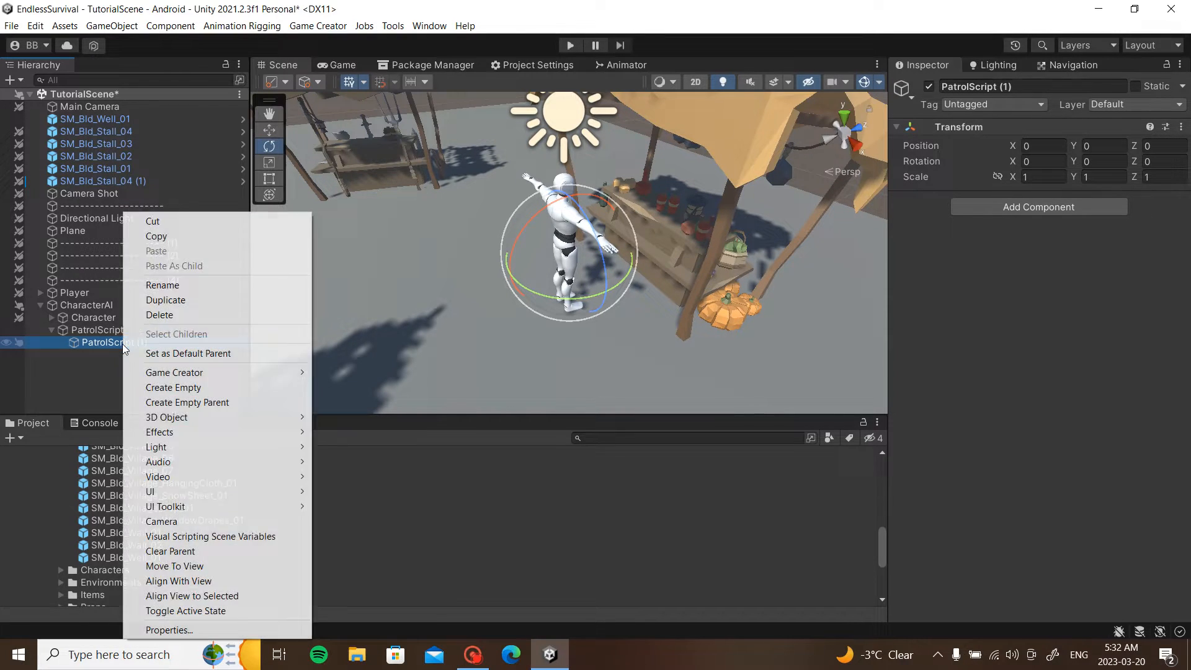
{"action": "mouse_move", "coordinate": [195, 284]}
{"action": "type", "text": "Path"}
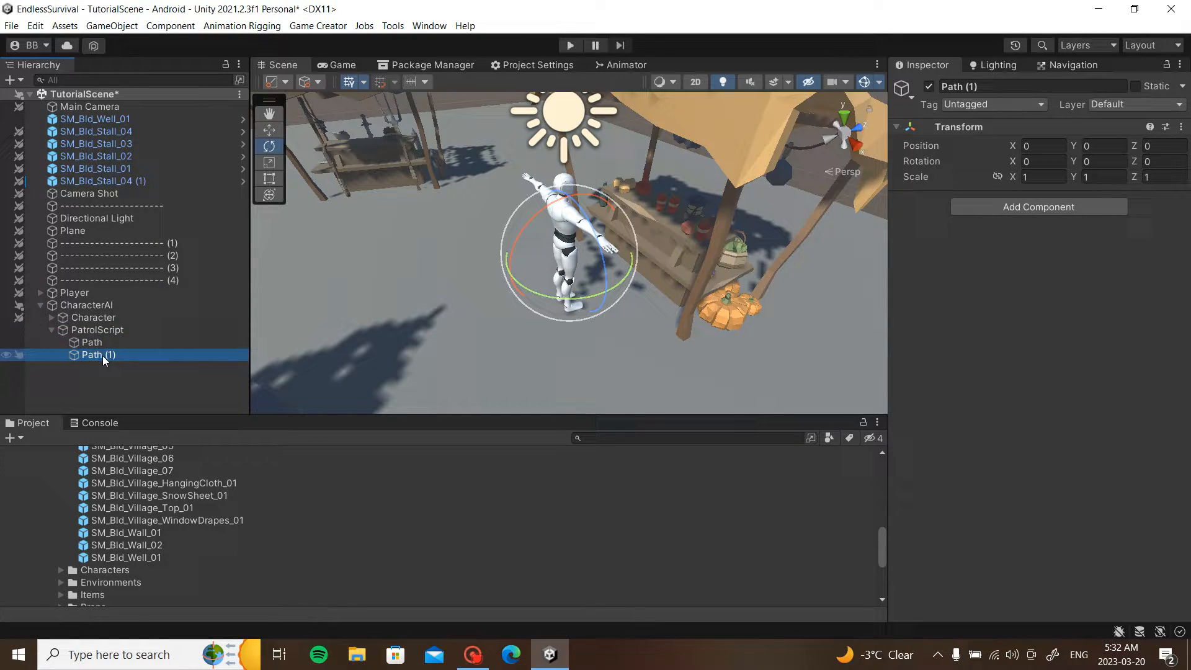
{"action": "right_click", "coordinate": [96, 355]}
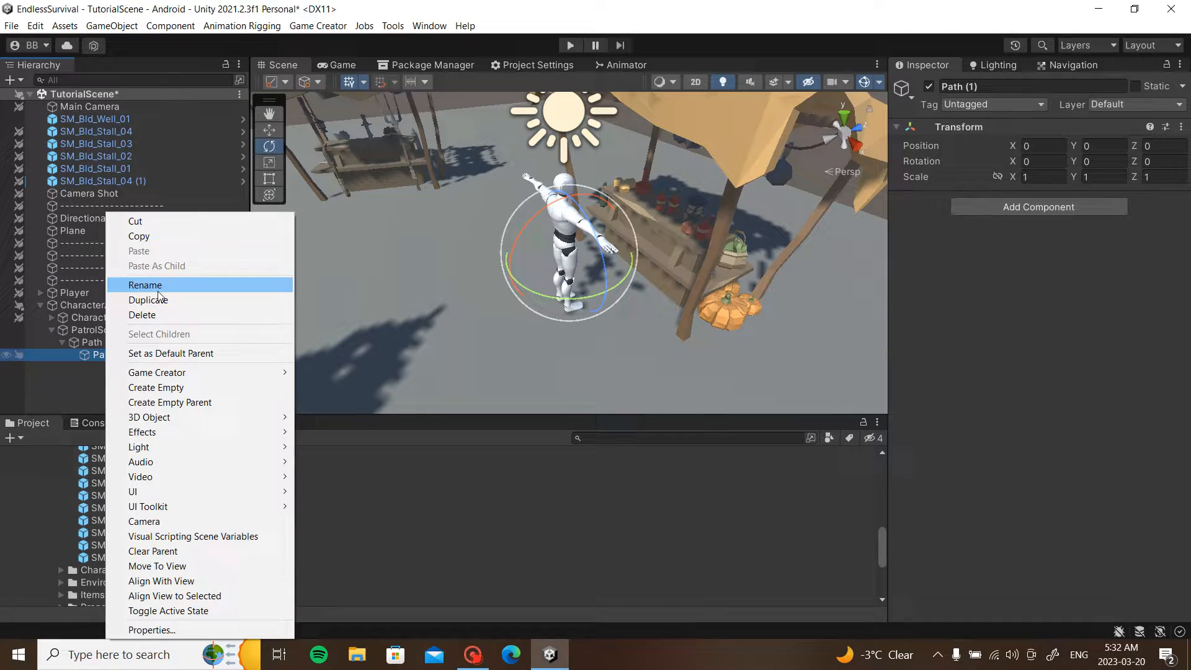
{"action": "left_click", "coordinate": [145, 284]}
{"action": "type", "text": "Marker"}
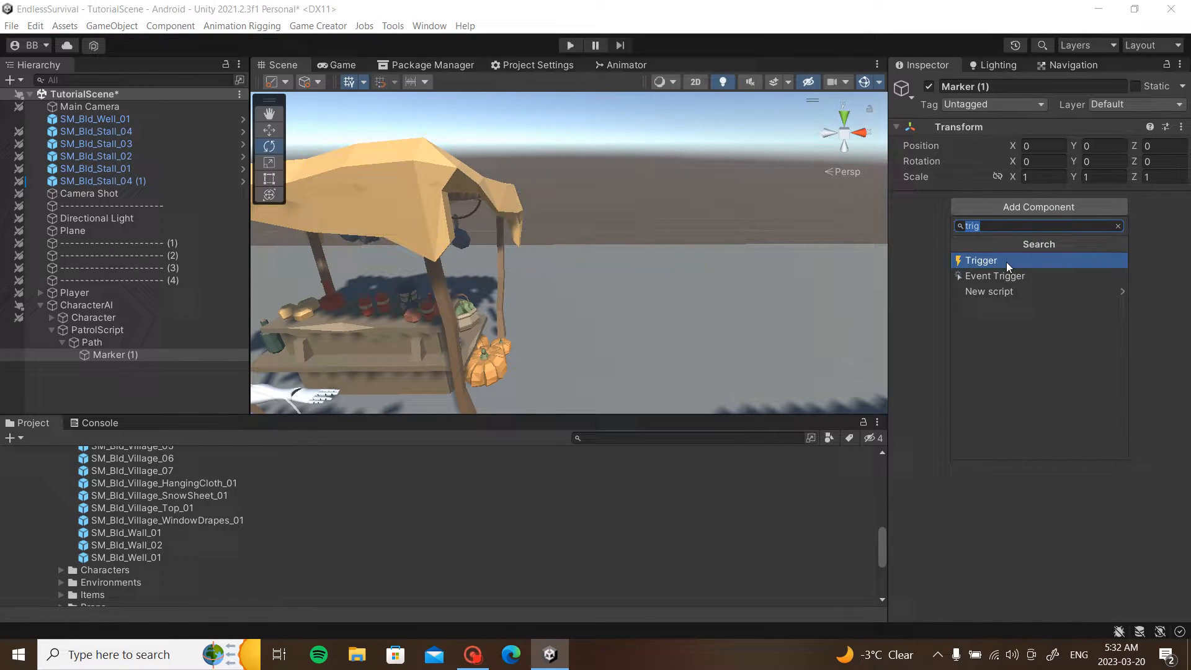
- Give Marker (1) a Marker component and duplicate it up to Marker (5)
{"action": "left_click", "coordinate": [982, 260]}
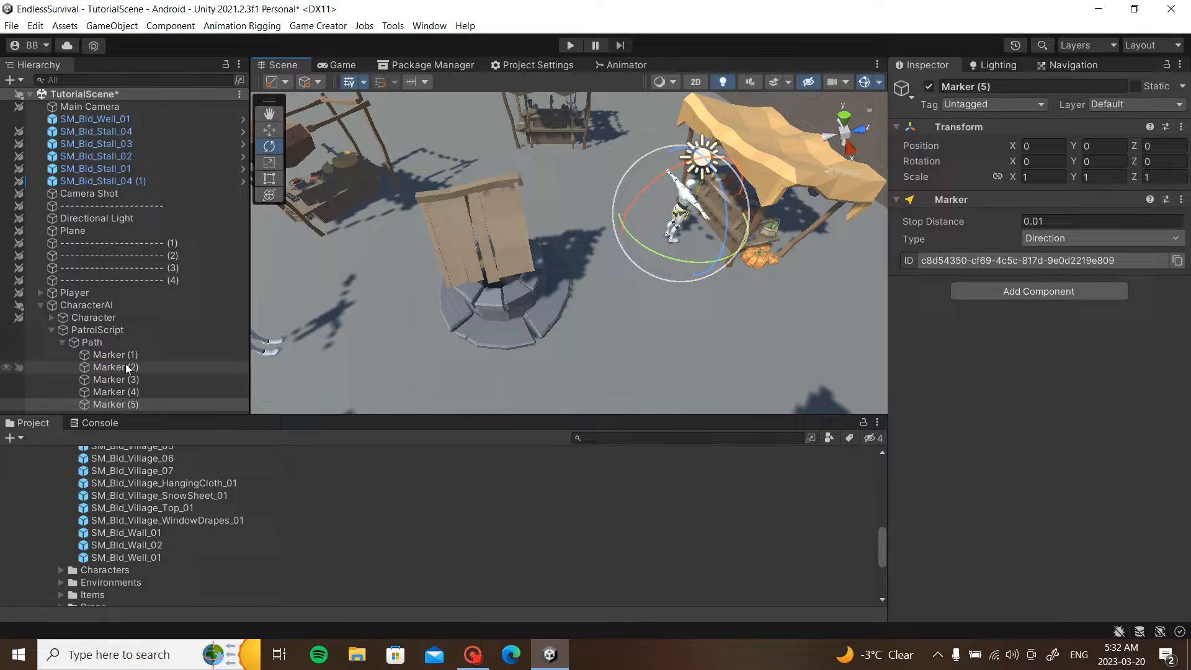
{"action": "left_click", "coordinate": [114, 367]}
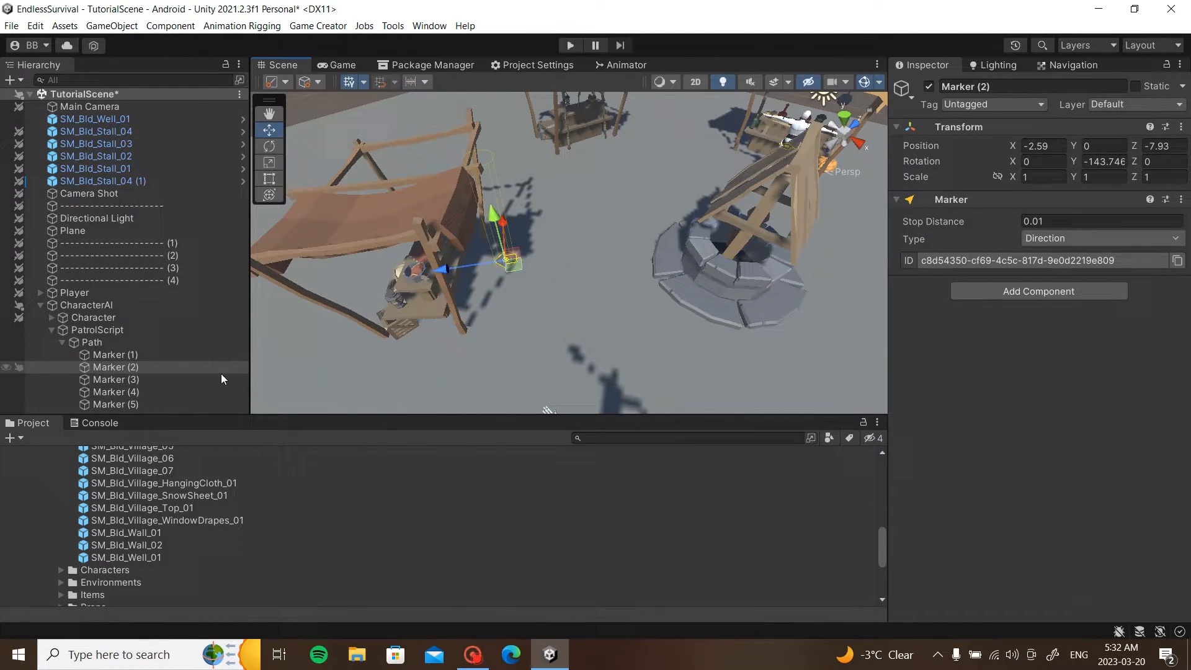
{"action": "left_click", "coordinate": [115, 379]}
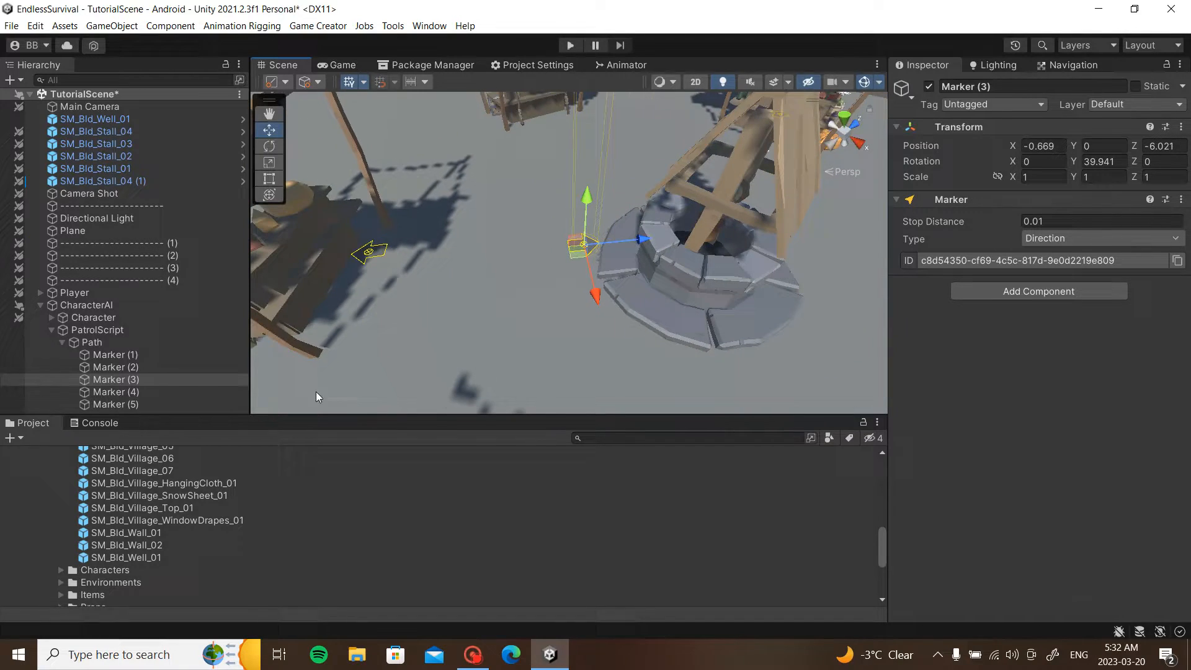
{"action": "left_click", "coordinate": [115, 391]}
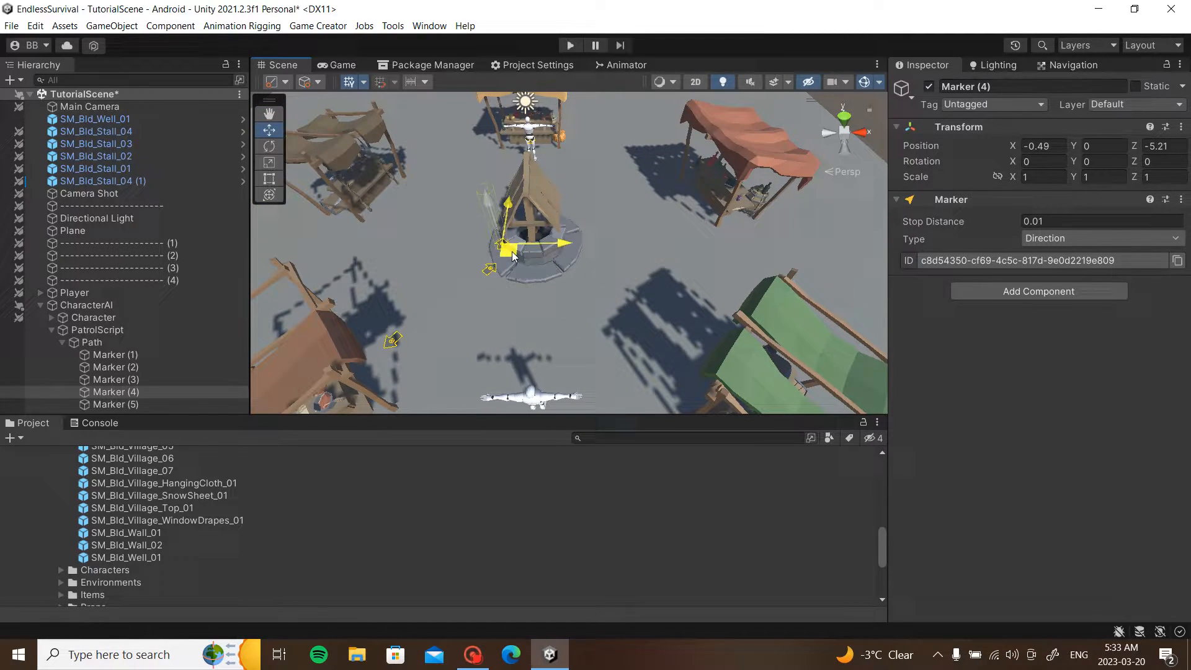
- Move Marker (4) by the green-roofed stall and Marker (5) beside the red-roofed stall
{"action": "left_click_drag", "start_coordinate": [508, 250], "coordinate": [631, 159]}
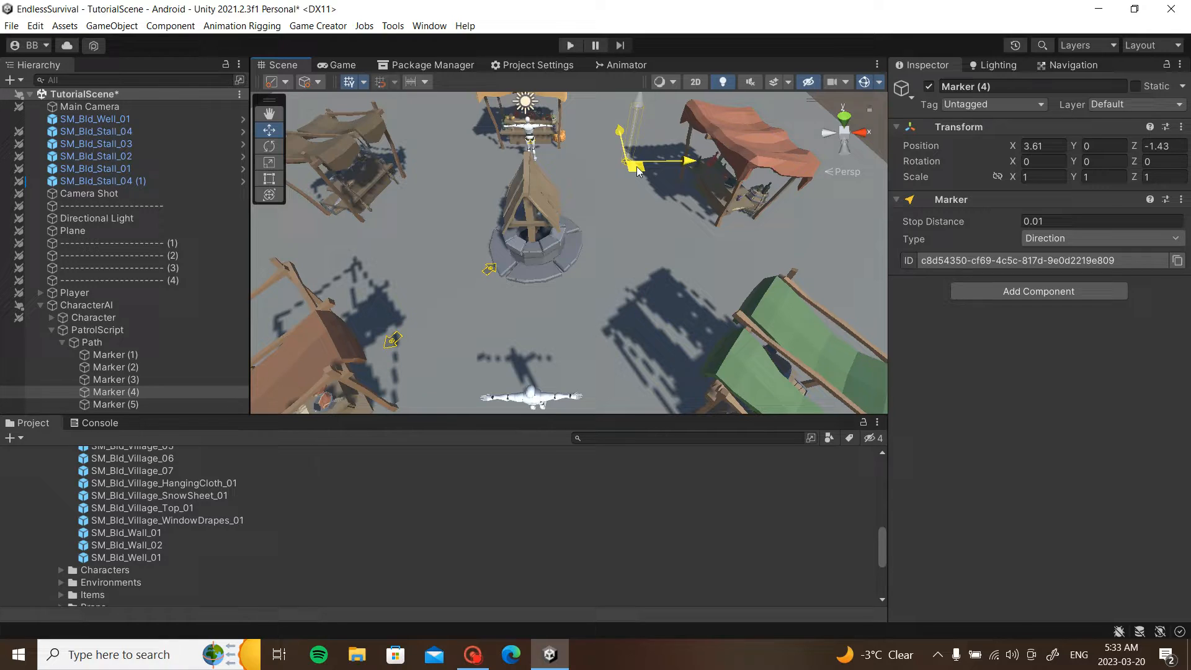
{"action": "left_click_drag", "start_coordinate": [634, 160], "coordinate": [539, 212]}
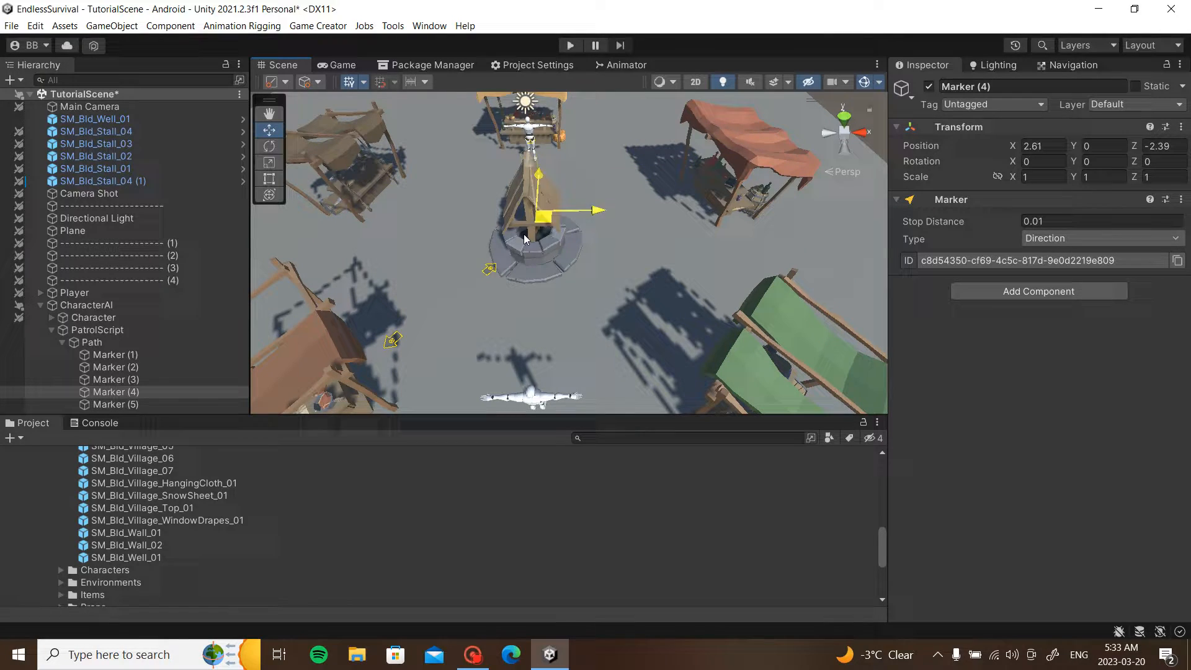
{"action": "left_click_drag", "start_coordinate": [543, 218], "coordinate": [665, 321]}
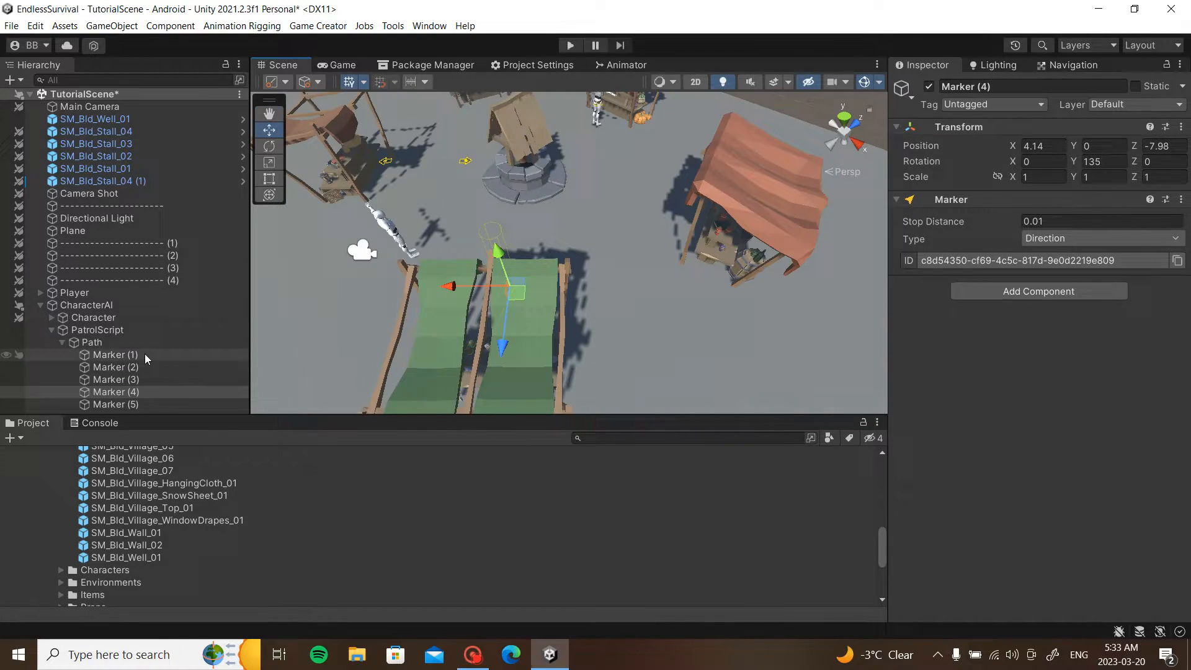
{"action": "left_click", "coordinate": [115, 404]}
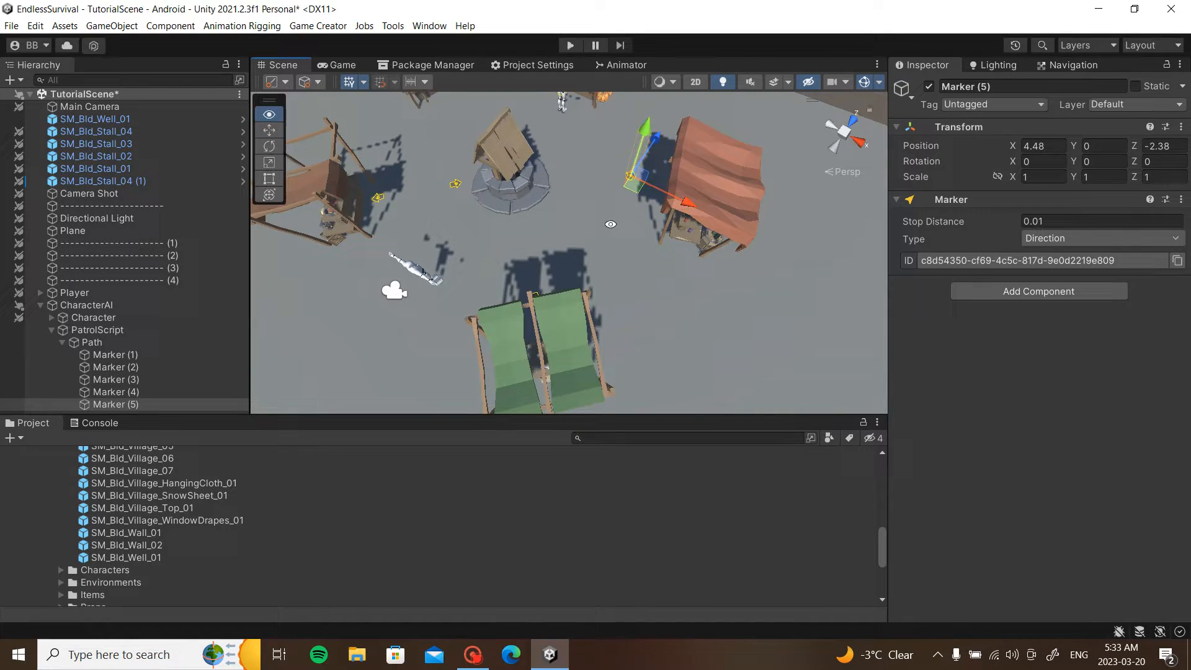
{"action": "left_click_drag", "start_coordinate": [610, 223], "coordinate": [602, 277]}
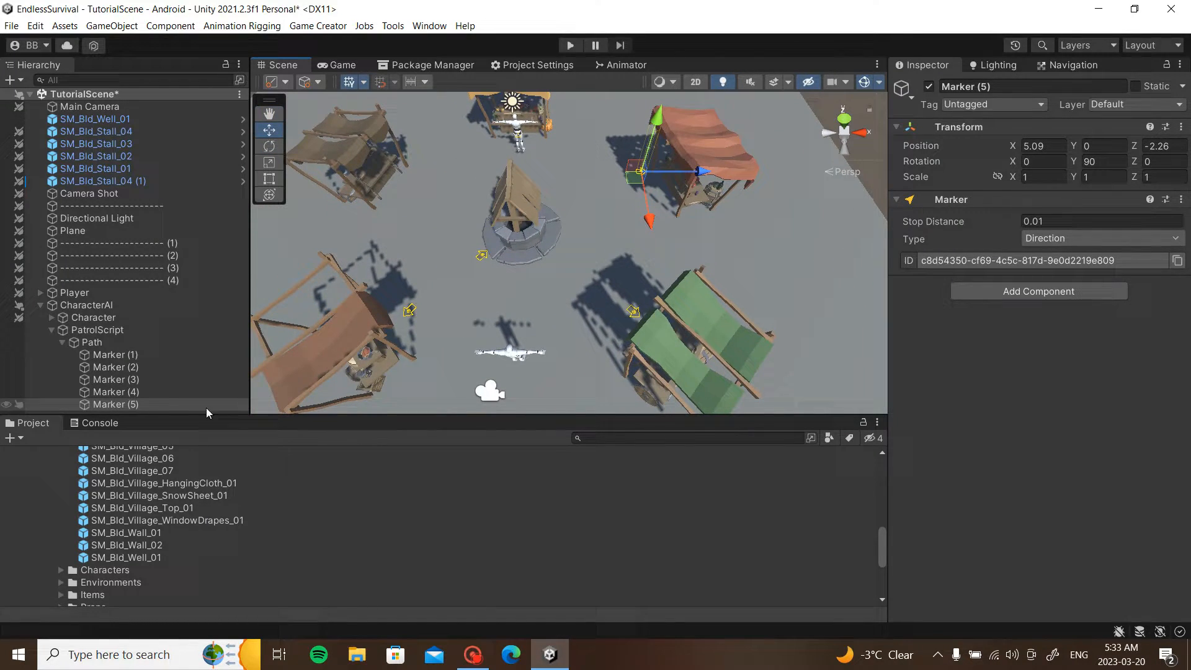
{"action": "left_click", "coordinate": [92, 342]}
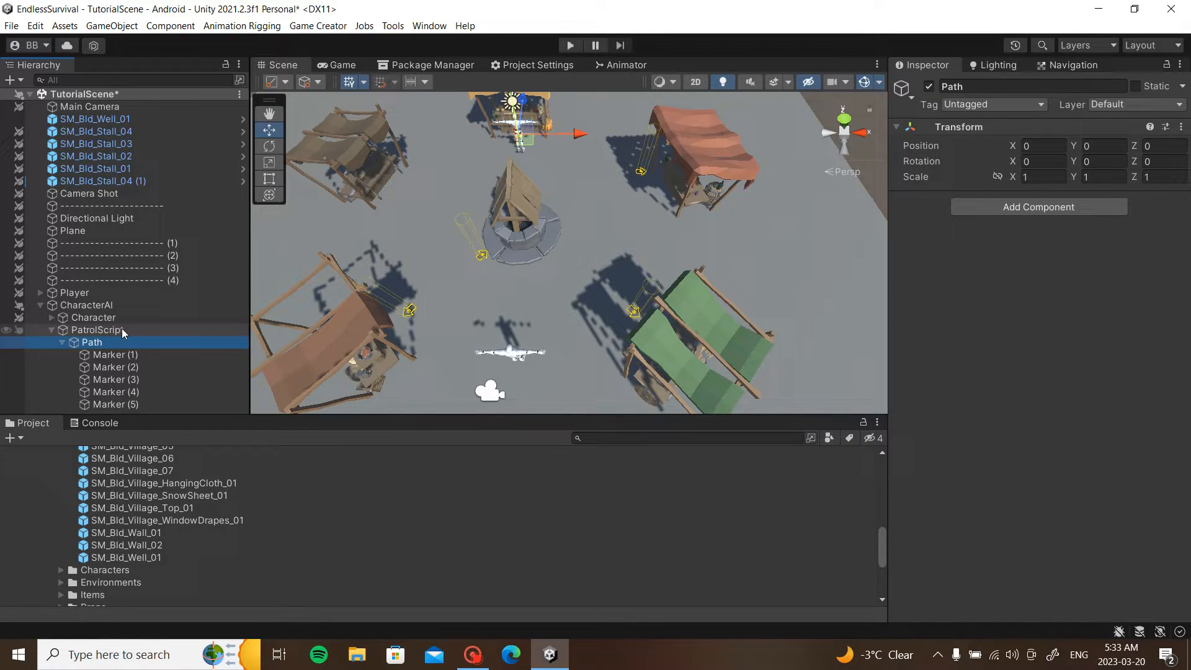
- On PatrolScript's On Start trigger add Wait Random 3–6 s and Move Character to Marker (2), duplicated for Marker (3)
{"action": "left_click", "coordinate": [97, 330]}
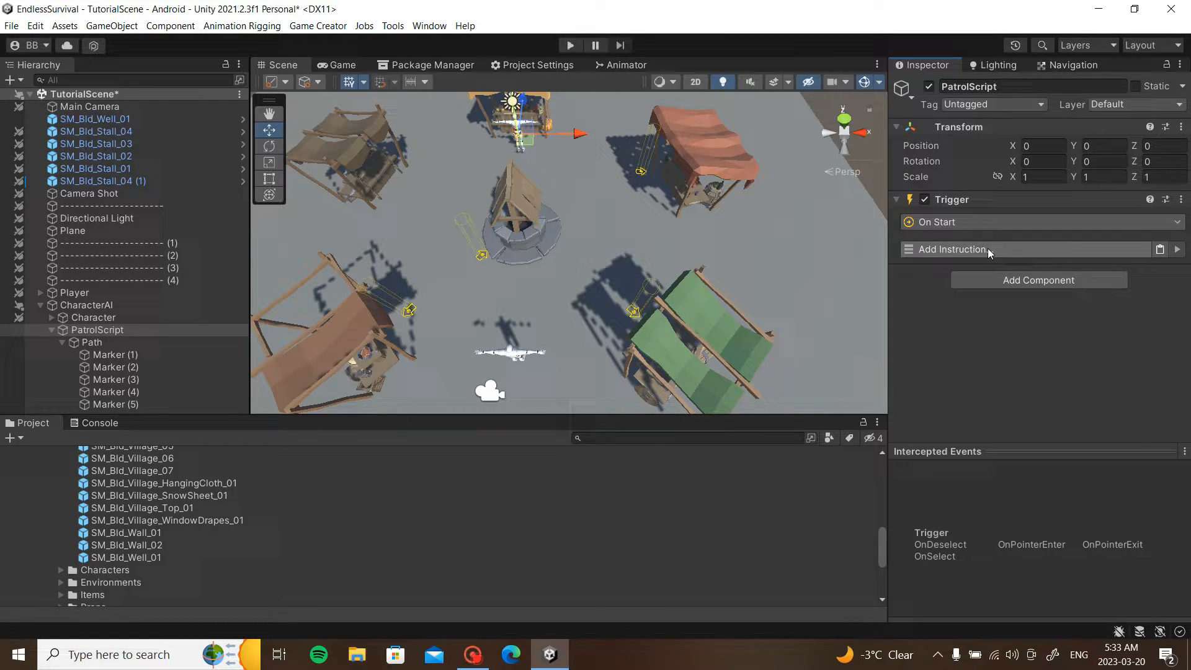
{"action": "left_click", "coordinate": [952, 249]}
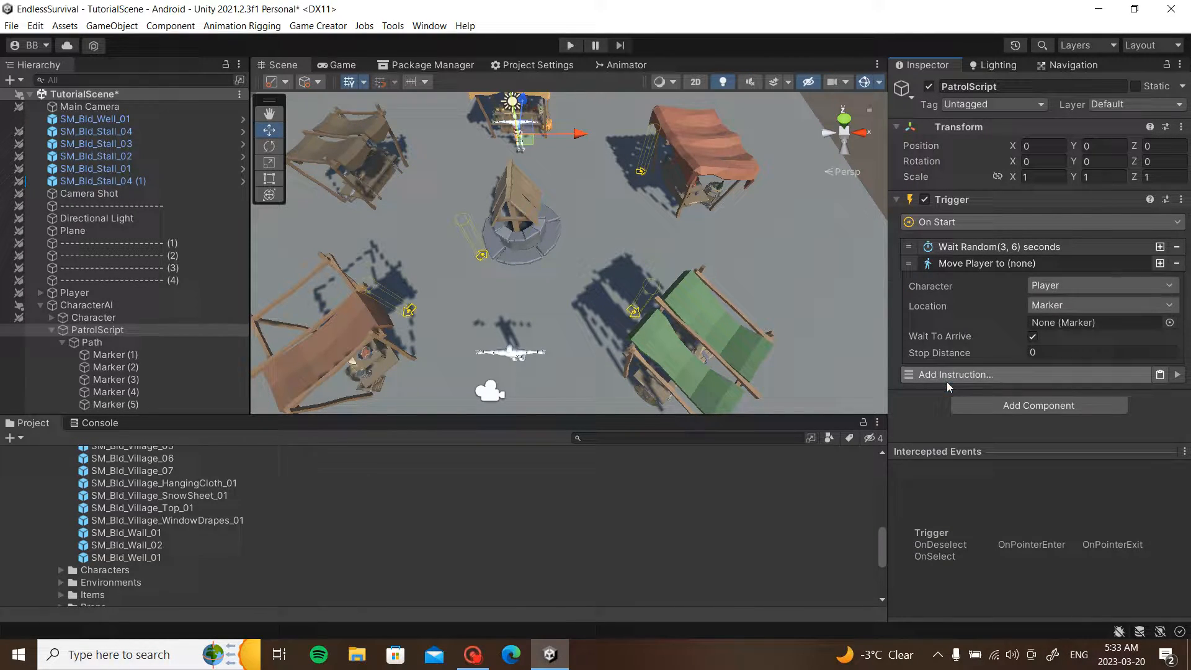
{"action": "left_click", "coordinate": [1102, 322]}
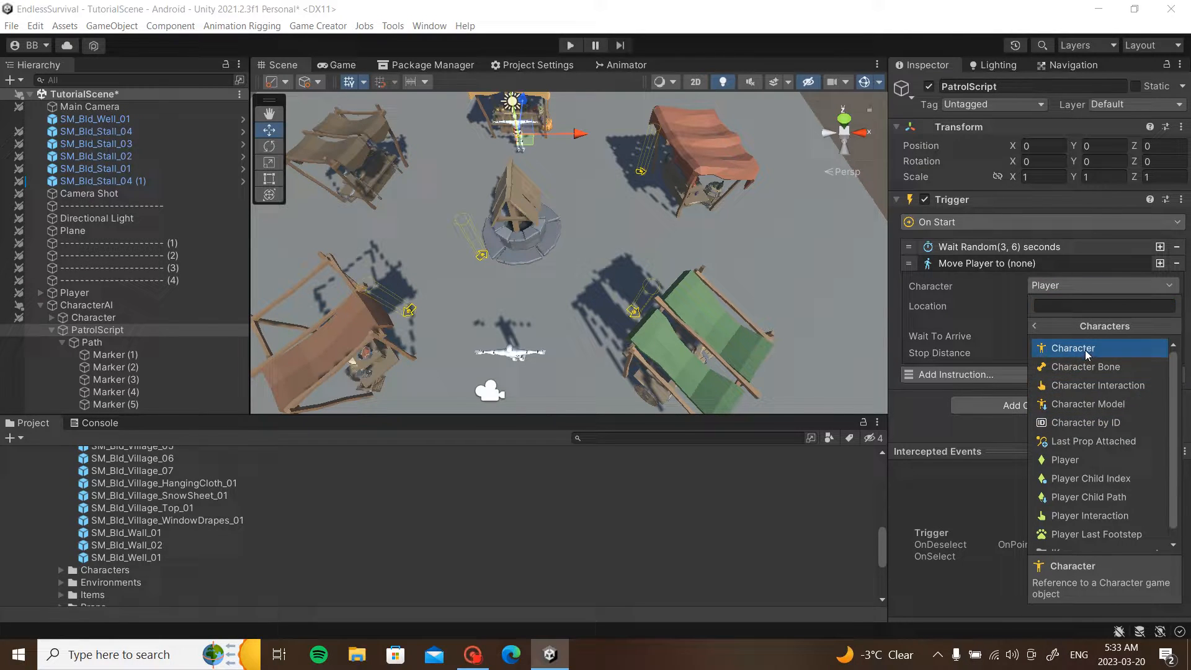
{"action": "left_click", "coordinate": [1073, 348]}
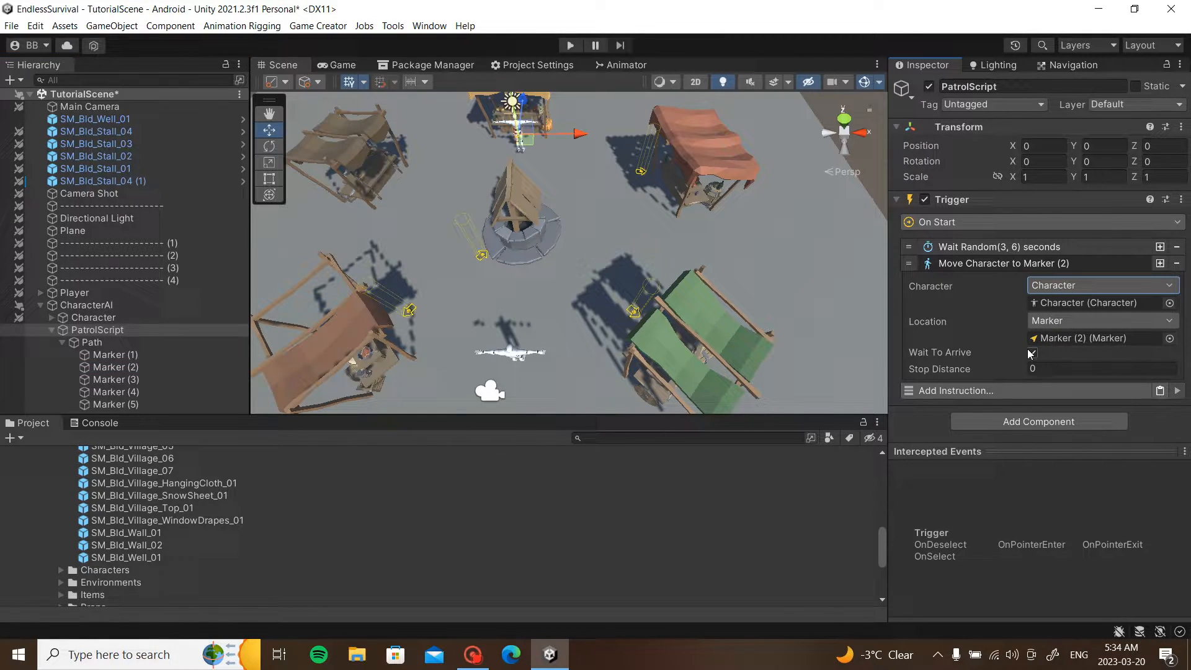
{"action": "left_click", "coordinate": [1102, 369]}
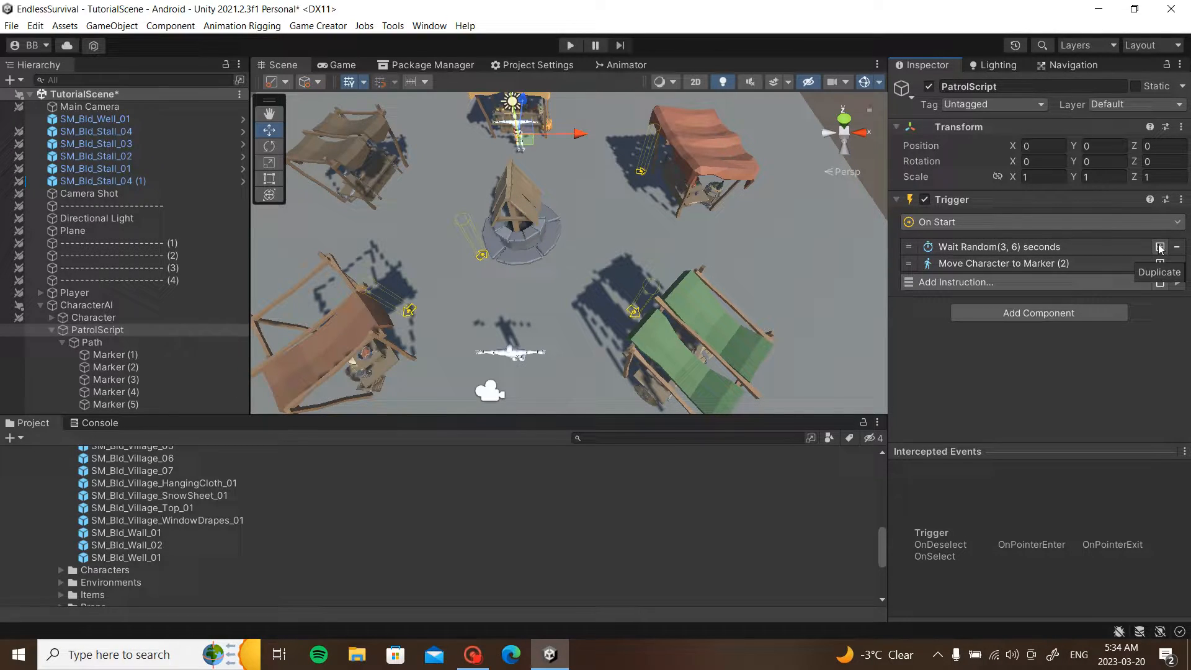
{"action": "left_click", "coordinate": [1160, 246]}
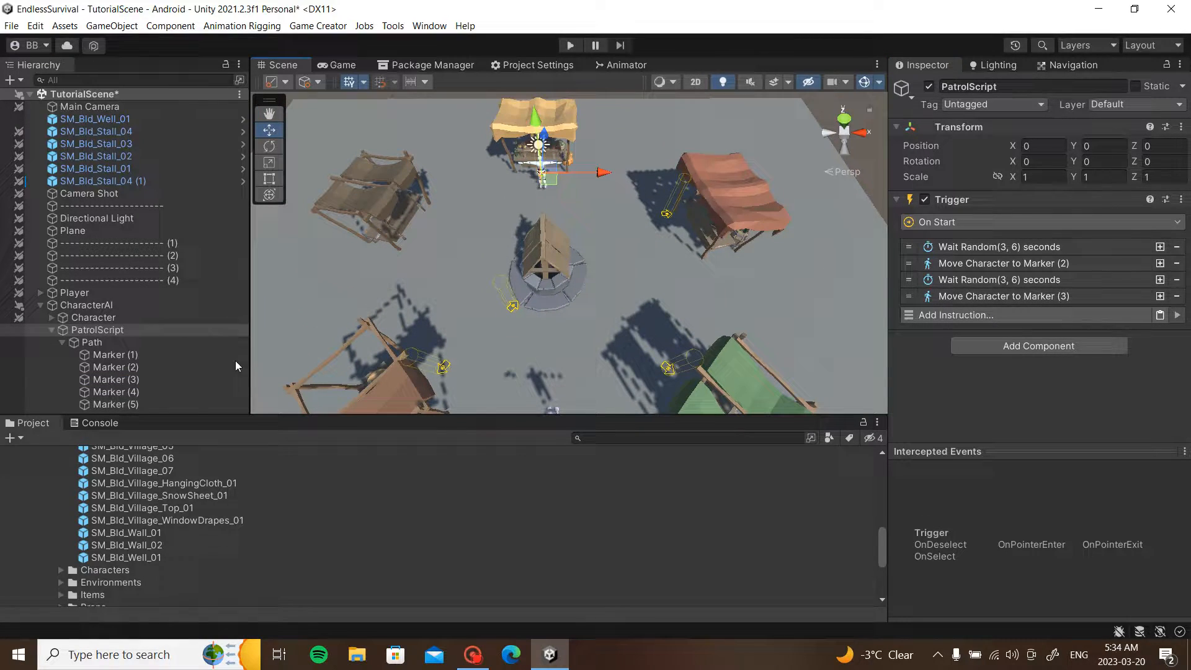
- Duplicate a marker to add Marker (6) and Marker (7) as extra patrol points
{"action": "left_click", "coordinate": [116, 404]}
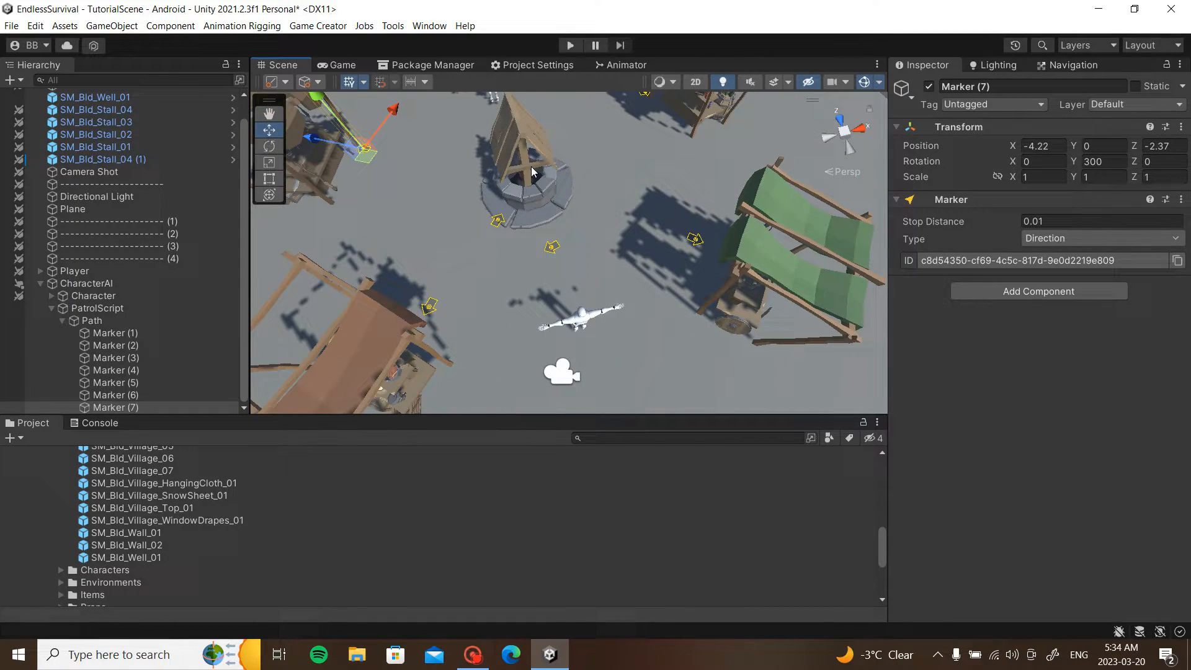
- Extend the PatrolScript trigger with wait-and-move steps for Markers 4, 5, 6 and 7
{"action": "left_click", "coordinate": [97, 308]}
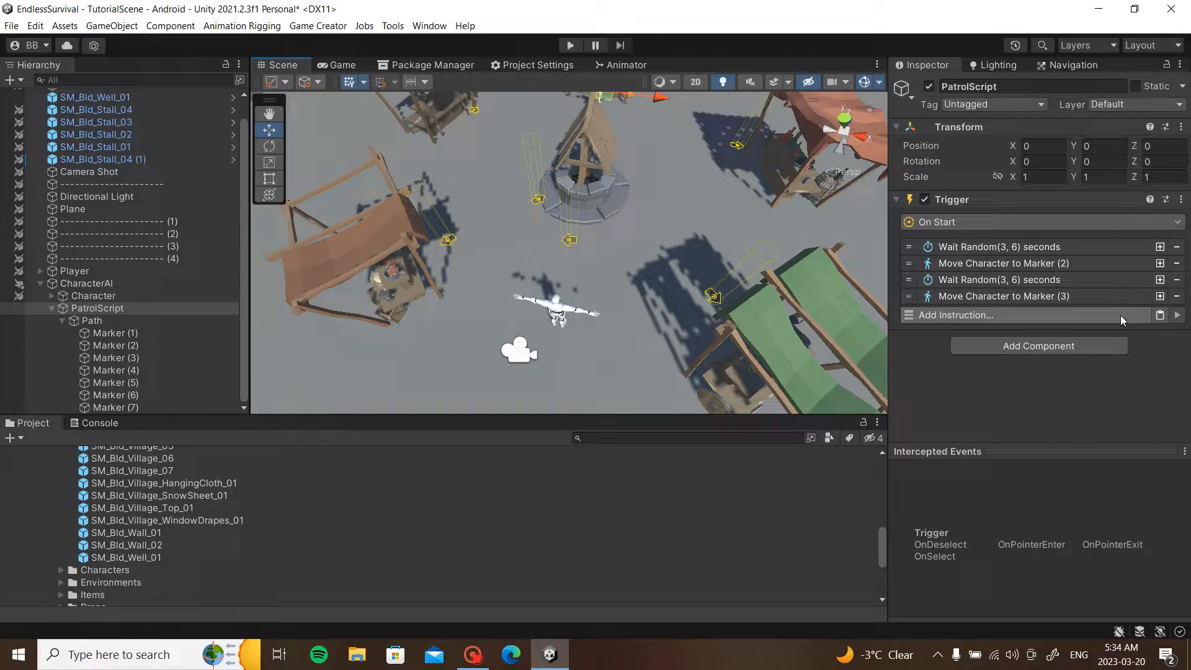
{"action": "left_click", "coordinate": [953, 315]}
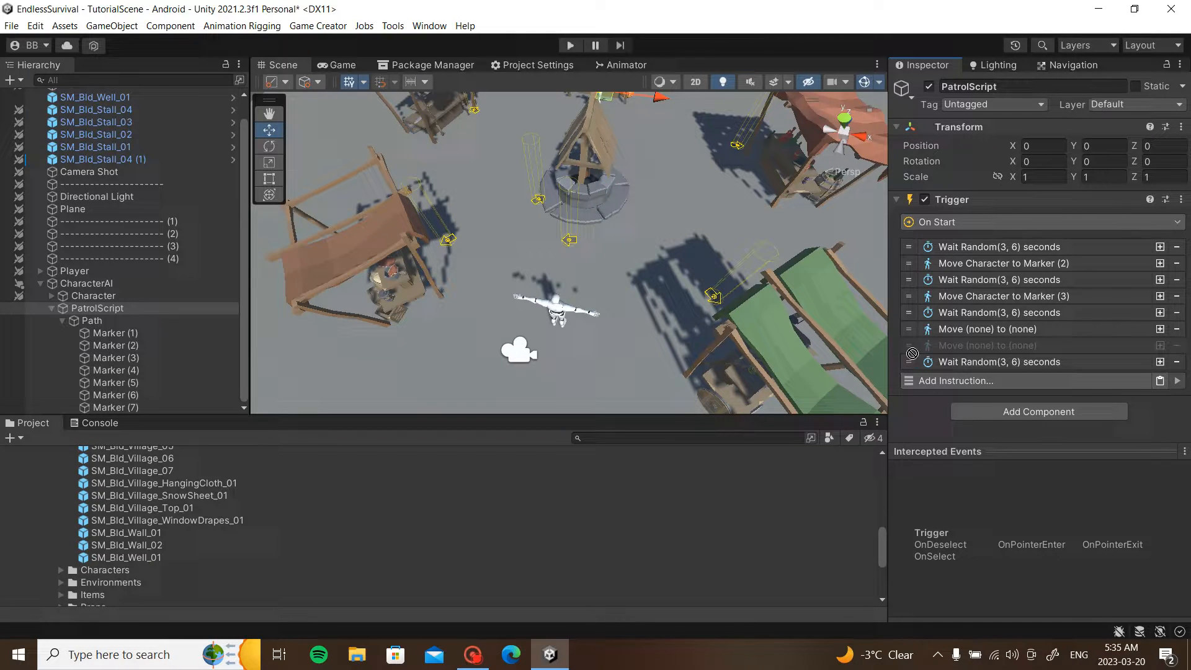
{"action": "left_click", "coordinate": [988, 329]}
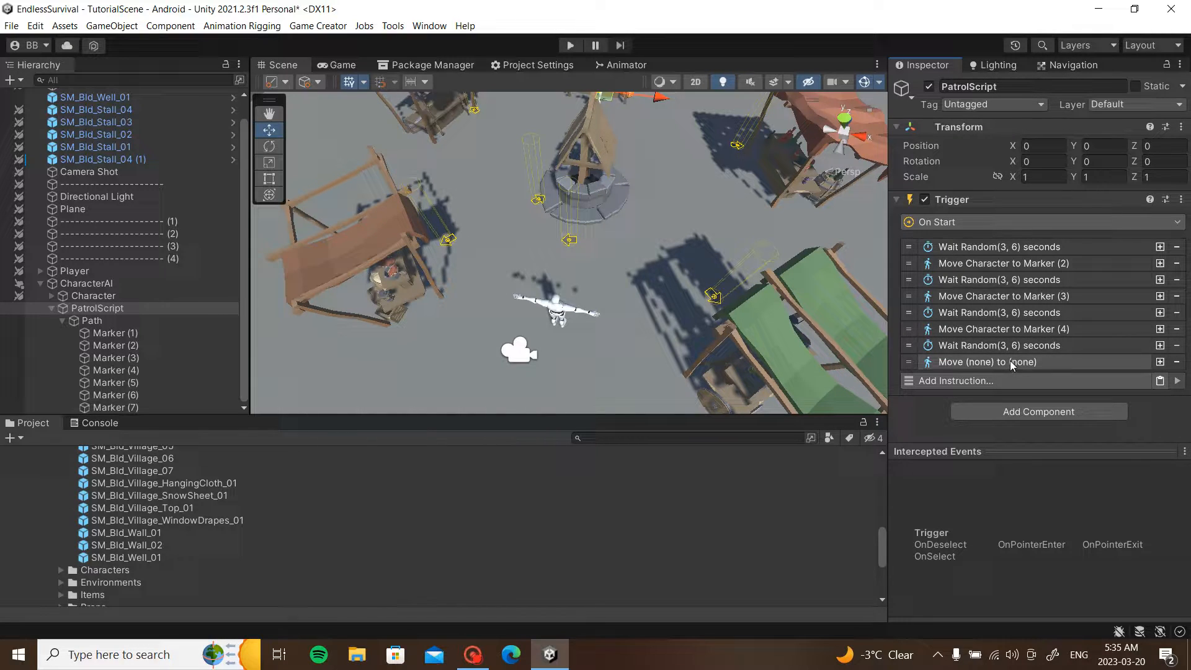
{"action": "left_click", "coordinate": [988, 362]}
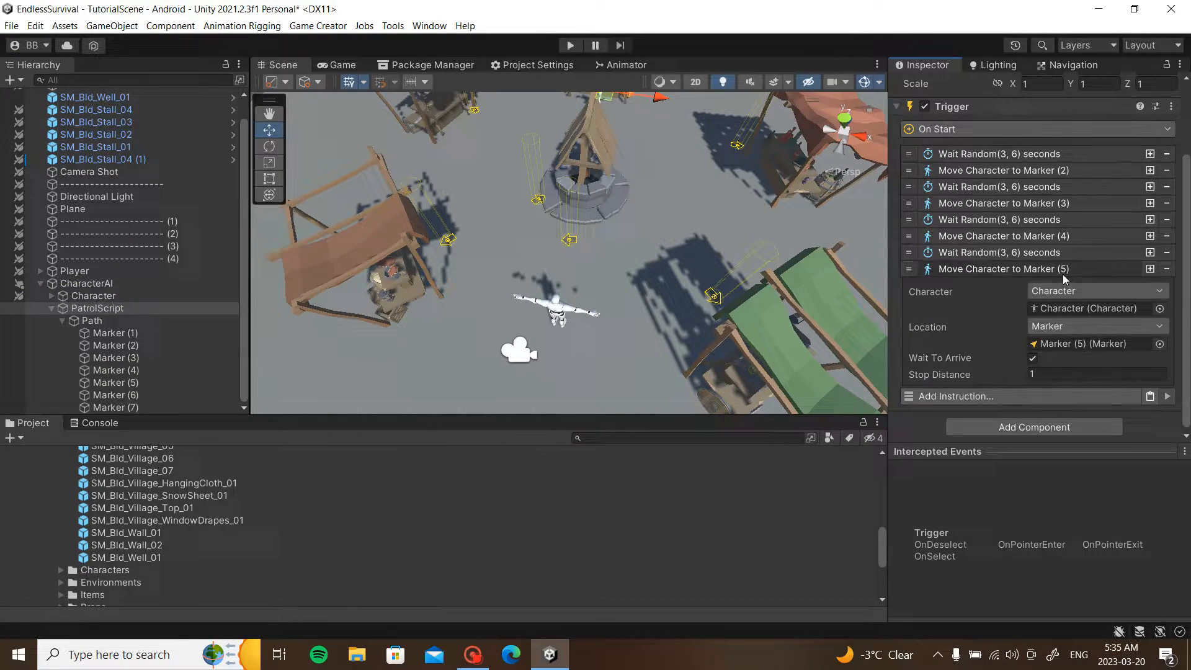
{"action": "left_click", "coordinate": [97, 308]}
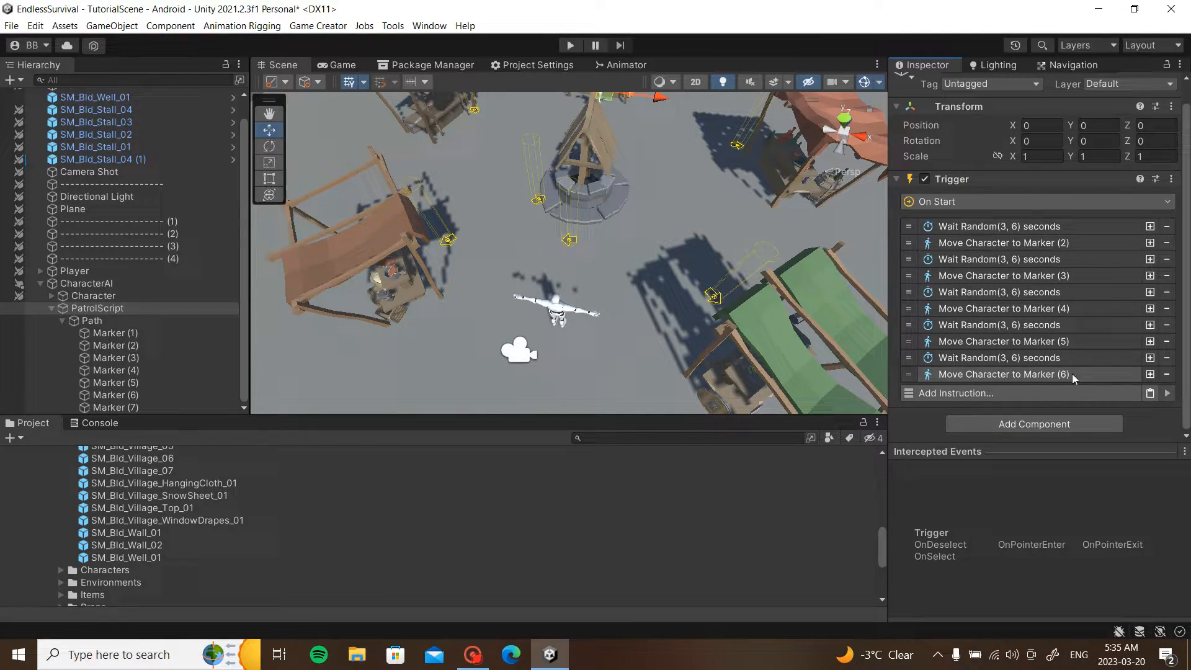
{"action": "left_click", "coordinate": [949, 392]}
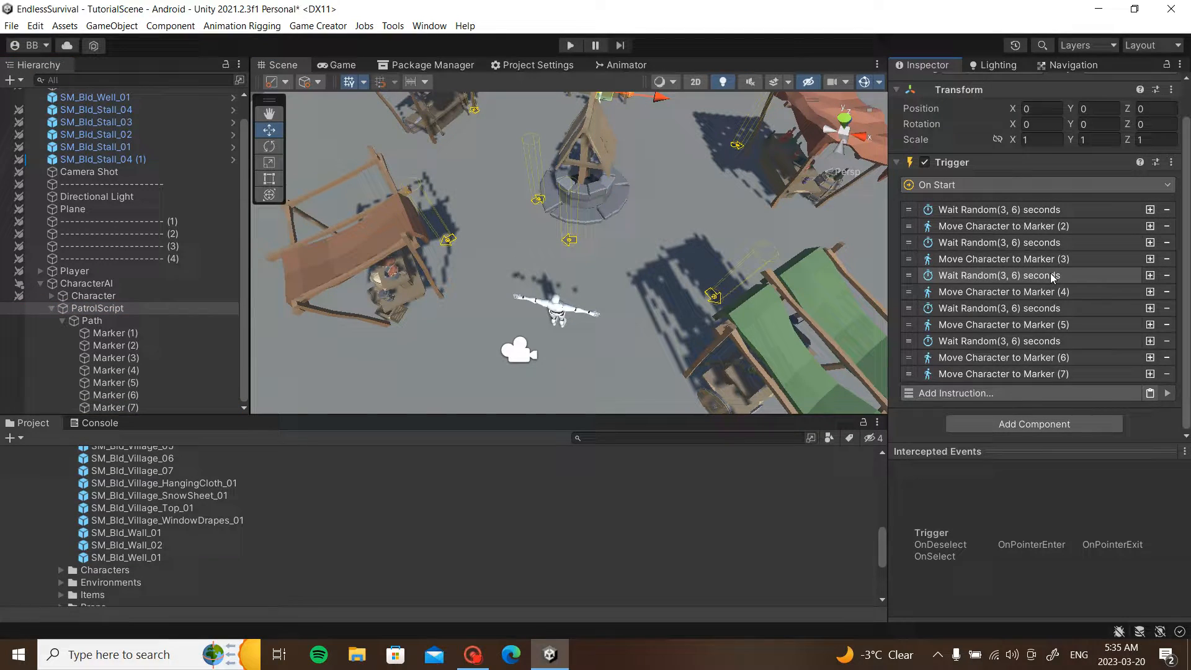
- Finish the trigger with a random wait and a move back to Marker (1)
{"action": "left_click", "coordinate": [114, 407]}
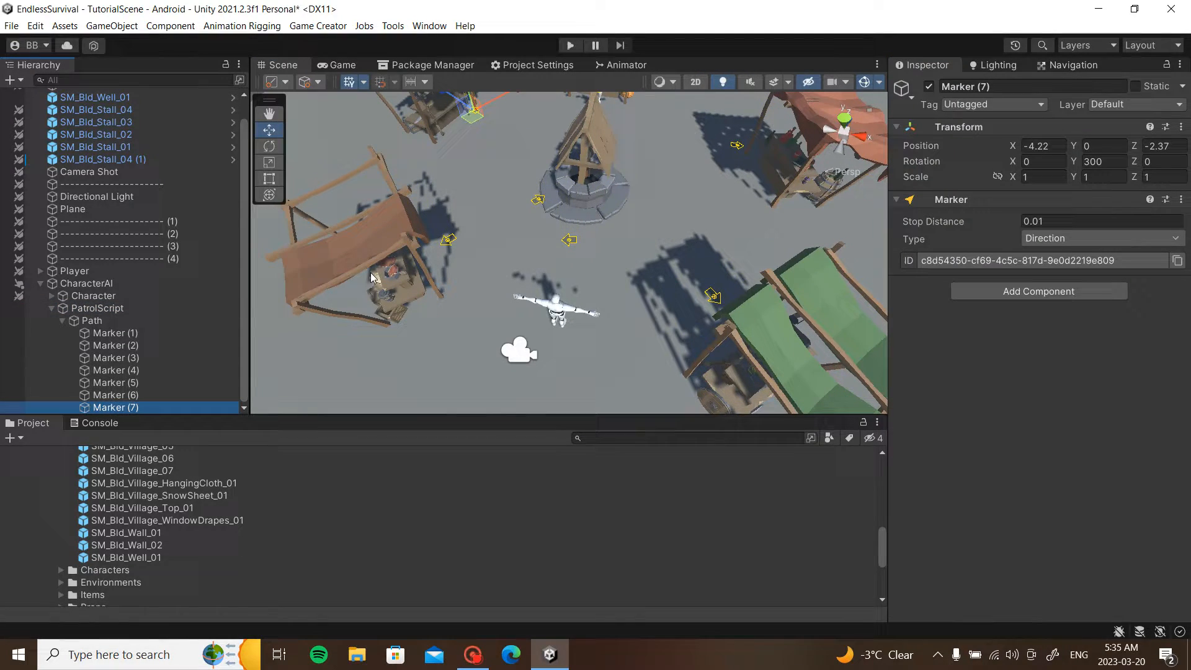
{"action": "left_click", "coordinate": [91, 320]}
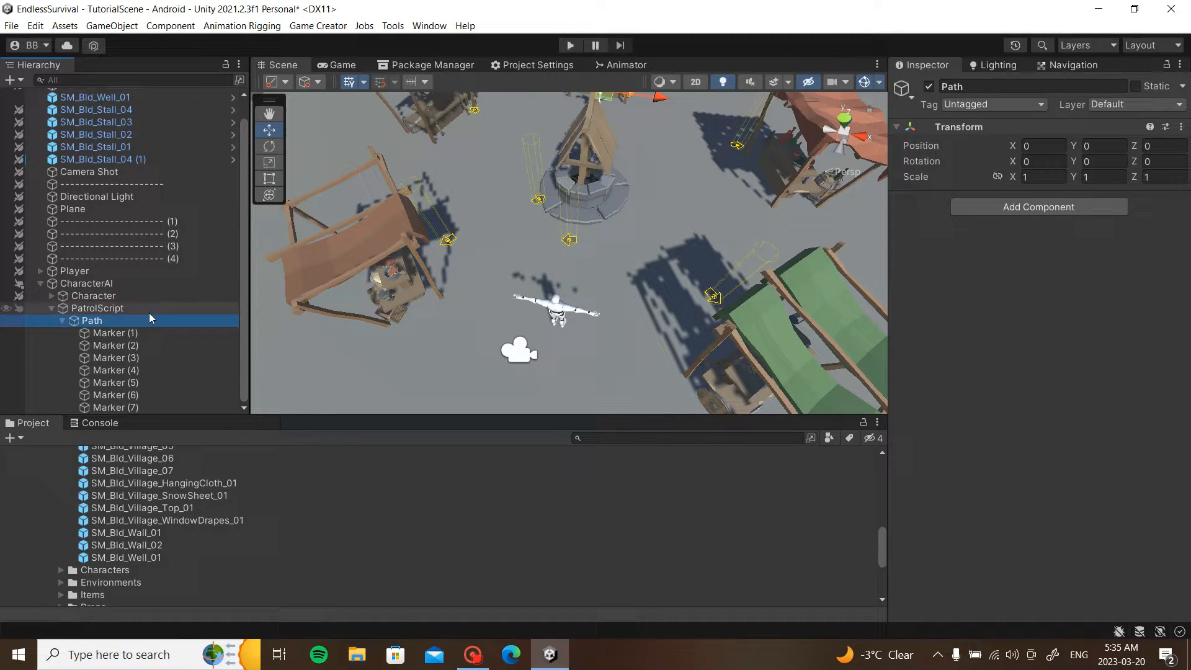
{"action": "left_click", "coordinate": [98, 308]}
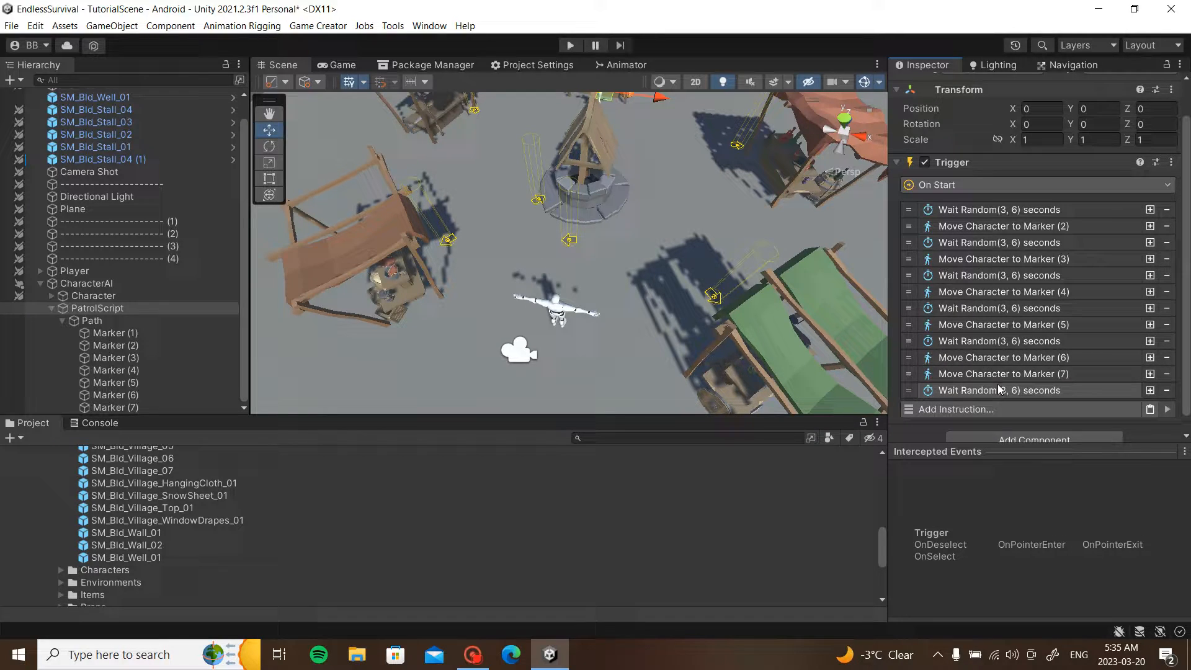
{"action": "left_click", "coordinate": [955, 408]}
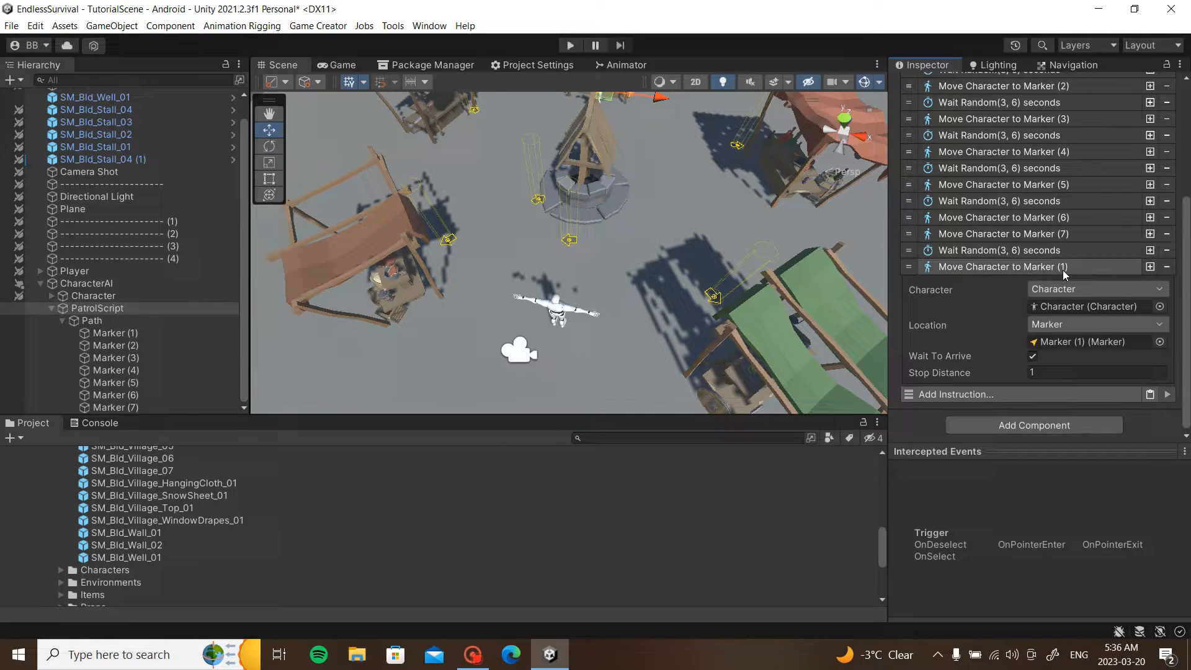
- End the trigger with Restart Instructions so the patrol loops, then run the scene
{"action": "left_click", "coordinate": [954, 394]}
{"action": "type", "text": "restar"}
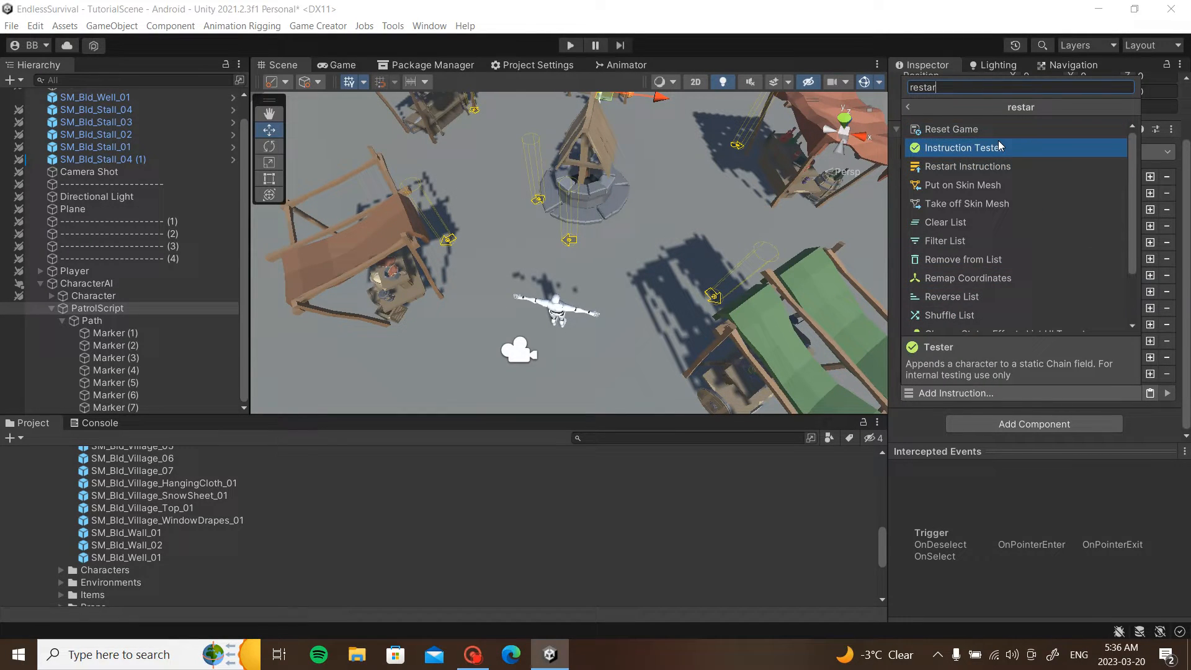
{"action": "left_click", "coordinate": [965, 148]}
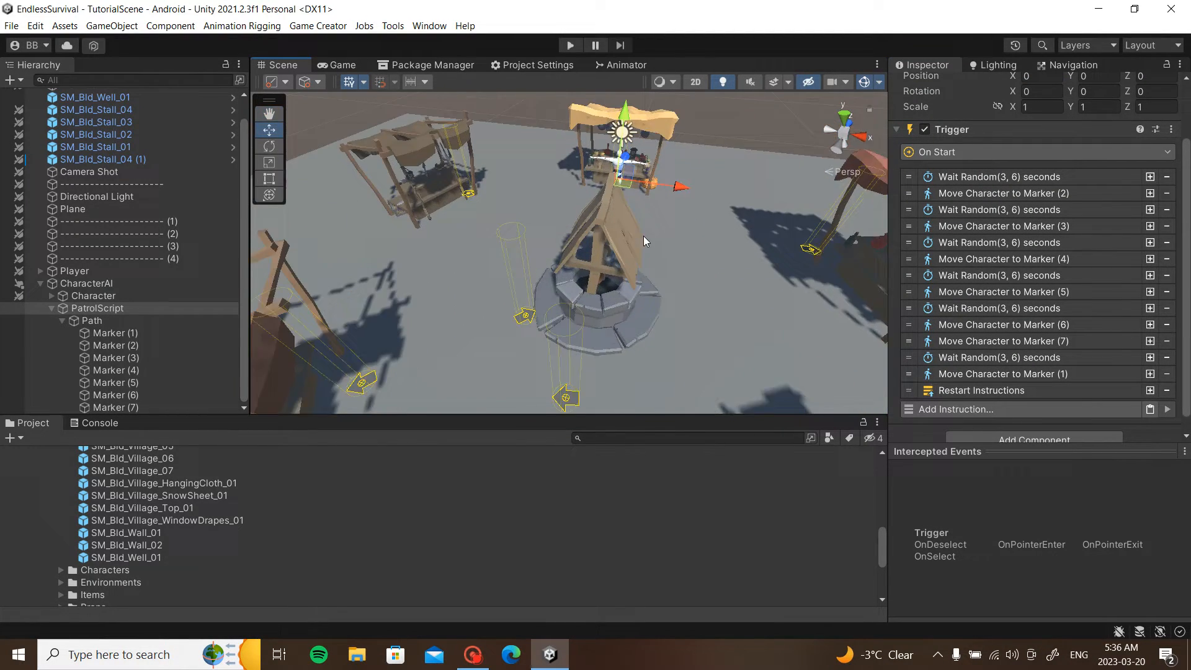
{"action": "left_click", "coordinate": [568, 45]}
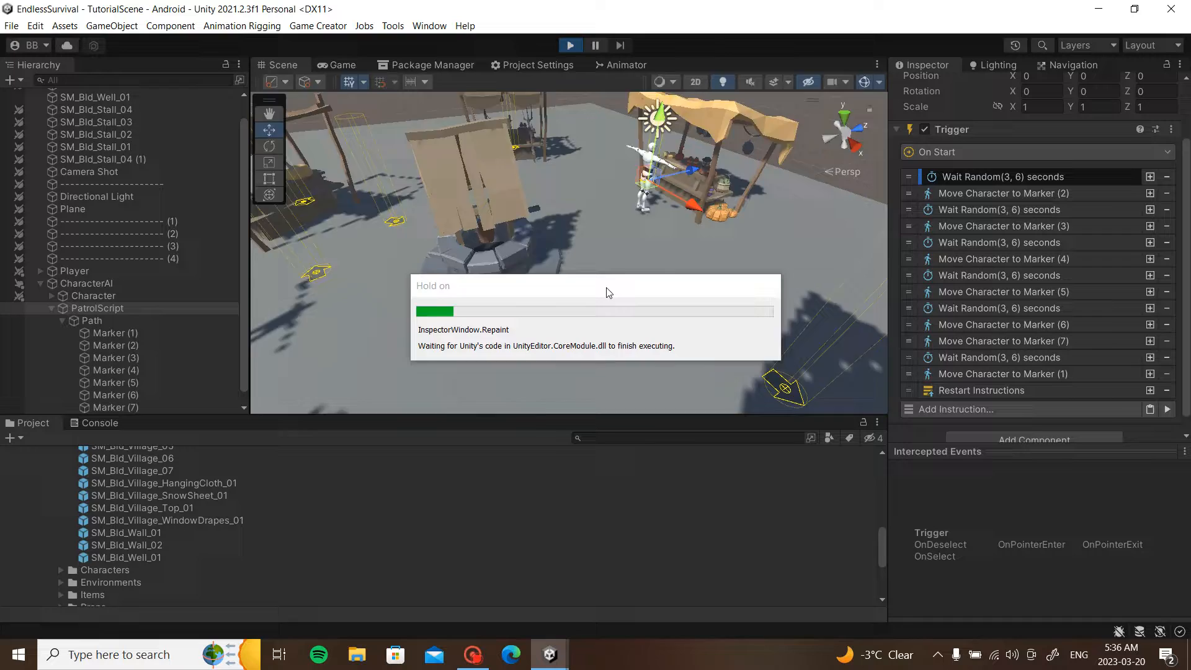
{"action": "left_click", "coordinate": [342, 65]}
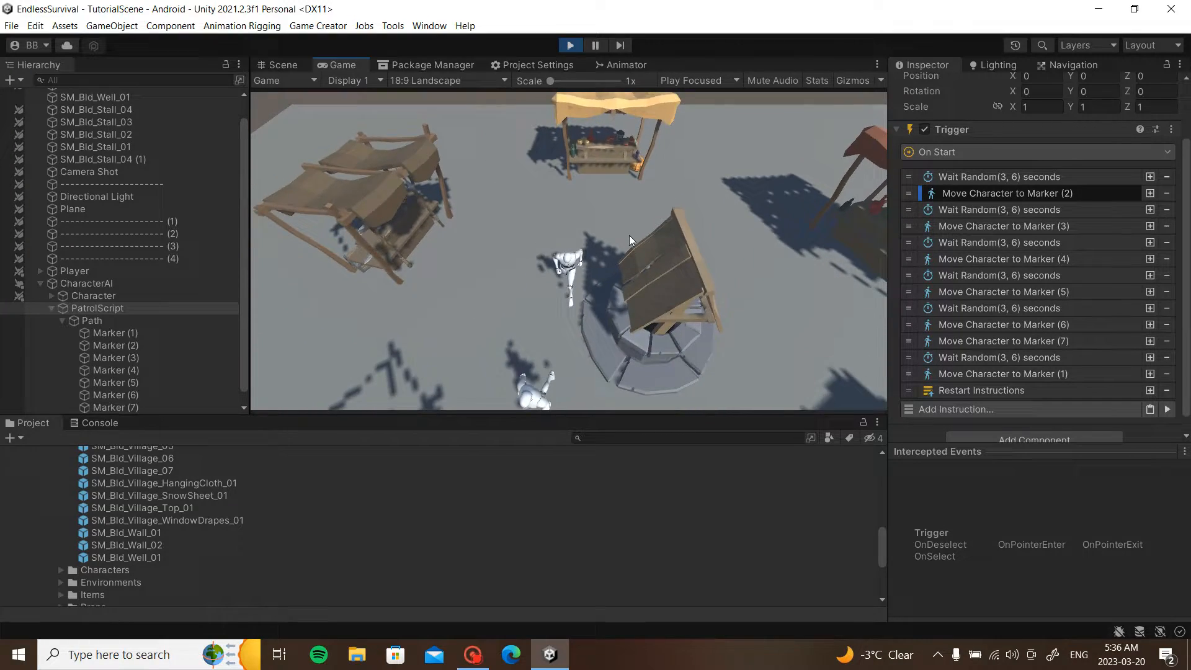
{"action": "left_click", "coordinate": [281, 64]}
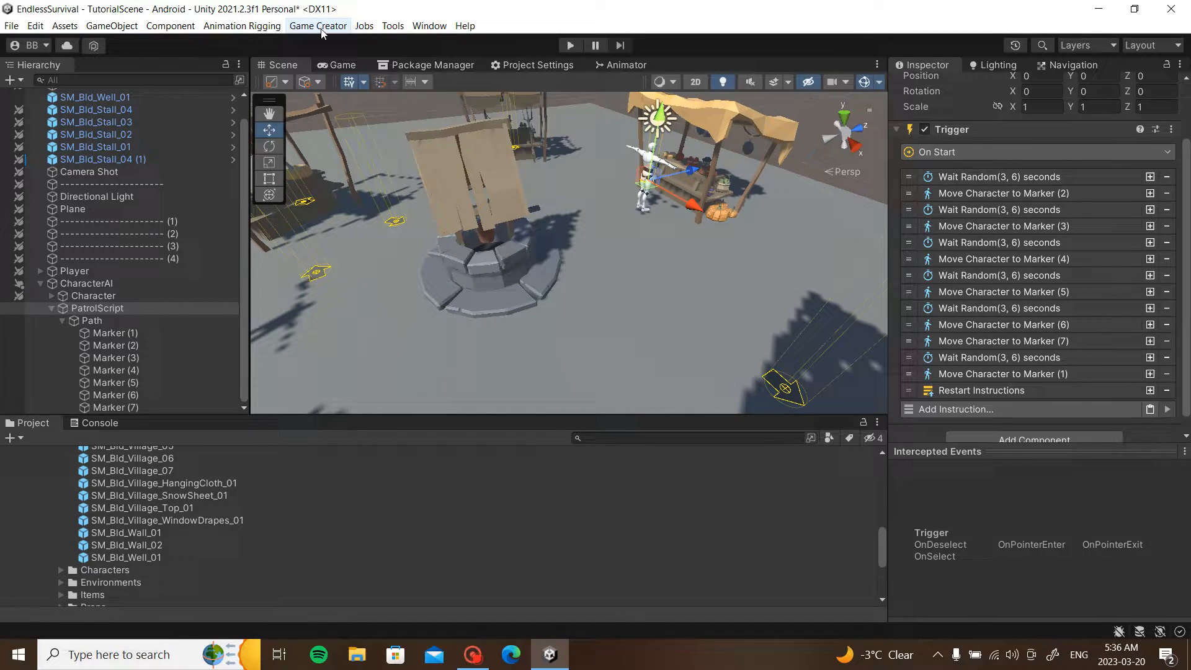
{"action": "left_click", "coordinate": [317, 24]}
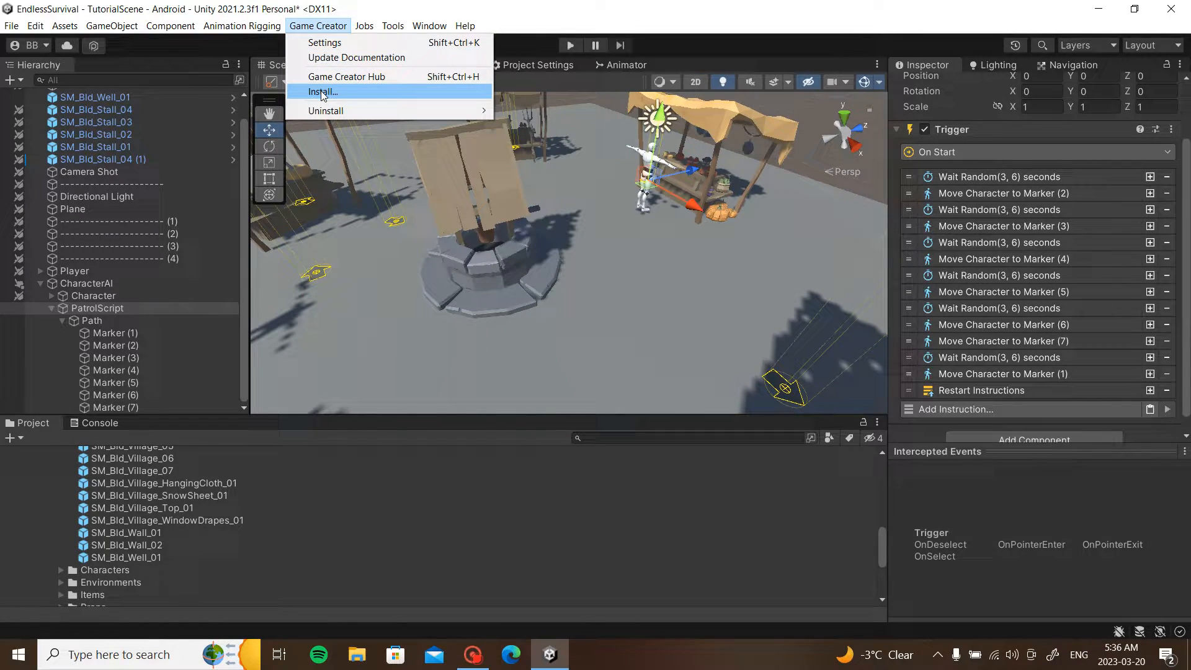
{"action": "left_click", "coordinate": [322, 91]}
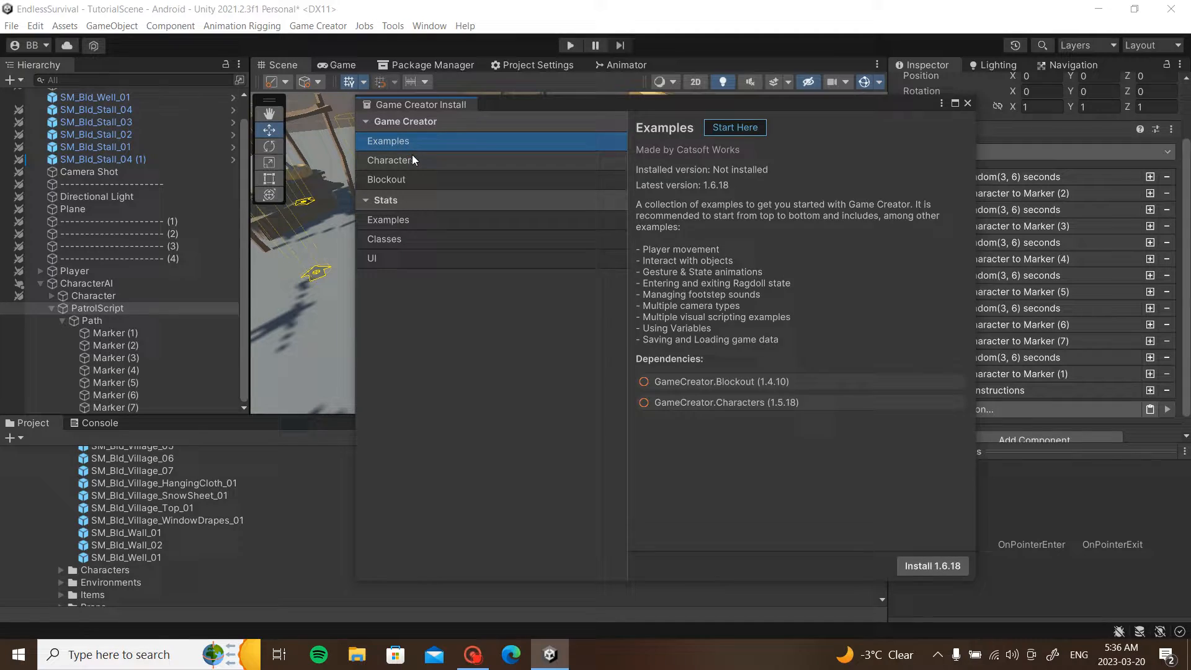
{"action": "left_click", "coordinate": [391, 160]}
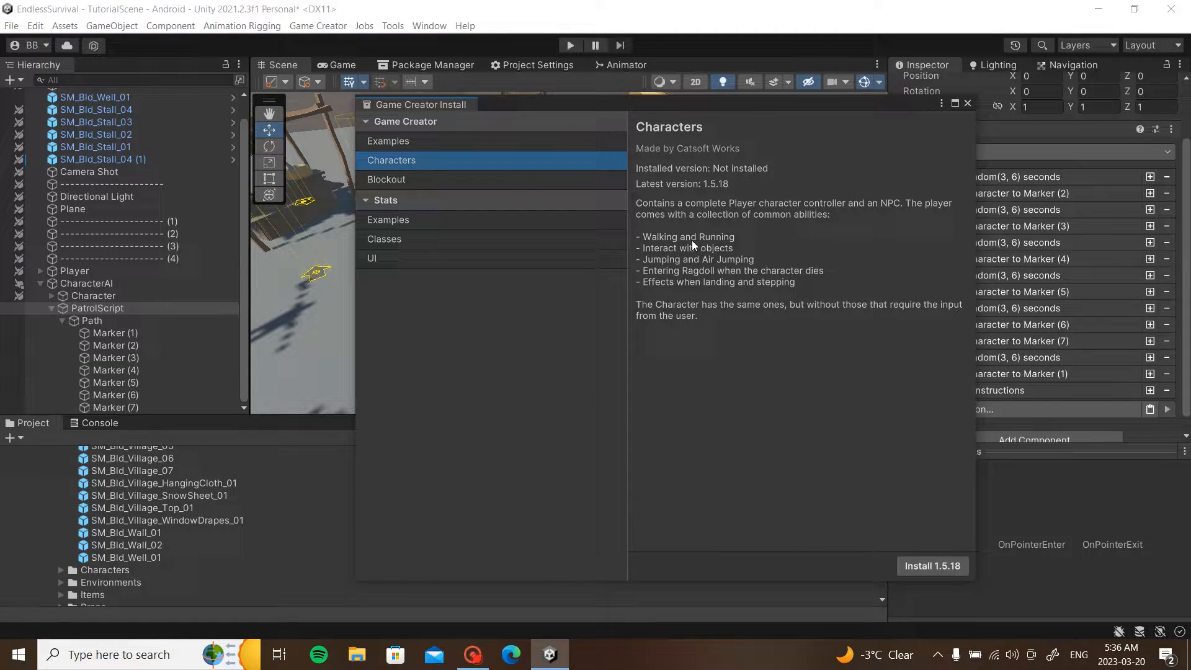
{"action": "mouse_move", "coordinate": [690, 294]}
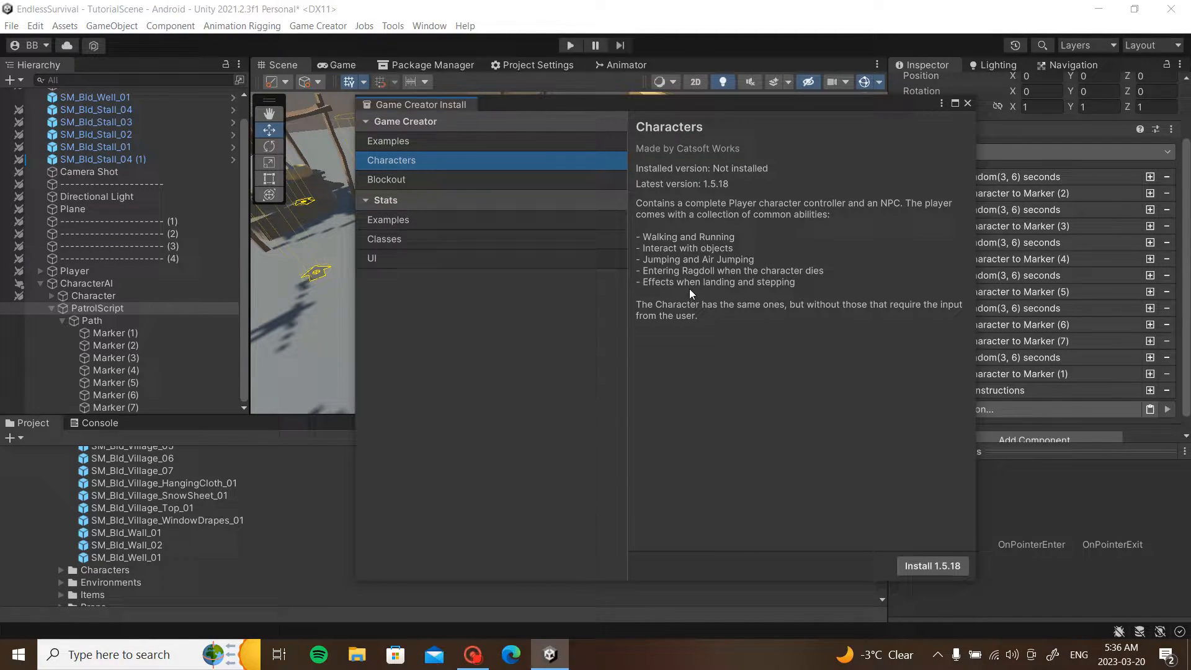
{"action": "mouse_move", "coordinate": [919, 547]}
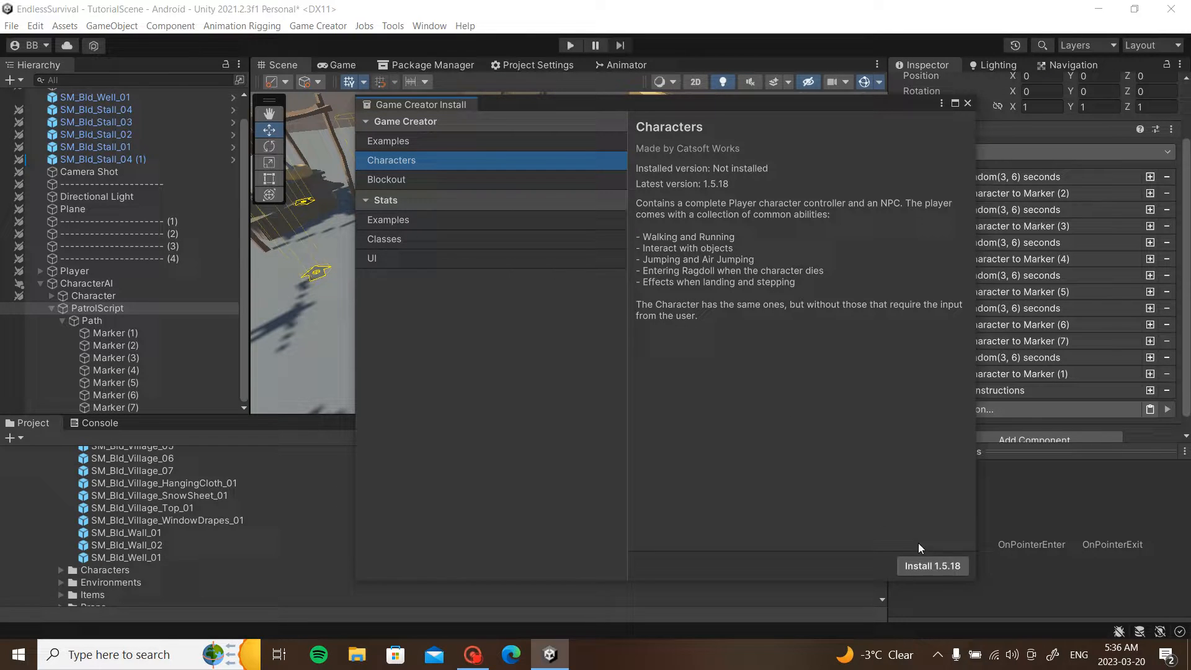
{"action": "left_click", "coordinate": [933, 565]}
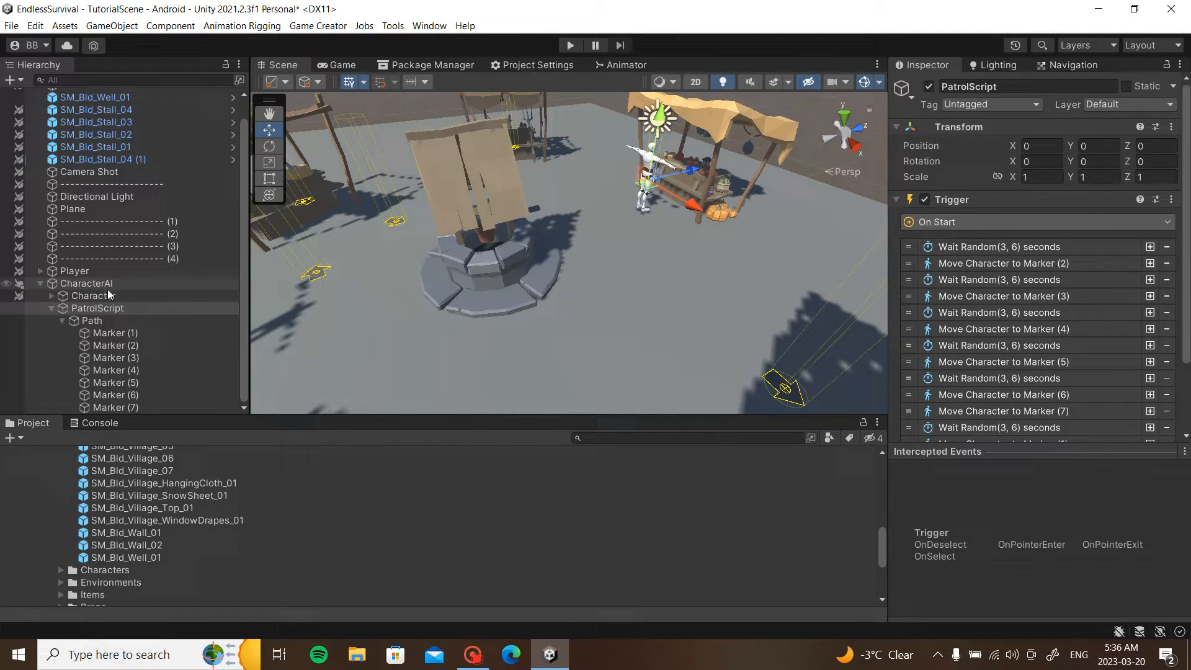
- Inspect the AI Character's Game Creator component settings, then run the scene again
{"action": "left_click", "coordinate": [94, 295]}
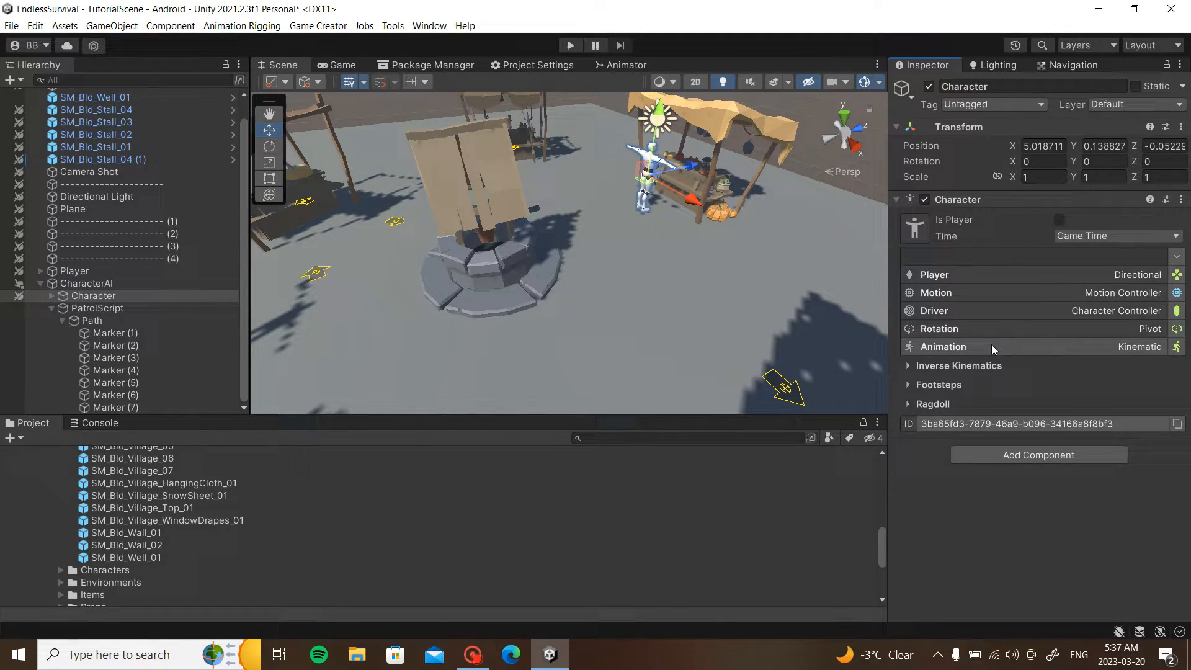
{"action": "left_click", "coordinate": [908, 346]}
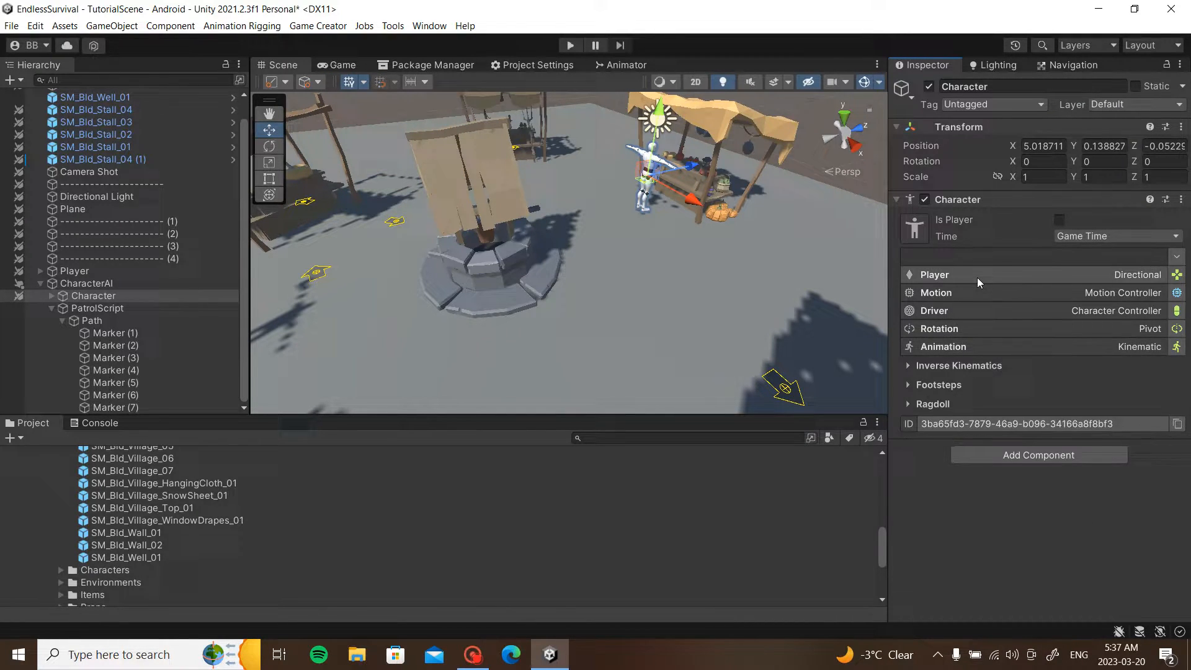
{"action": "left_click", "coordinate": [937, 293]}
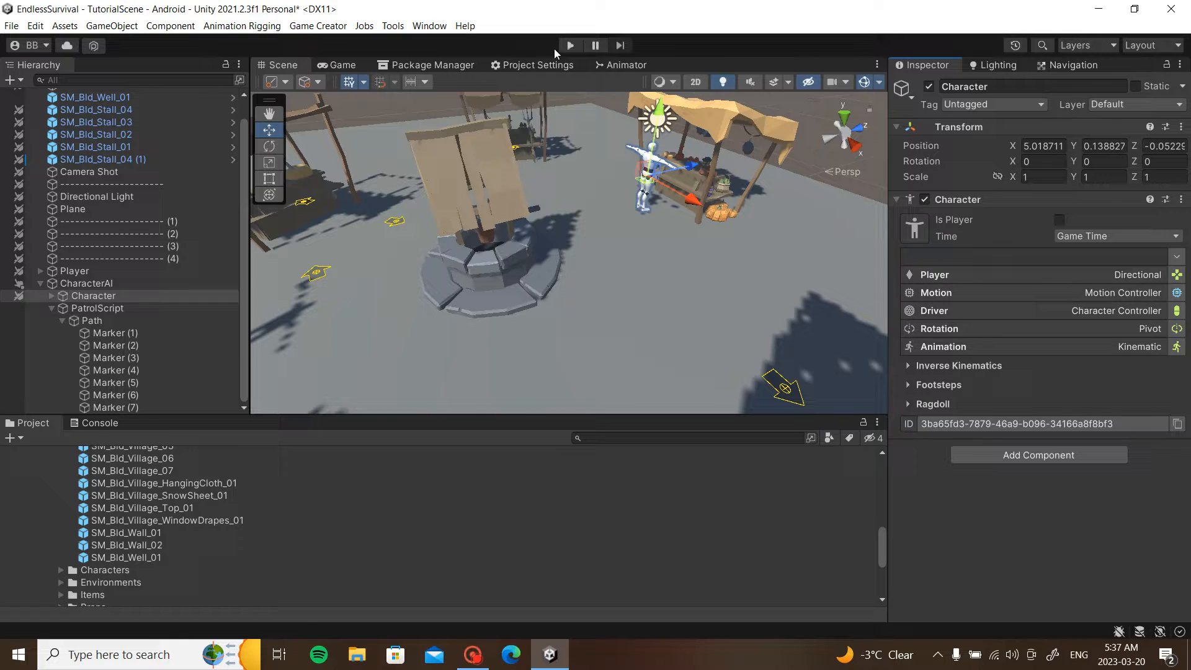
{"action": "left_click", "coordinate": [568, 45]}
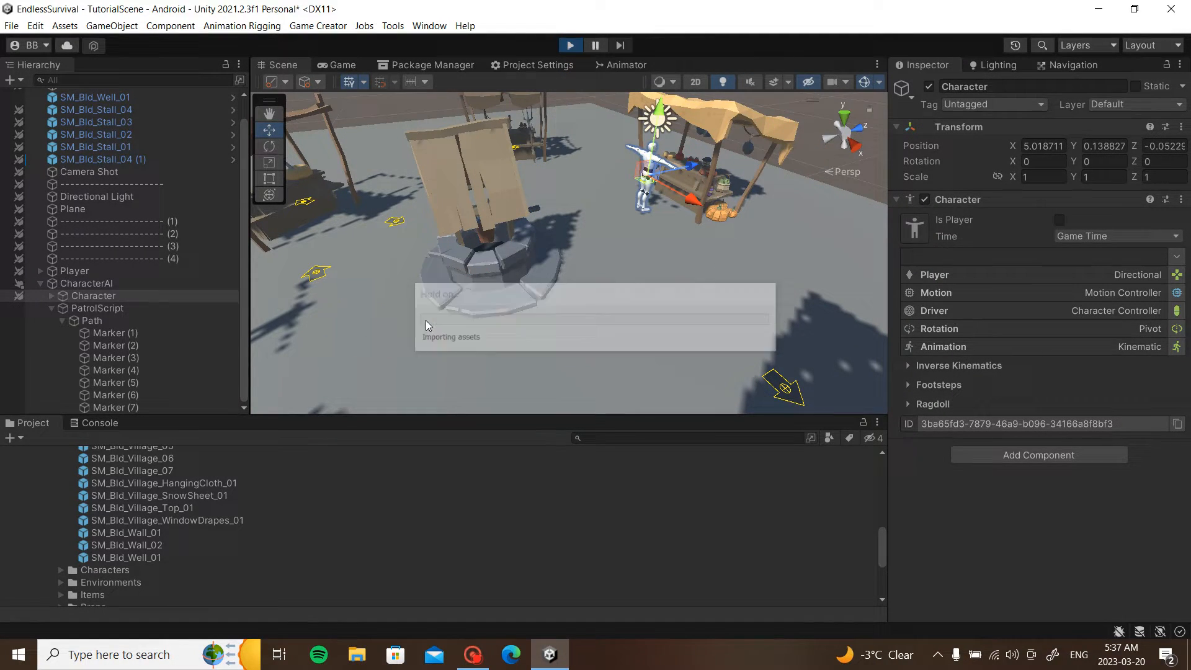
- Run the scene to watch the AI character patrol, then expand its Motion settings
{"action": "left_click", "coordinate": [341, 64]}
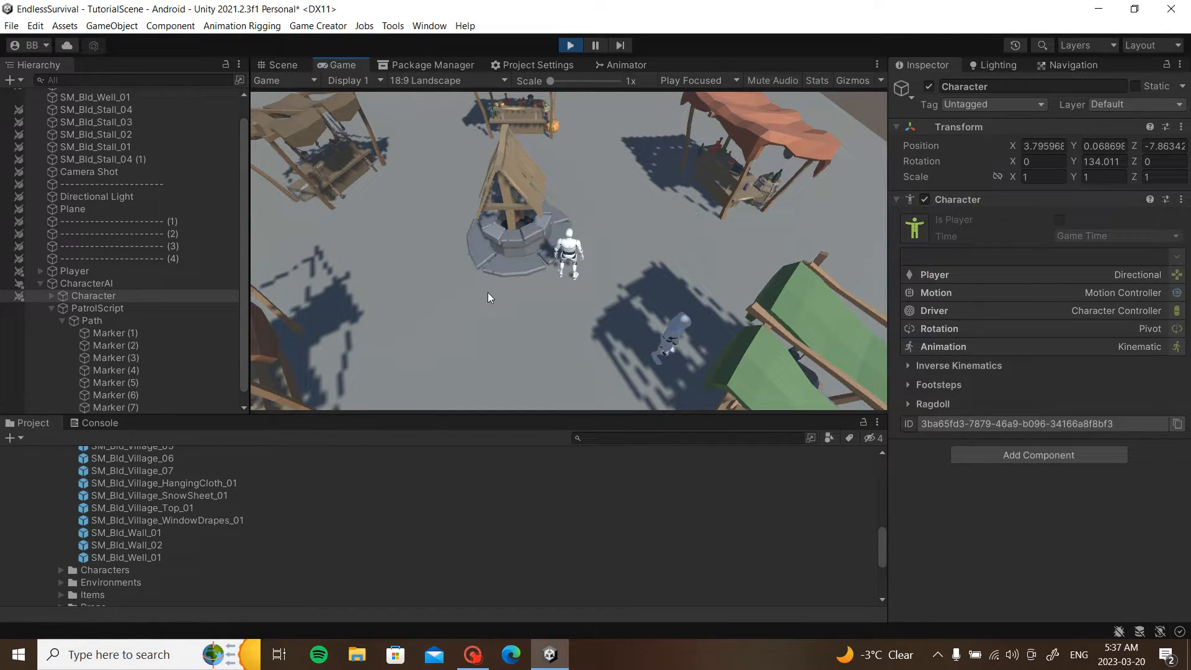
{"action": "left_click", "coordinate": [908, 292]}
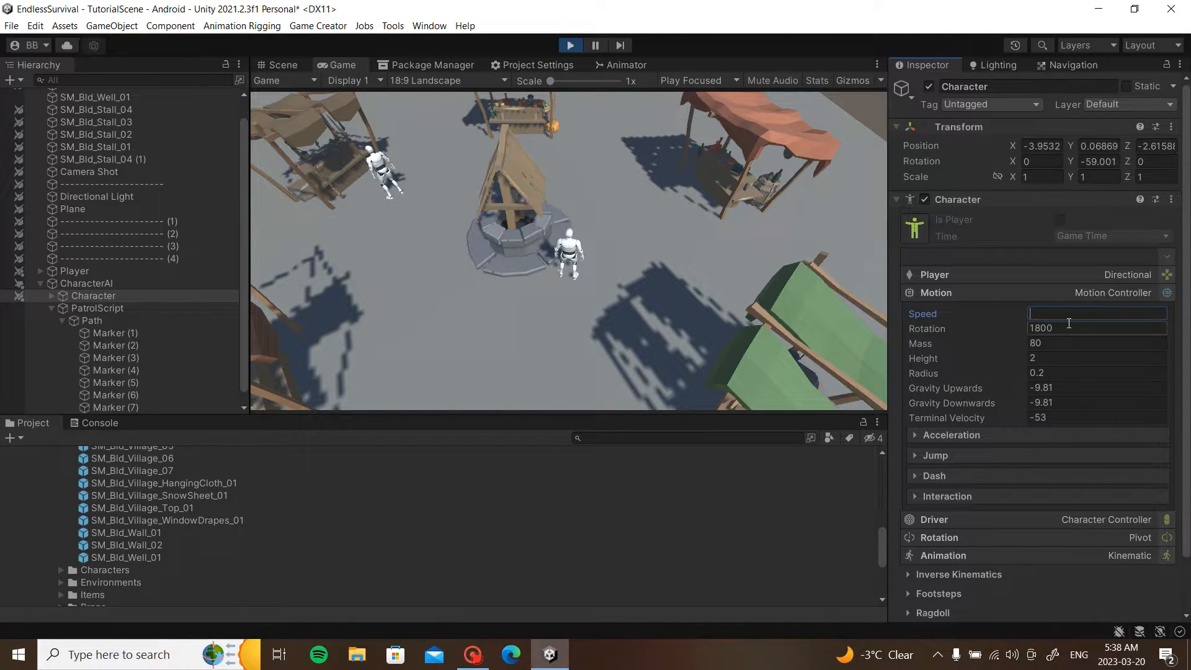
- Set the character's Motion speed to 1.5 and stop play mode
{"action": "type", "text": "1.5"}
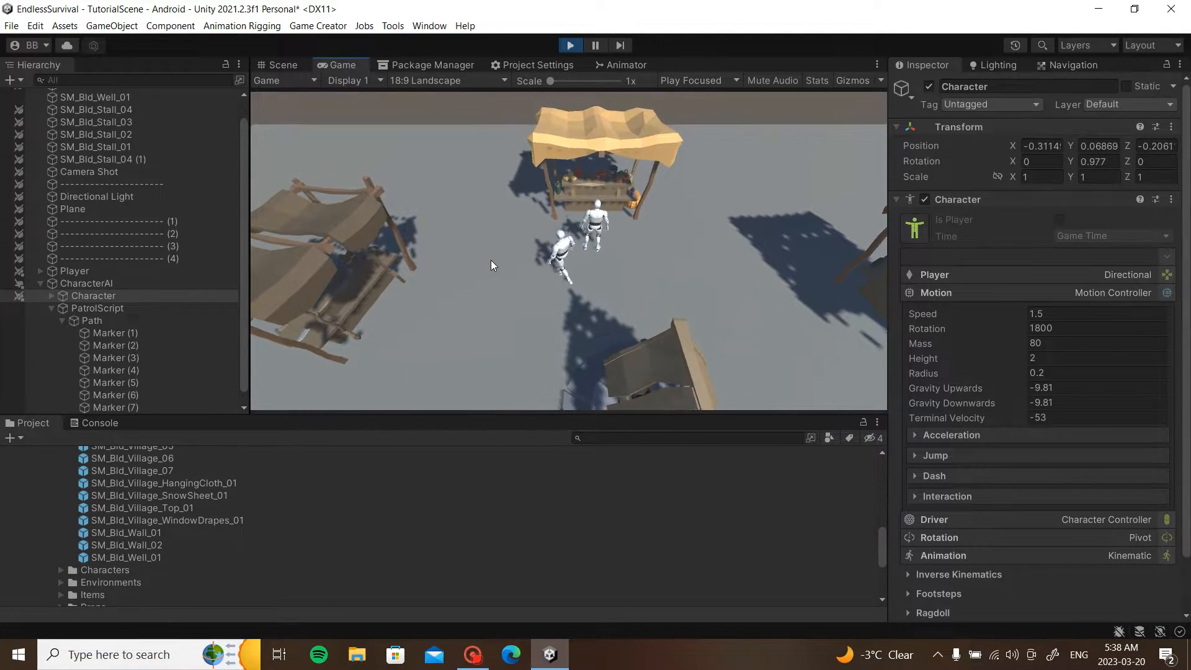
{"action": "left_click", "coordinate": [97, 308]}
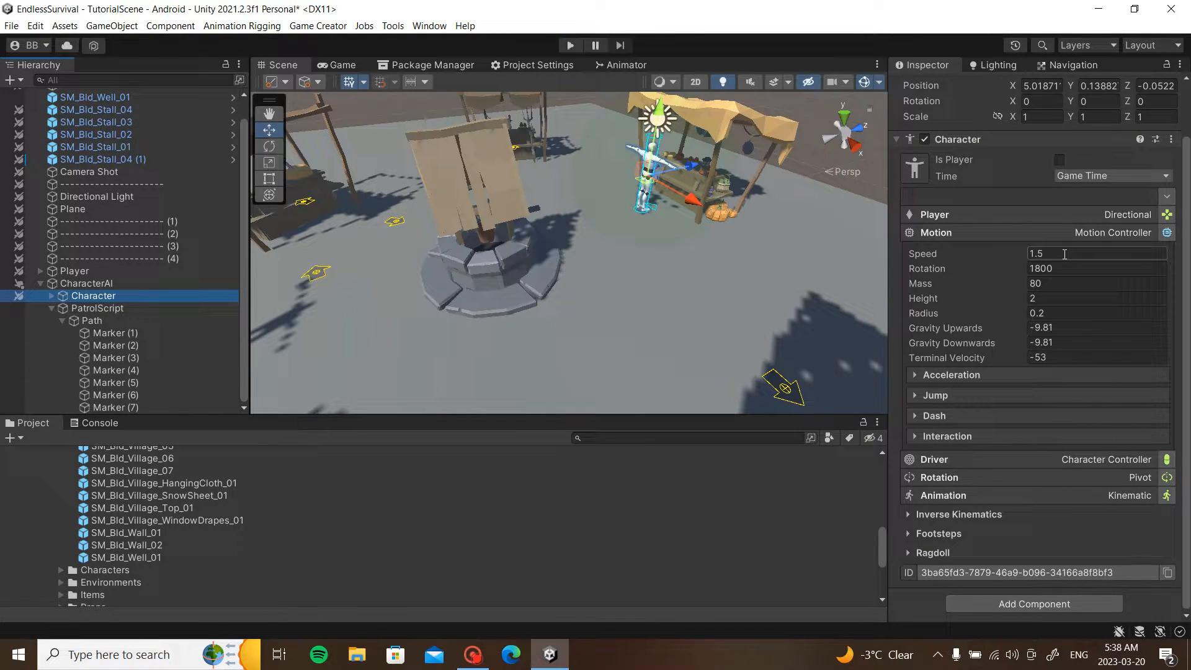
- Select PatrolScript and search its trigger's instruction list for a Gesture instruction
{"action": "left_click", "coordinate": [91, 320]}
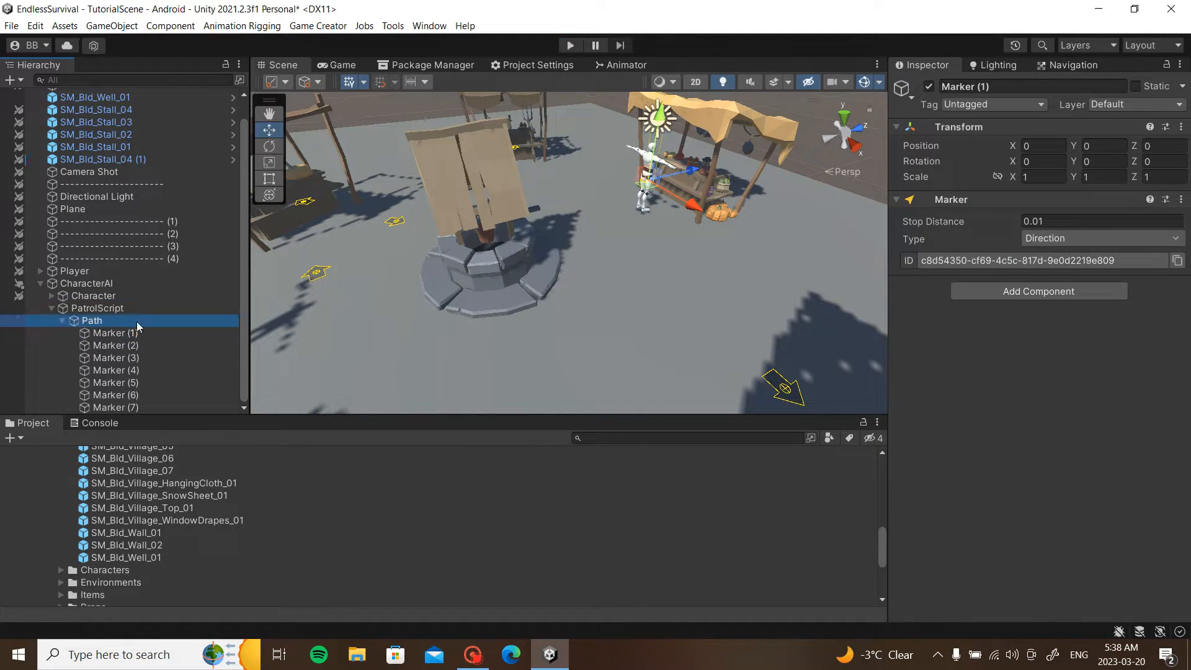
{"action": "left_click", "coordinate": [97, 308]}
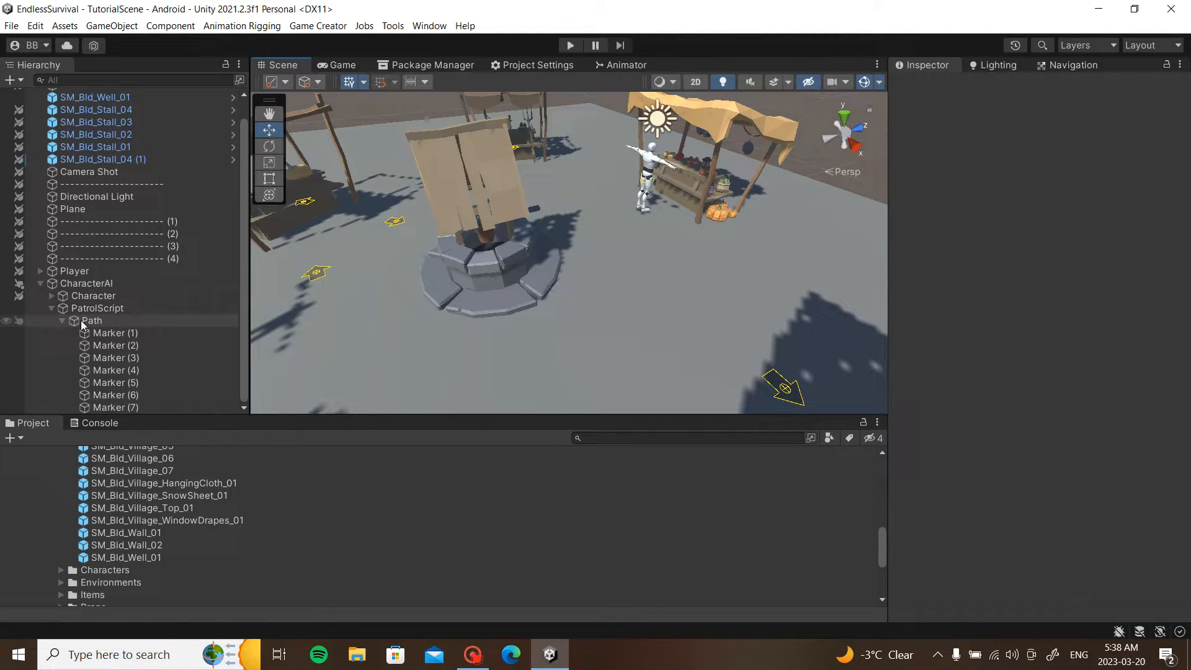
{"action": "left_click", "coordinate": [98, 307]}
{"action": "type", "text": "g"}
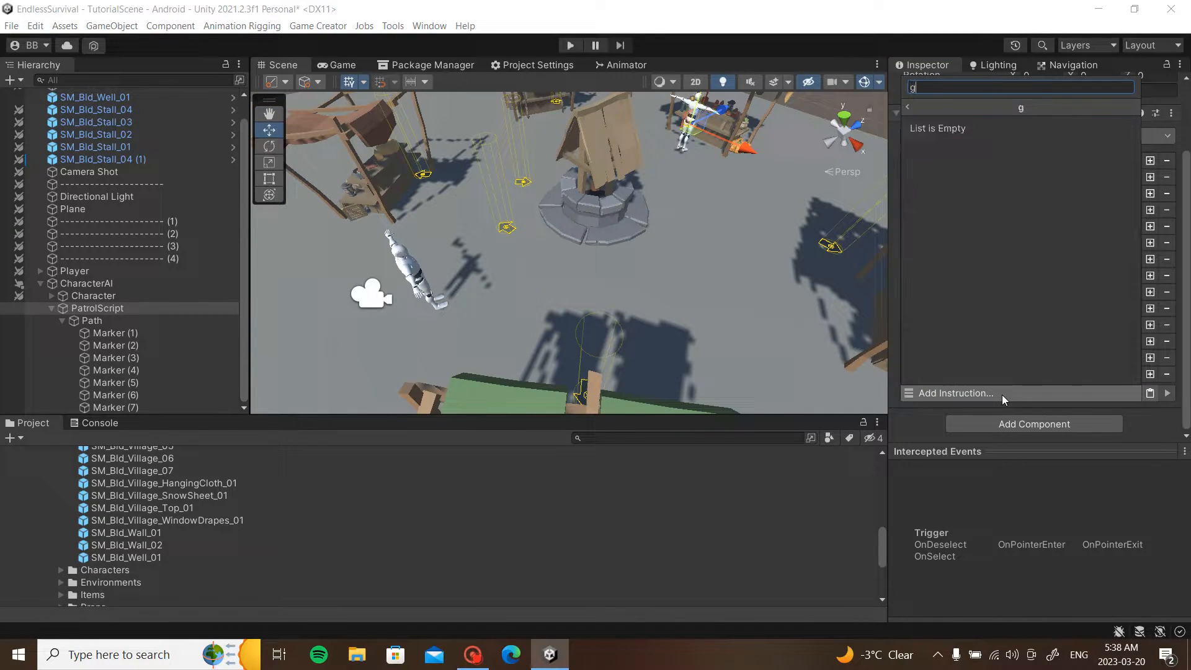
{"action": "type", "text": "est"}
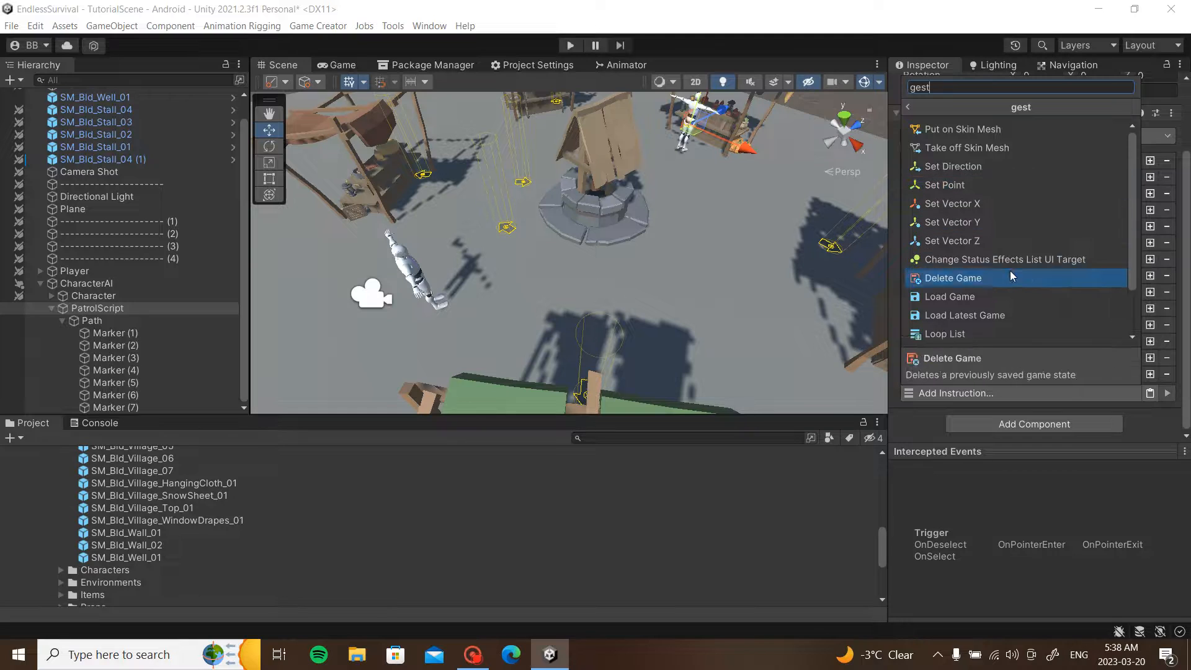
{"action": "mouse_move", "coordinate": [991, 222]}
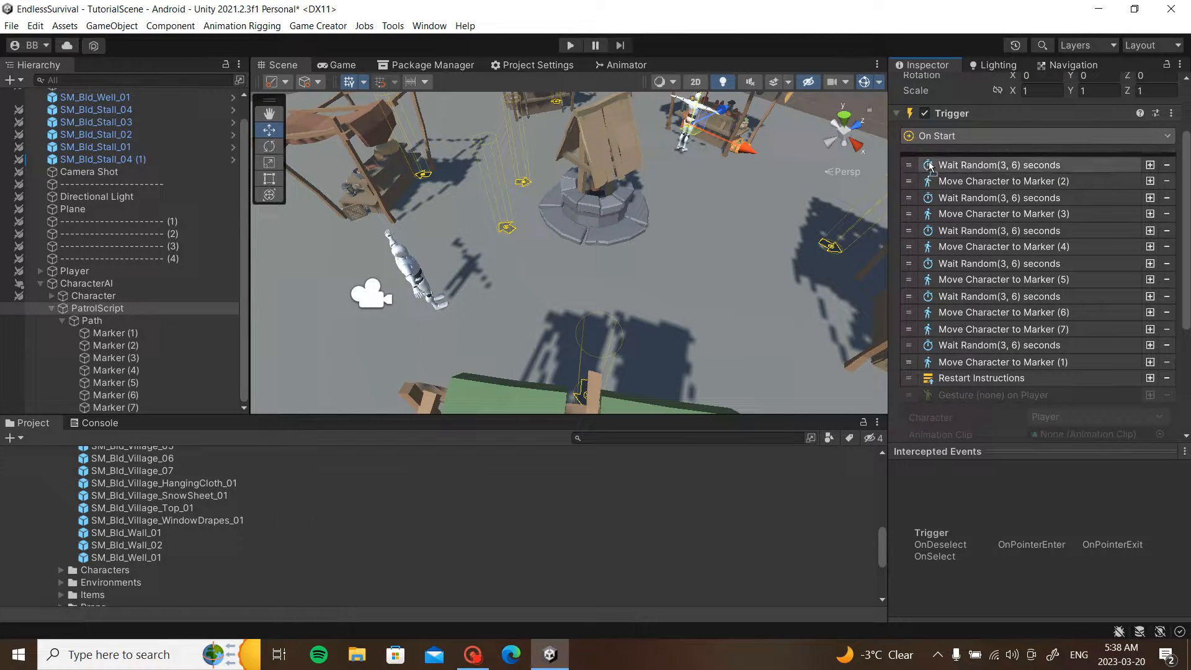
- Place a Gesture after Move to Marker (2) playing BasicMotions@Talk01 on Character
{"action": "left_click", "coordinate": [999, 165]}
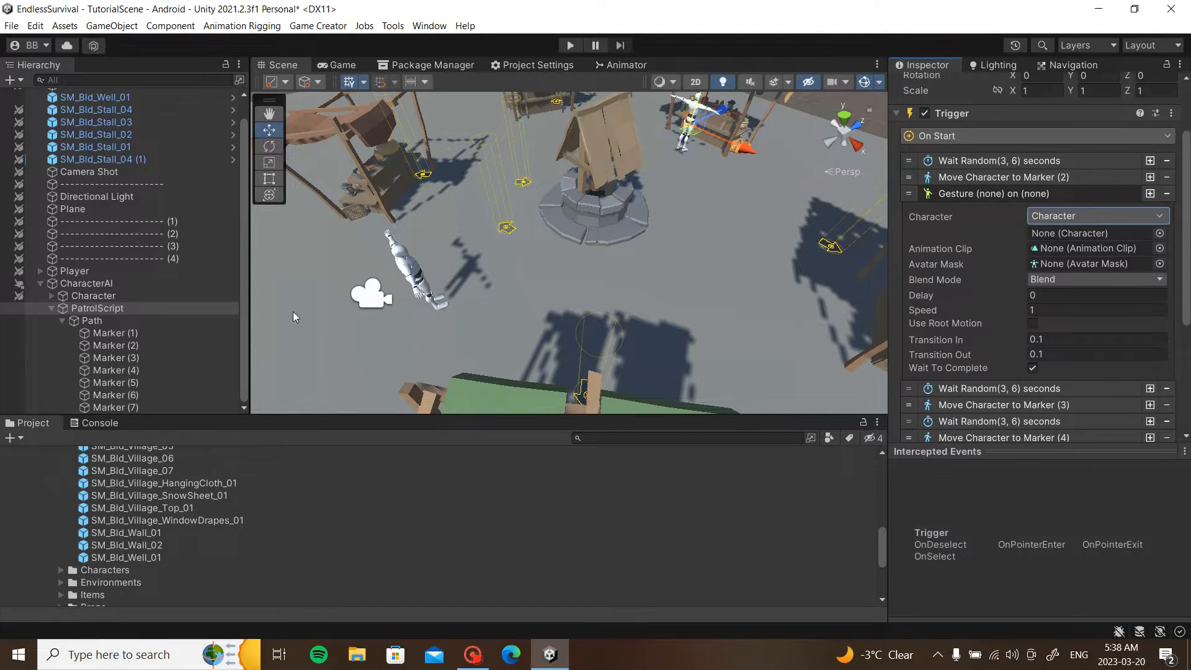
{"action": "left_click", "coordinate": [1093, 234]}
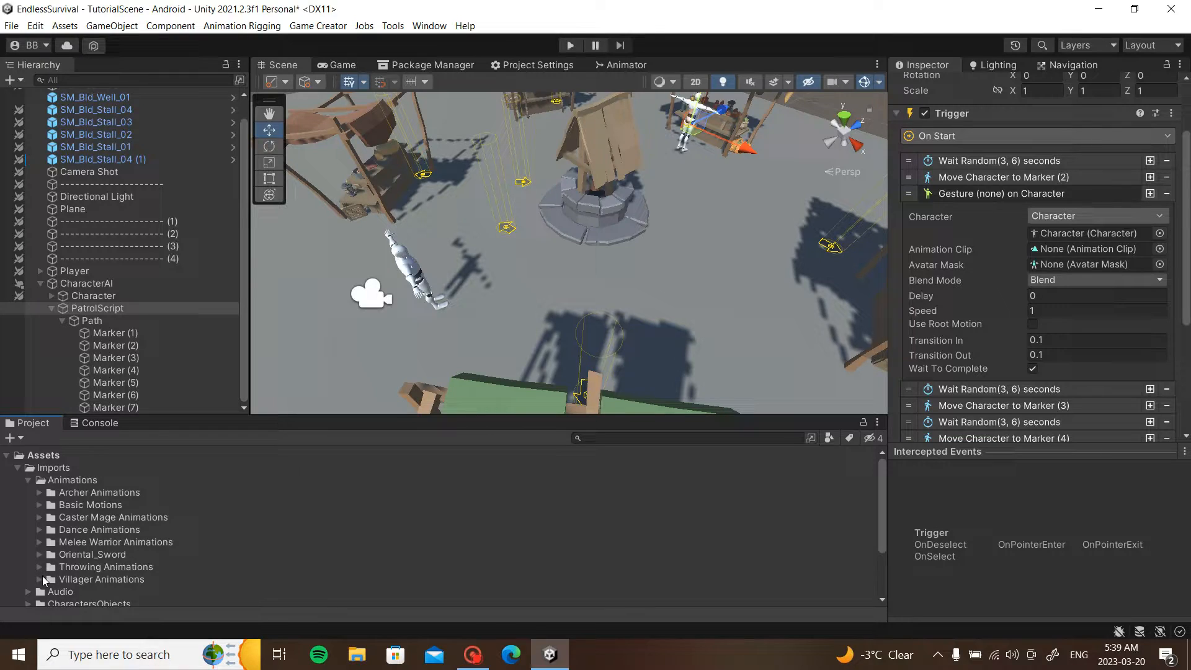
{"action": "left_click", "coordinate": [39, 505]}
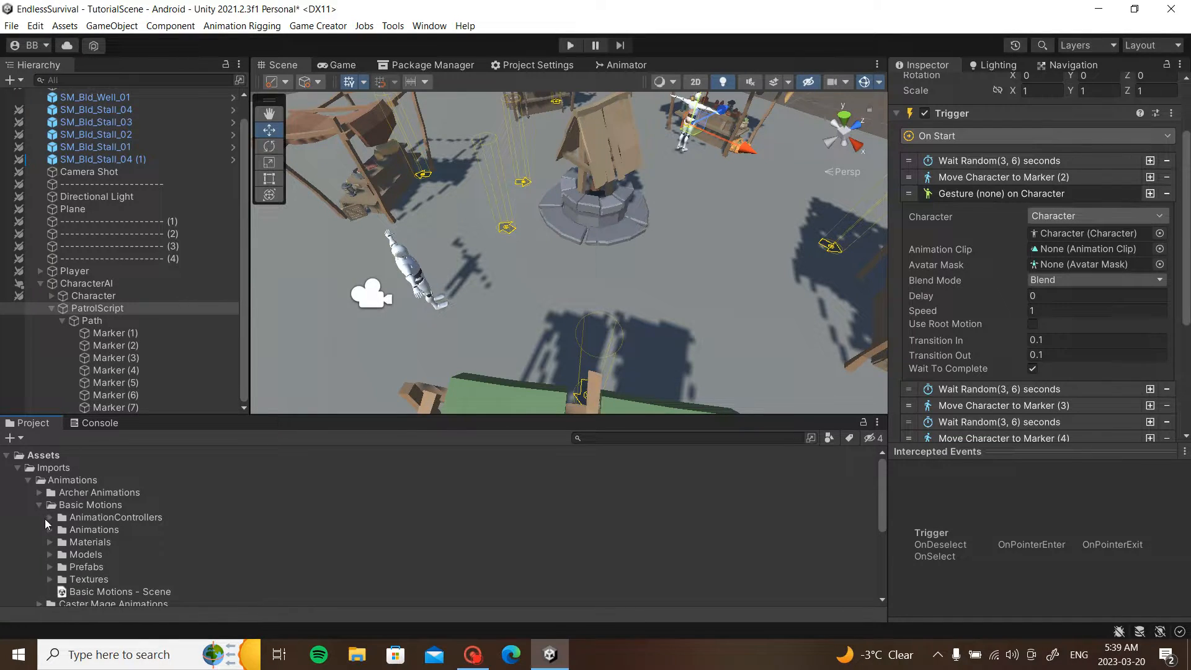
{"action": "left_click", "coordinate": [48, 529]}
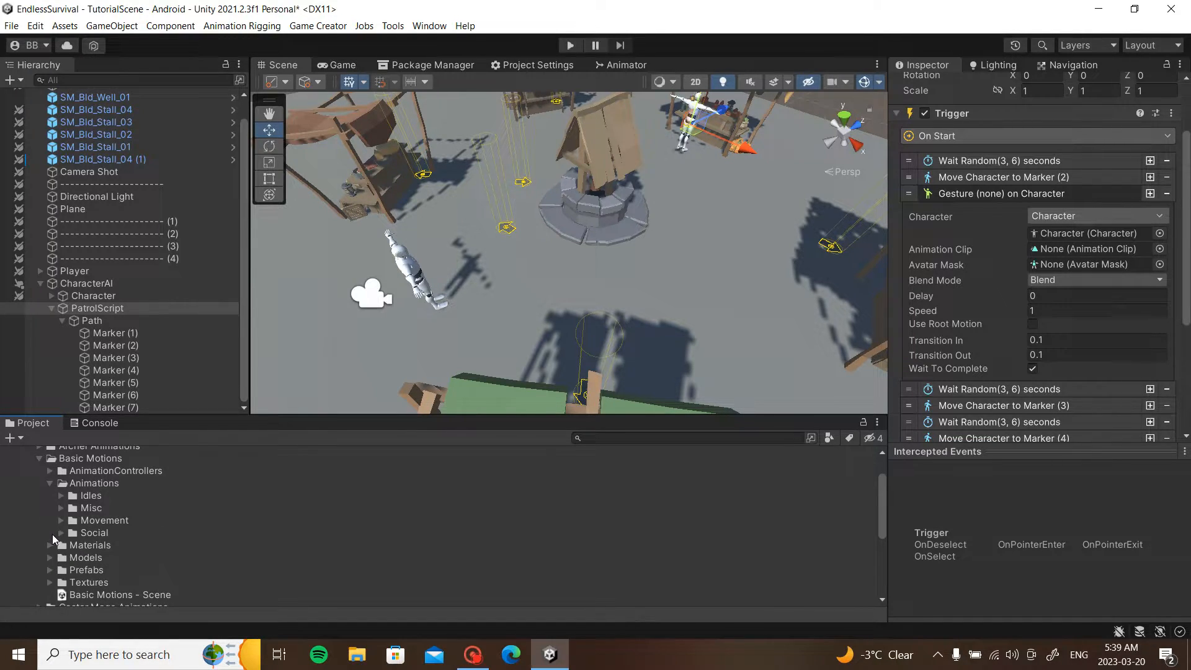
{"action": "scroll", "scroll_direction": "down", "scroll_amount": 3}
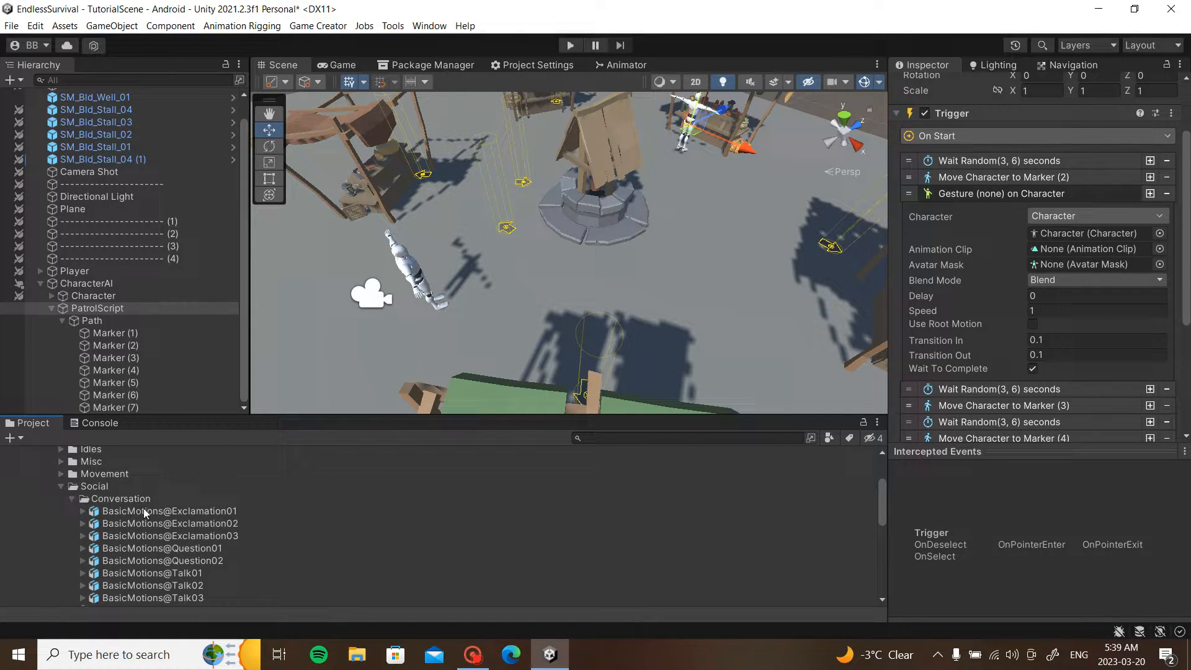
{"action": "left_click", "coordinate": [82, 526]}
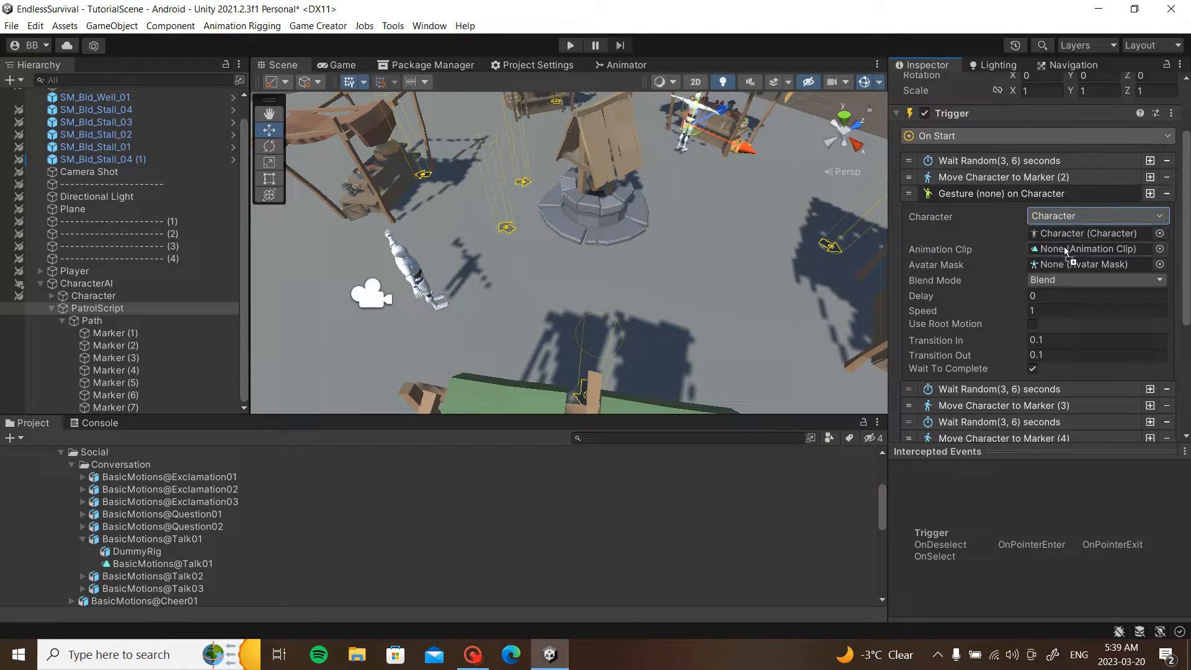
{"action": "left_click", "coordinate": [1088, 250]}
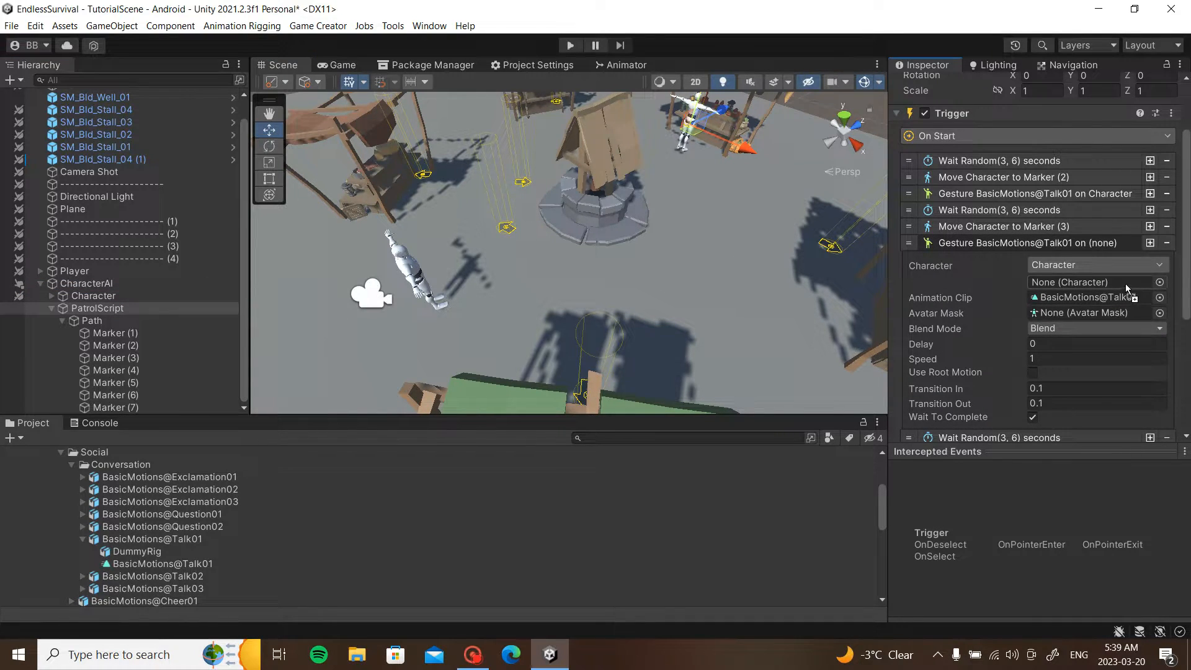
- Target Character with the Talk02 gesture after Marker (3) and duplicate it
{"action": "left_click", "coordinate": [1094, 282]}
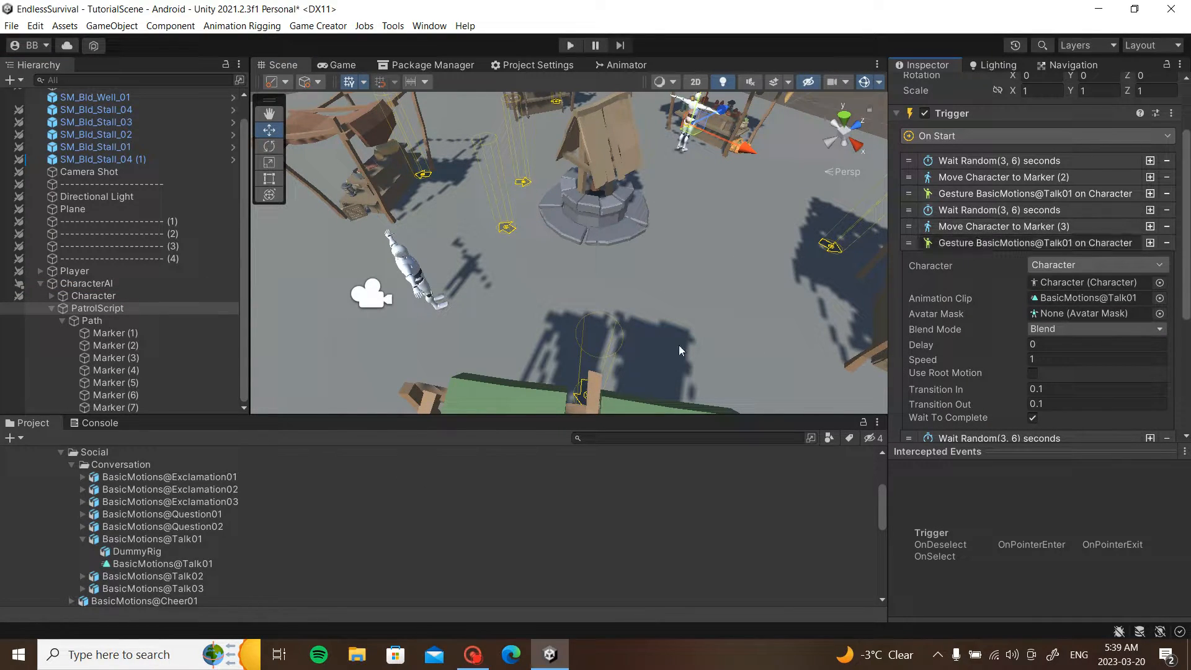
{"action": "scroll", "scroll_direction": "down", "scroll_amount": 3}
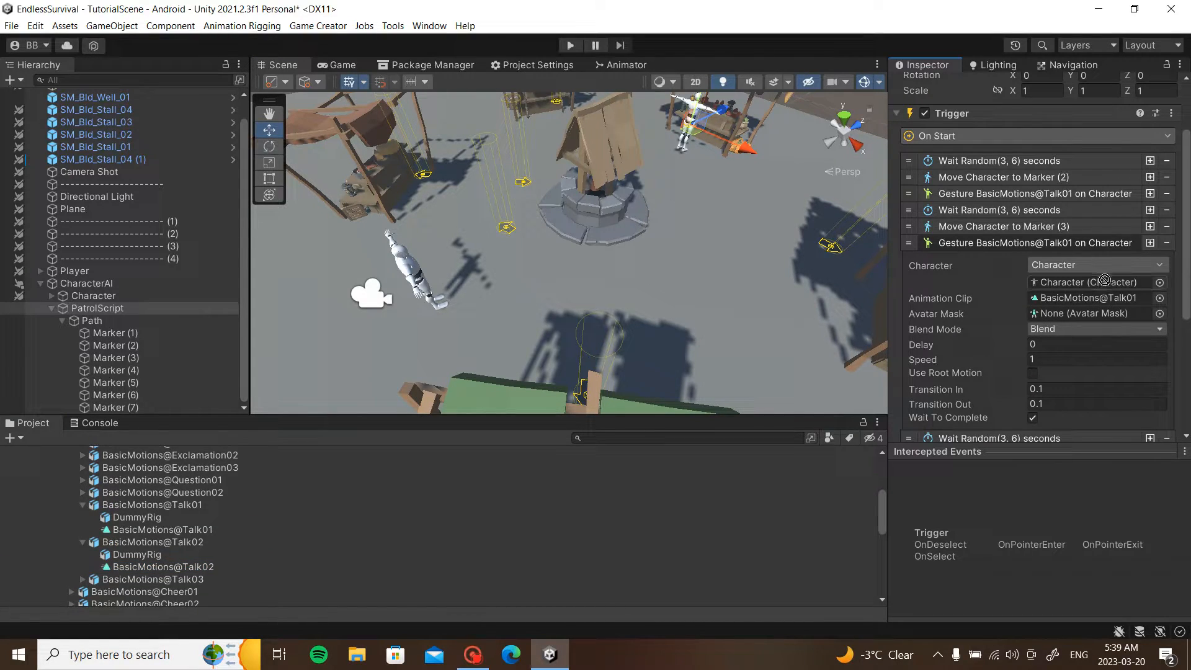
{"action": "right_click", "coordinate": [1034, 242]}
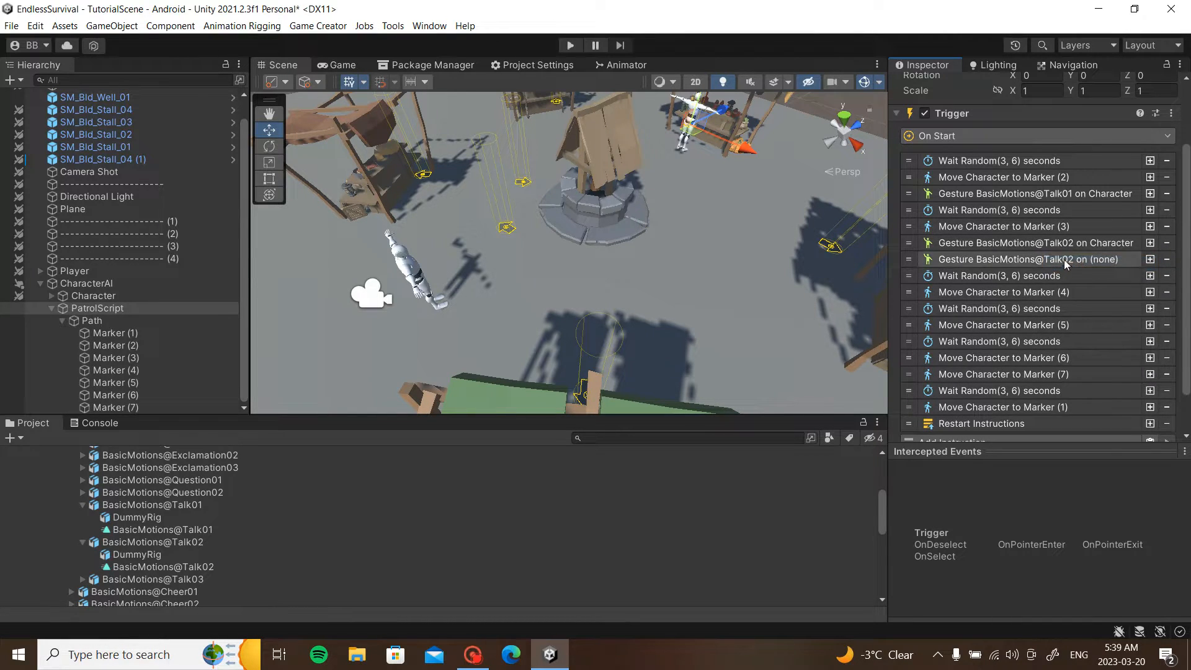
- Assign Exclamation03 after Marker (5) and Question02 after Marker (1), both targeting Character
{"action": "left_click", "coordinate": [1028, 259]}
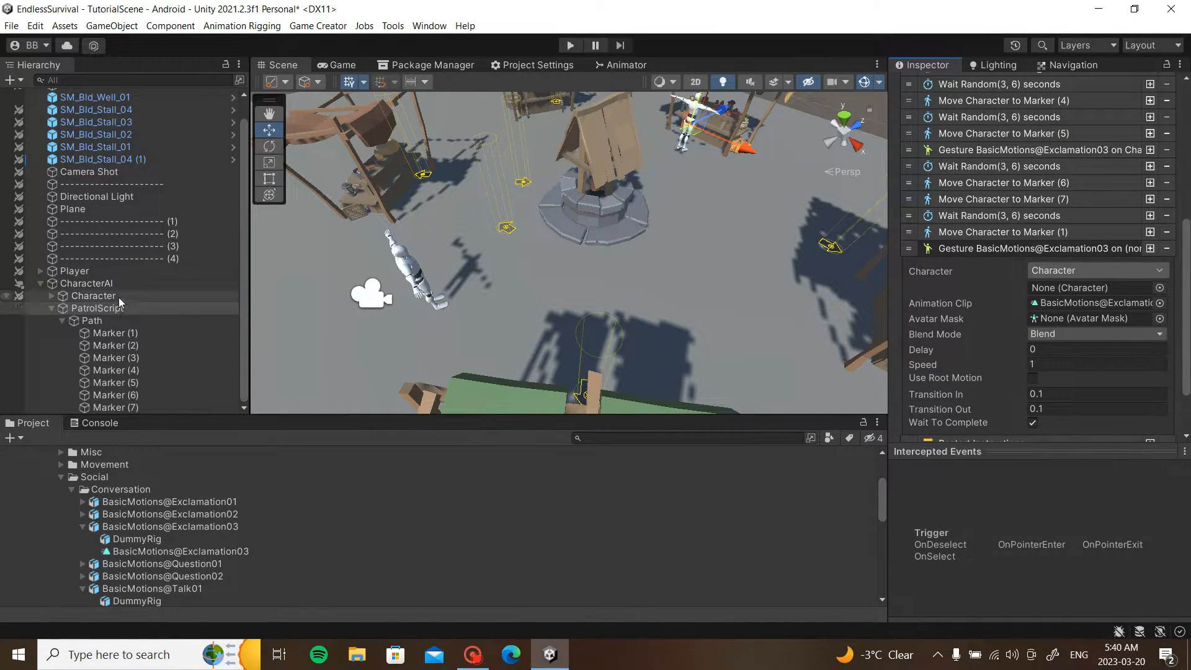
{"action": "scroll", "scroll_direction": "down", "scroll_amount": 3}
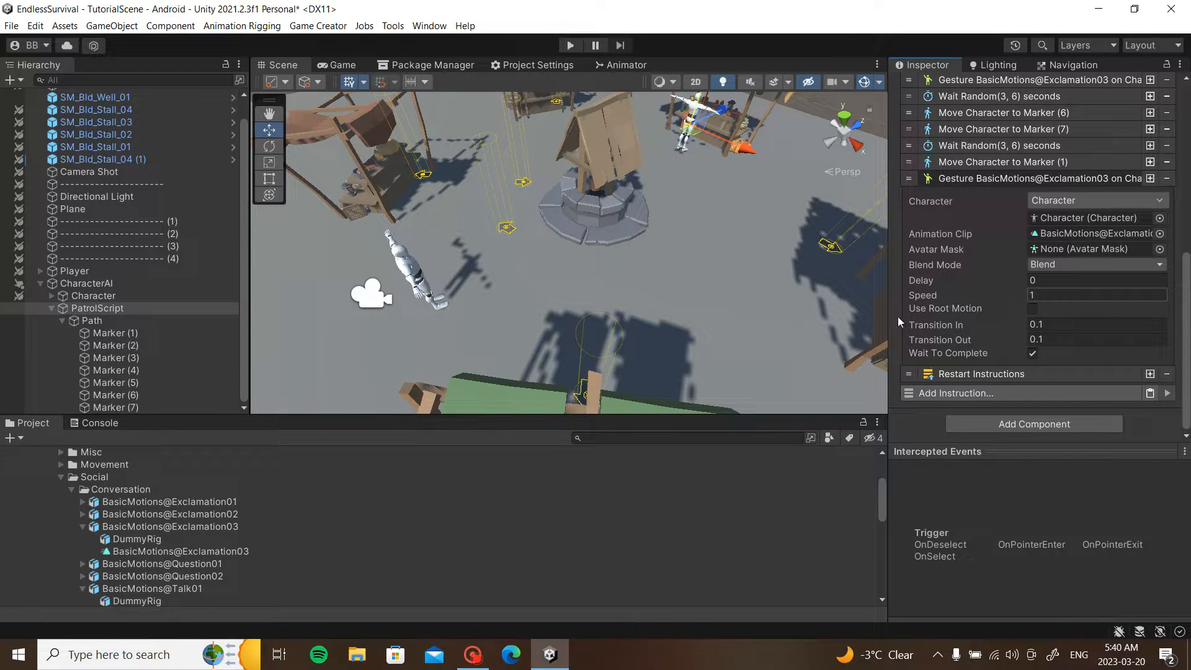
{"action": "scroll", "scroll_direction": "down", "scroll_amount": 3}
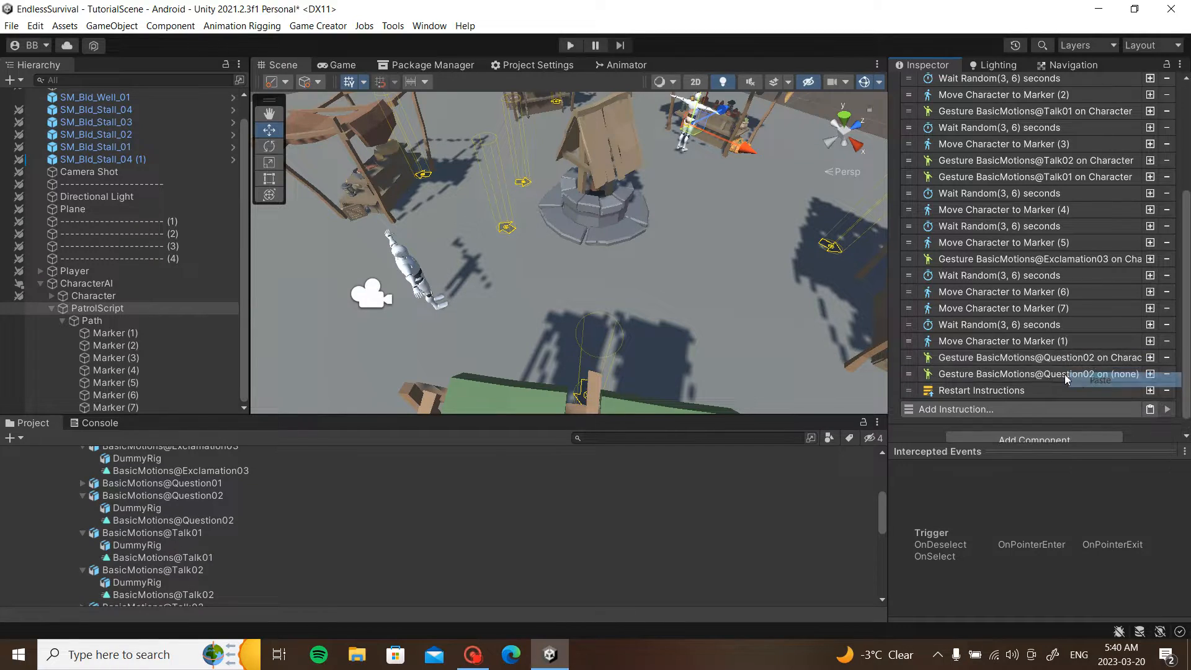
{"action": "left_click", "coordinate": [1033, 374]}
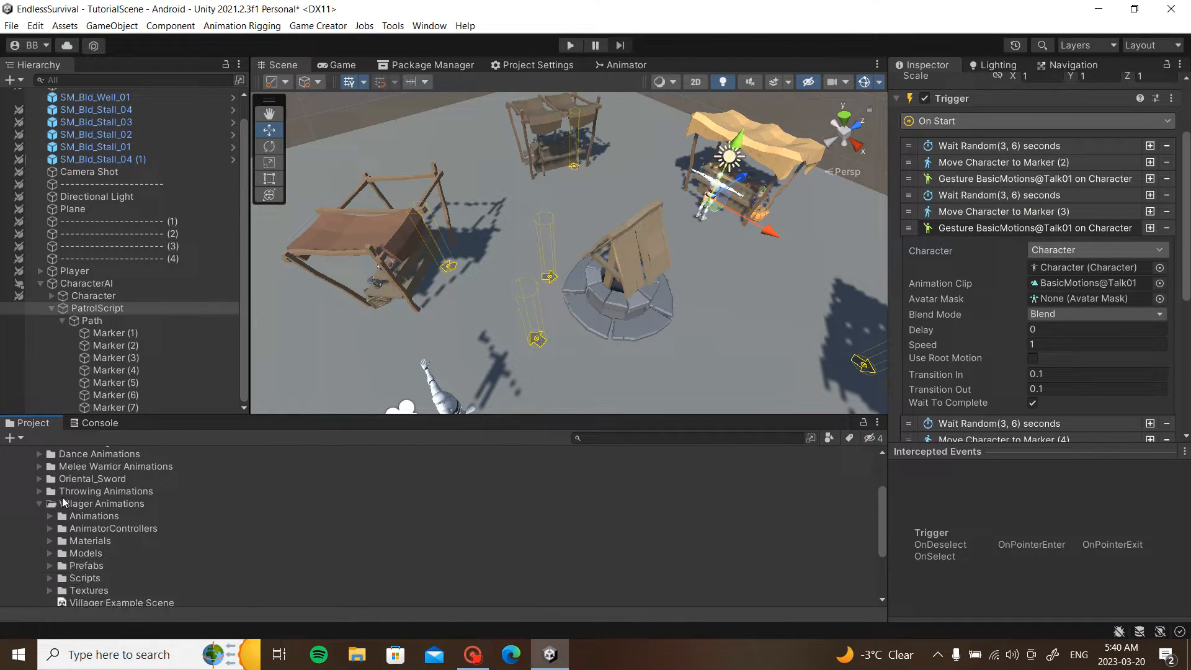
- Assign Villager@Gathering01 from Villager Animations > Work to the gesture after Marker (3)
{"action": "left_click", "coordinate": [51, 515]}
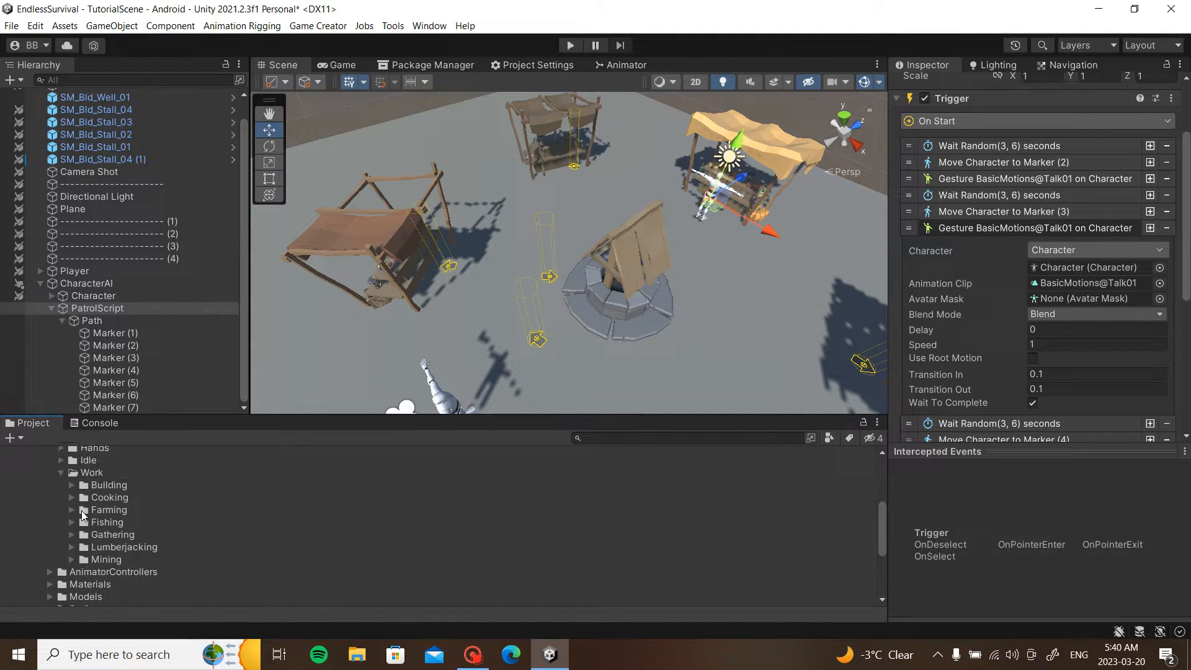
{"action": "left_click", "coordinate": [73, 534]}
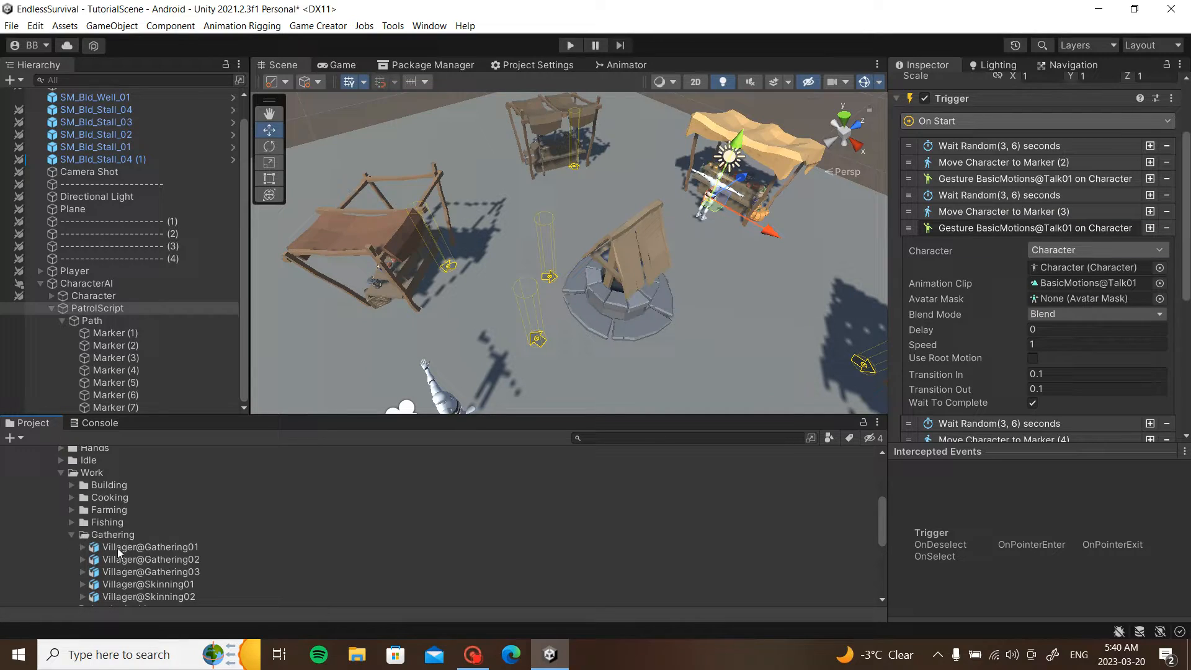
{"action": "left_click", "coordinate": [155, 548]}
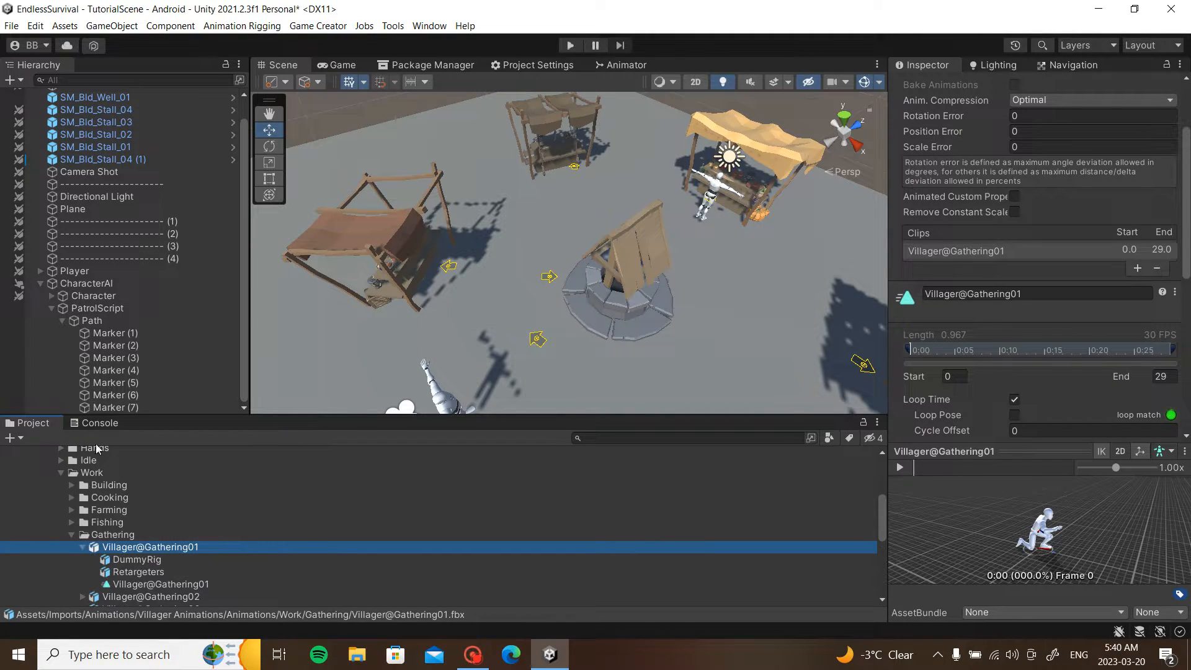
{"action": "left_click", "coordinate": [94, 296]}
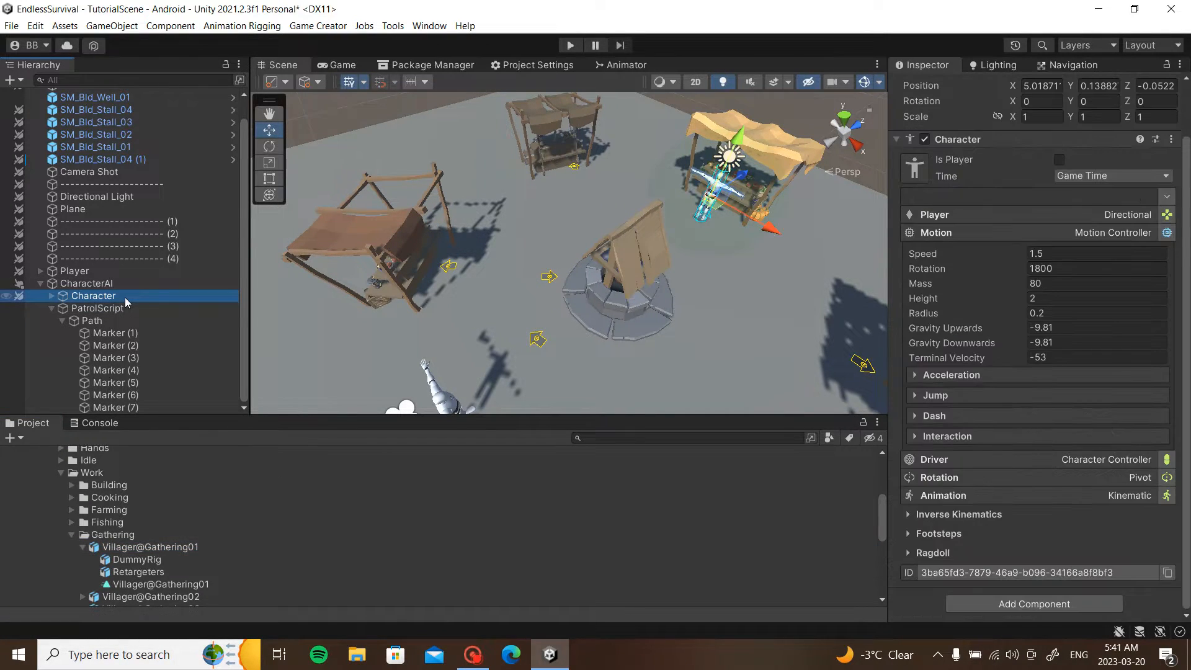
{"action": "left_click", "coordinate": [98, 308]}
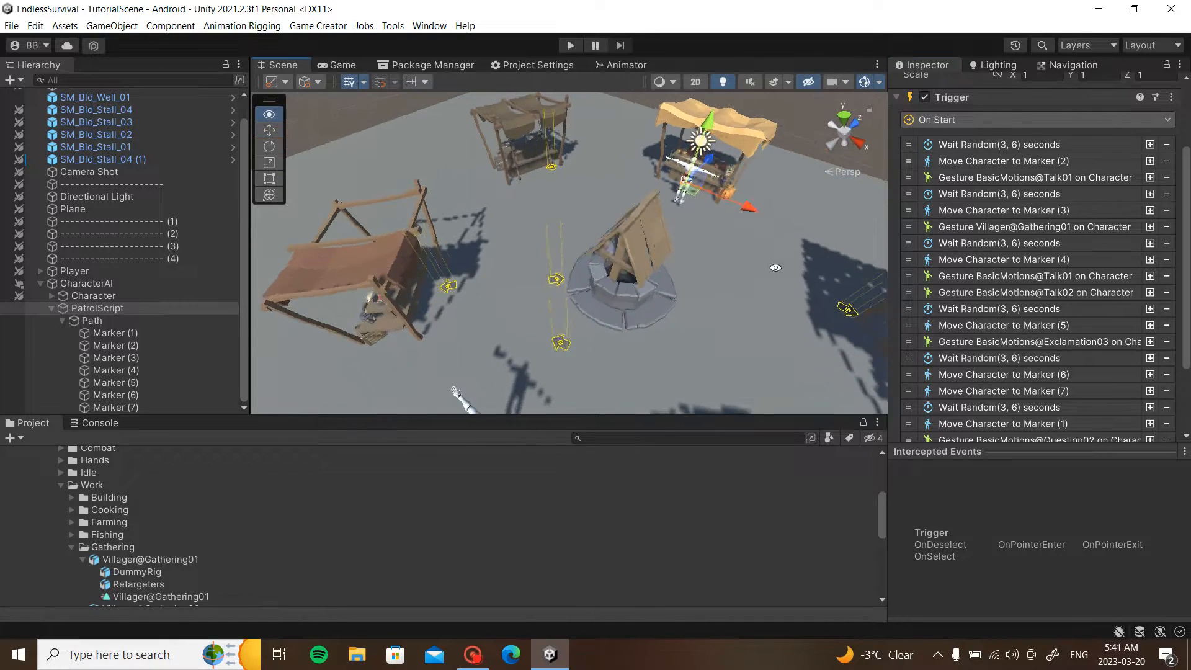
{"action": "left_click", "coordinate": [95, 295]}
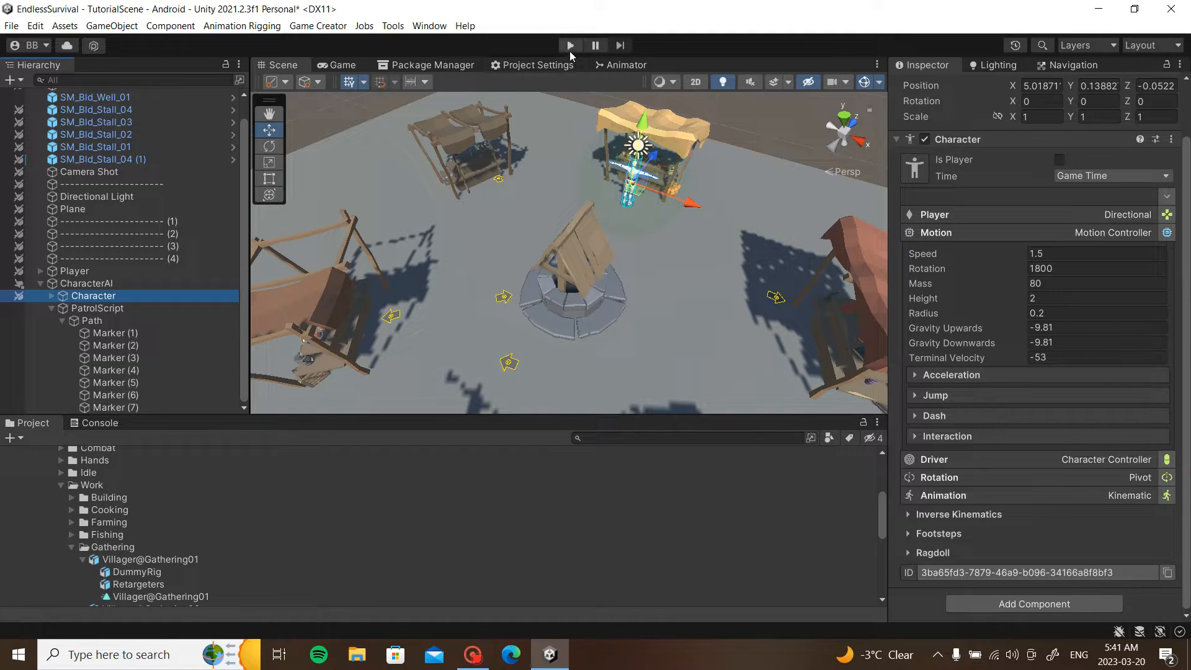
{"action": "left_click", "coordinate": [569, 45]}
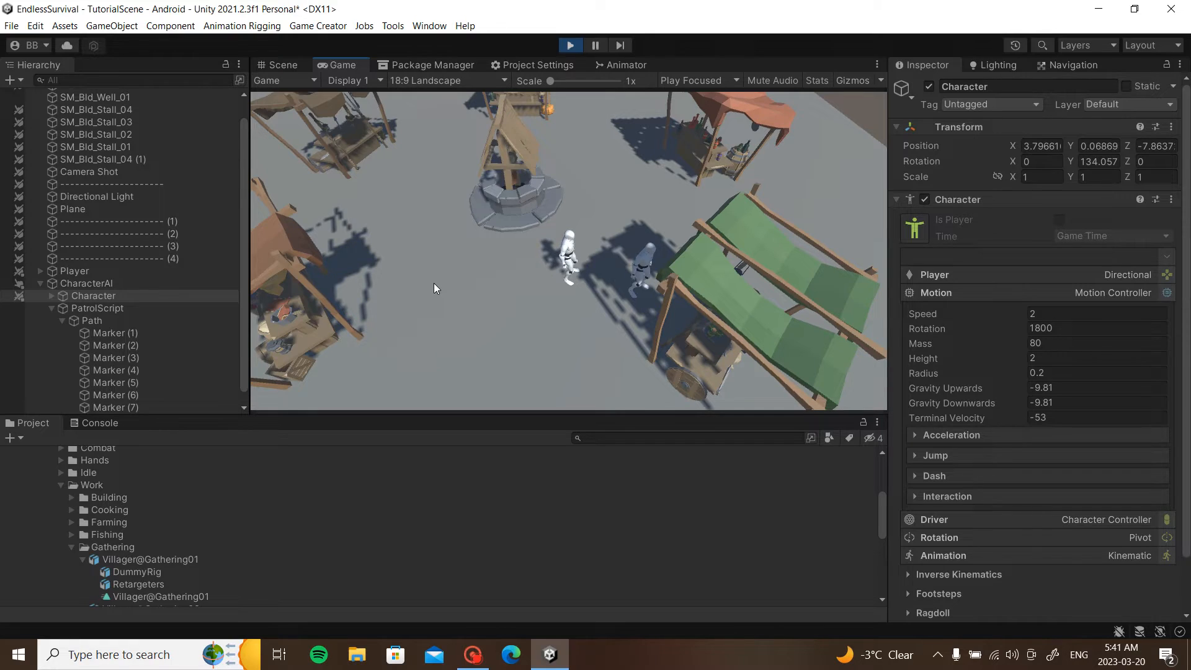
{"action": "left_click", "coordinate": [98, 308]}
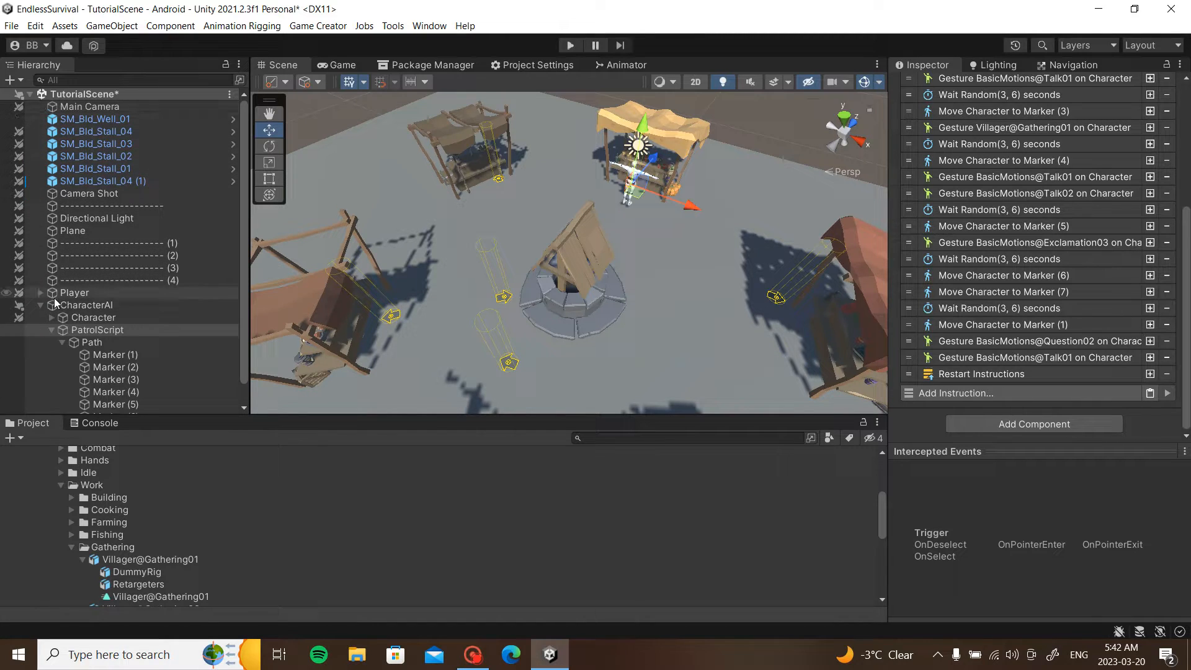
- Collapse the CharacterAI hierarchy before duplicating it into CharacterAI (1) and (2)
{"action": "left_click", "coordinate": [85, 304]}
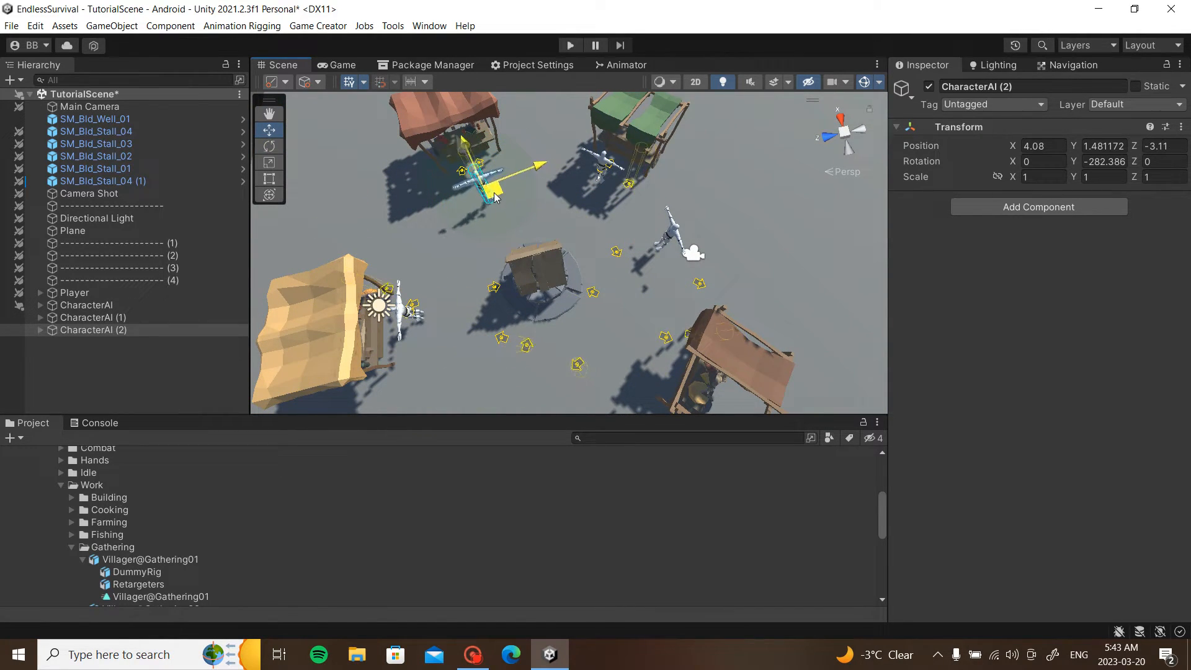
- Position CharacterAI (2) by the red-roofed stall, play-test all three characters, then hide Unity
{"action": "left_click_drag", "start_coordinate": [494, 197], "coordinate": [505, 190]}
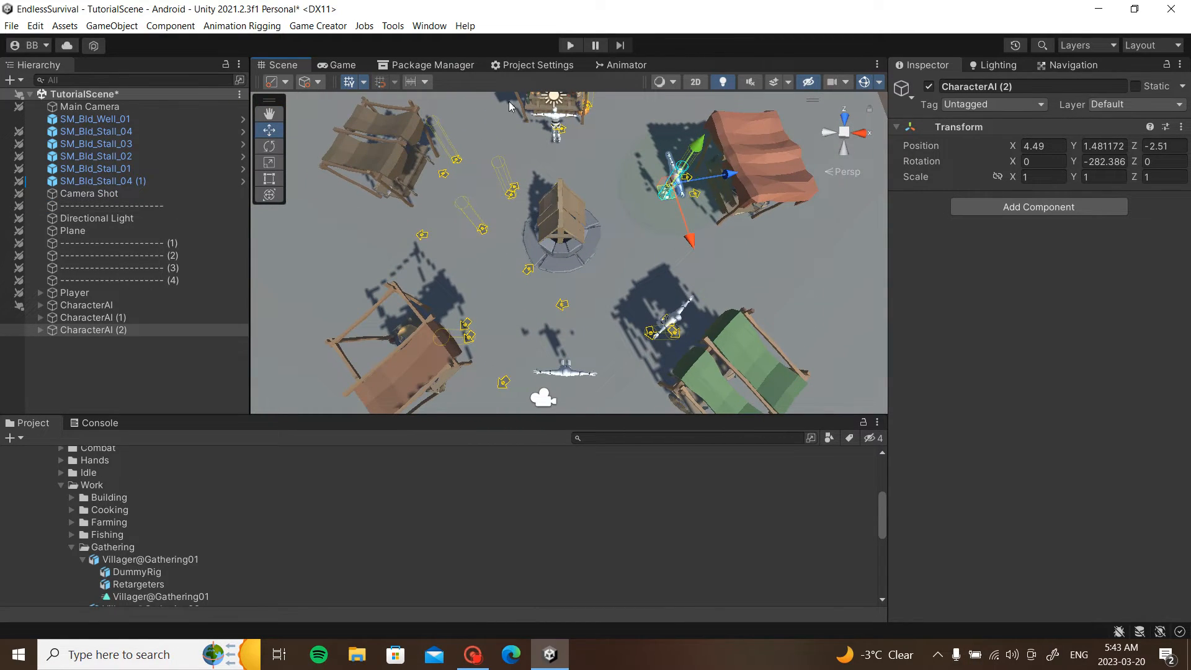
{"action": "left_click", "coordinate": [569, 45]}
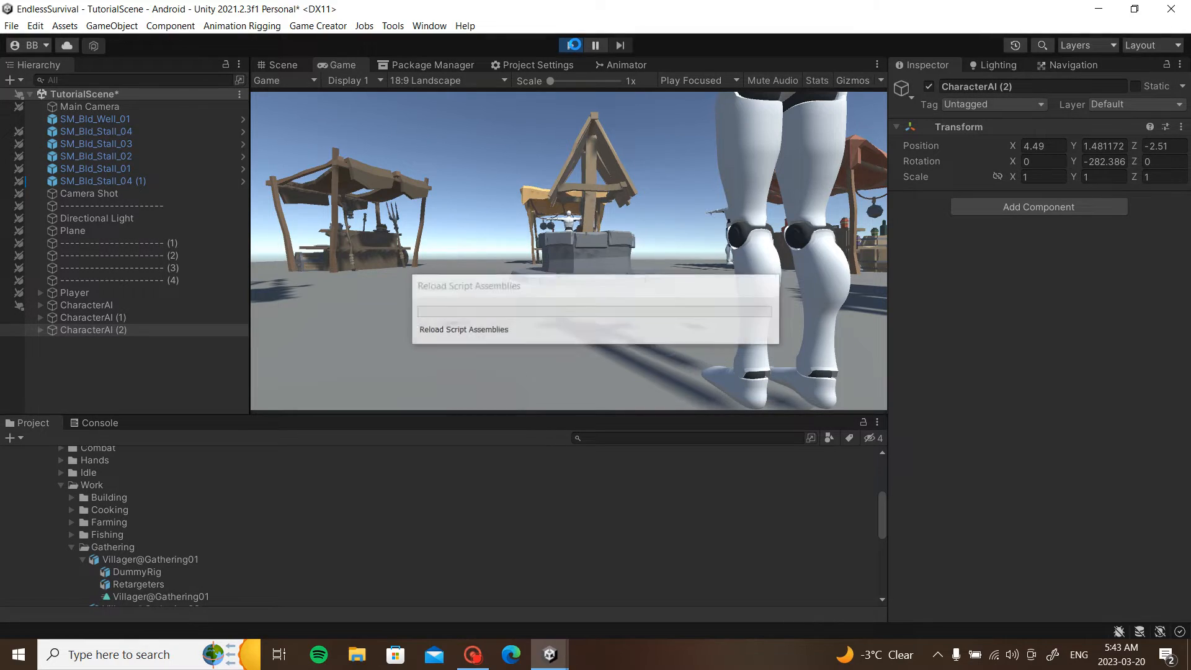
{"action": "left_click", "coordinate": [570, 45]}
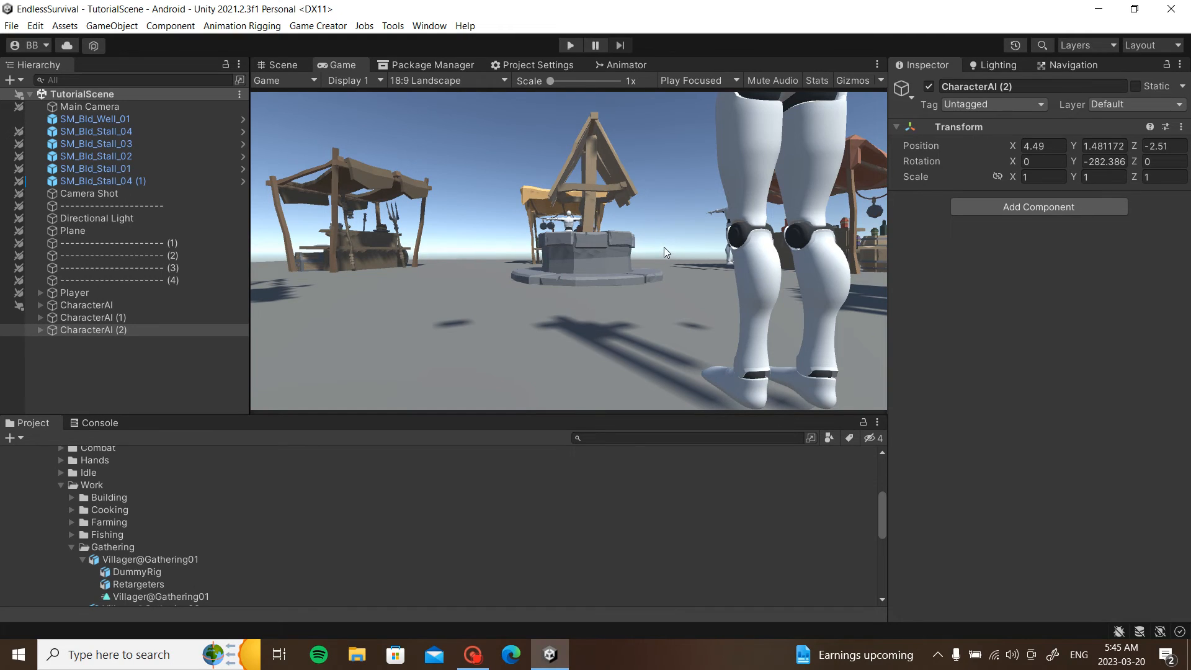
{"action": "left_click", "coordinate": [279, 65]}
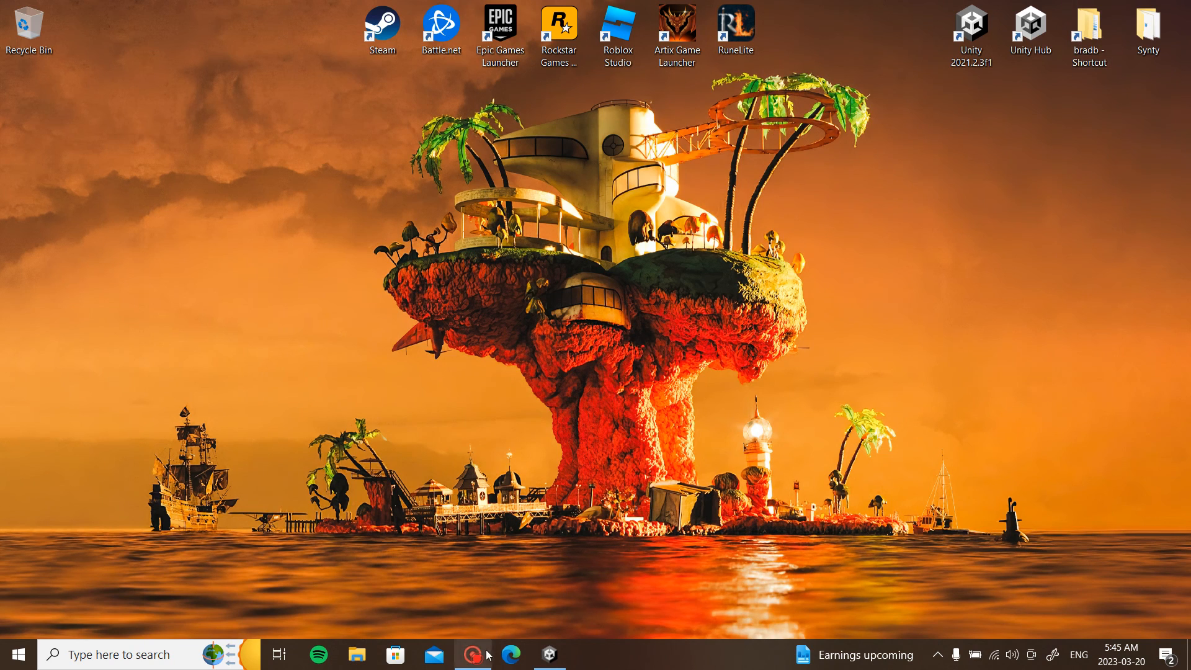
- Bring up the Captura recorder panel from the taskbar
{"action": "left_click", "coordinate": [471, 654]}
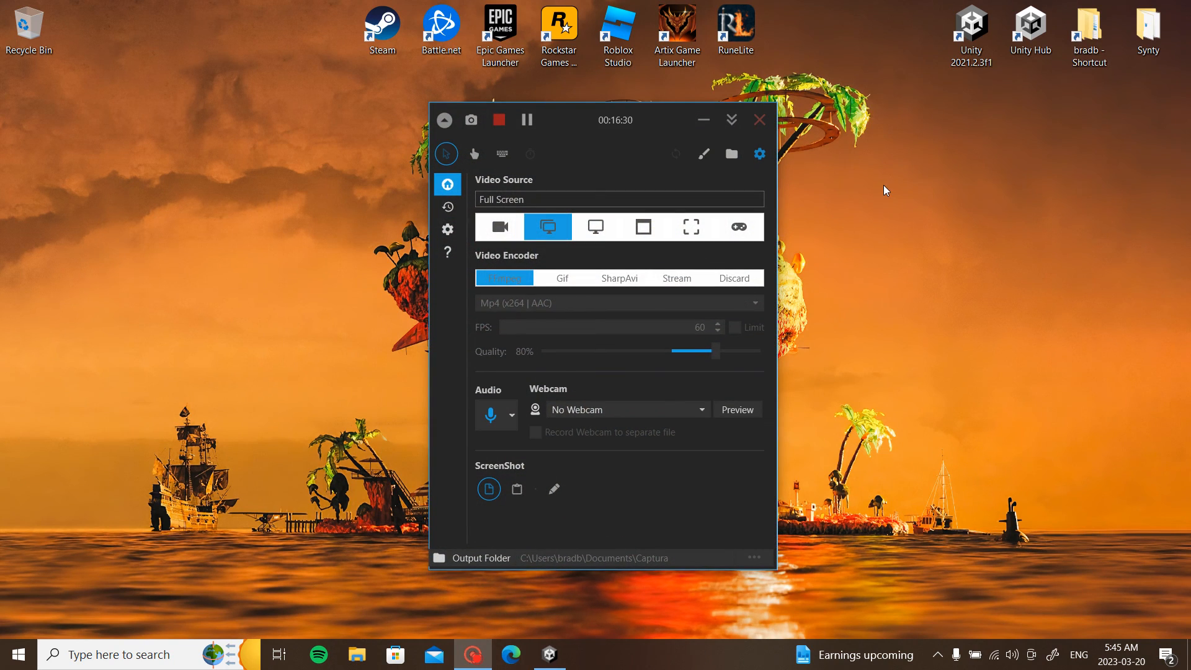